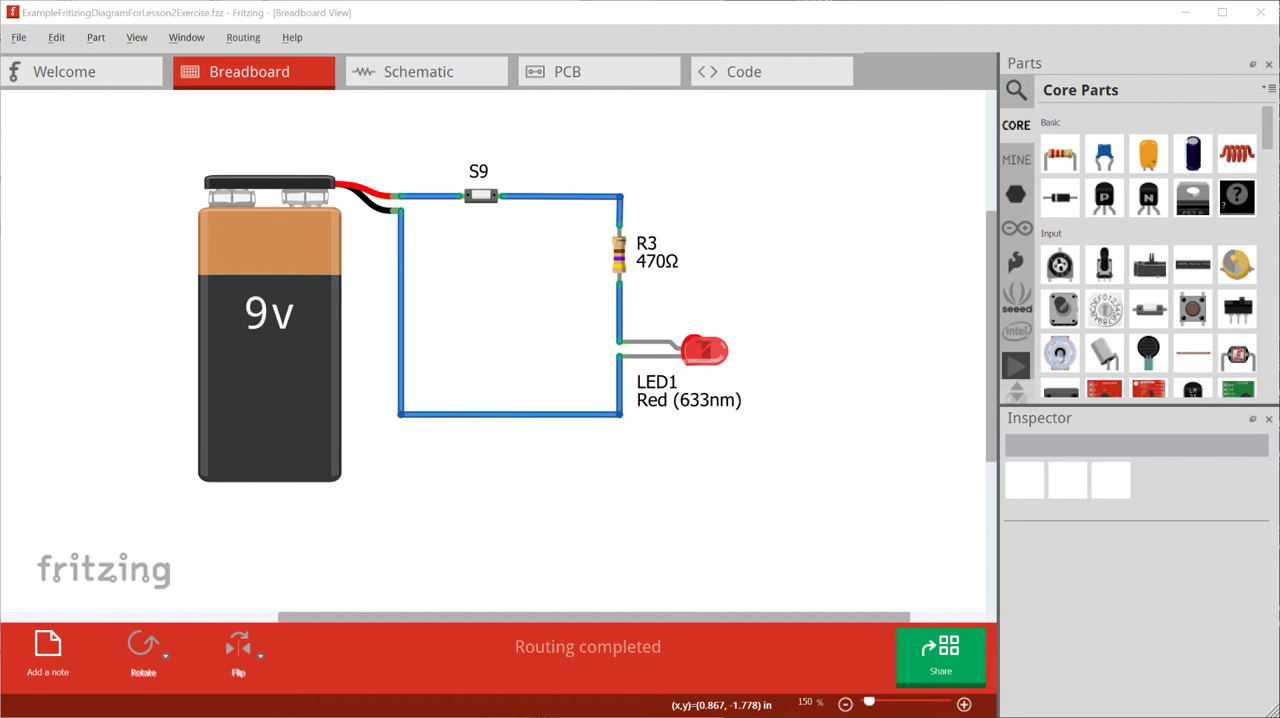
- Browse an example circuit, flipping between its breadboard and schematic views
click(270, 330)
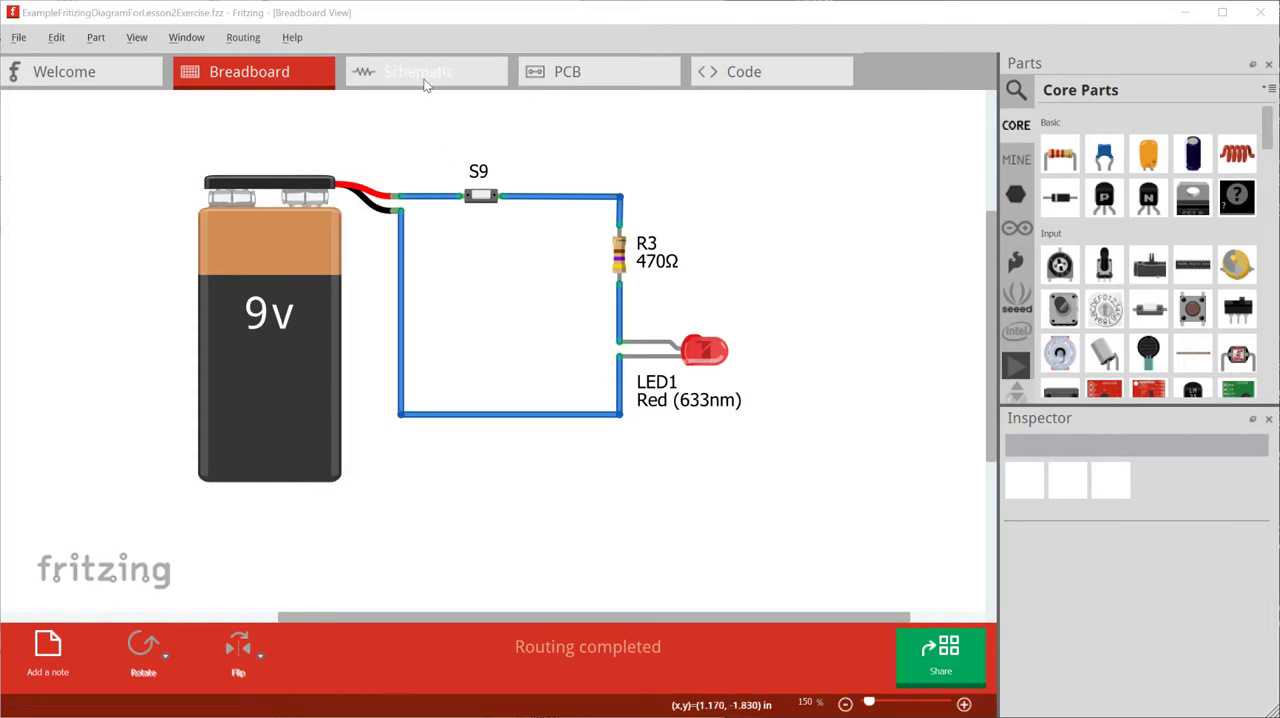
click(424, 72)
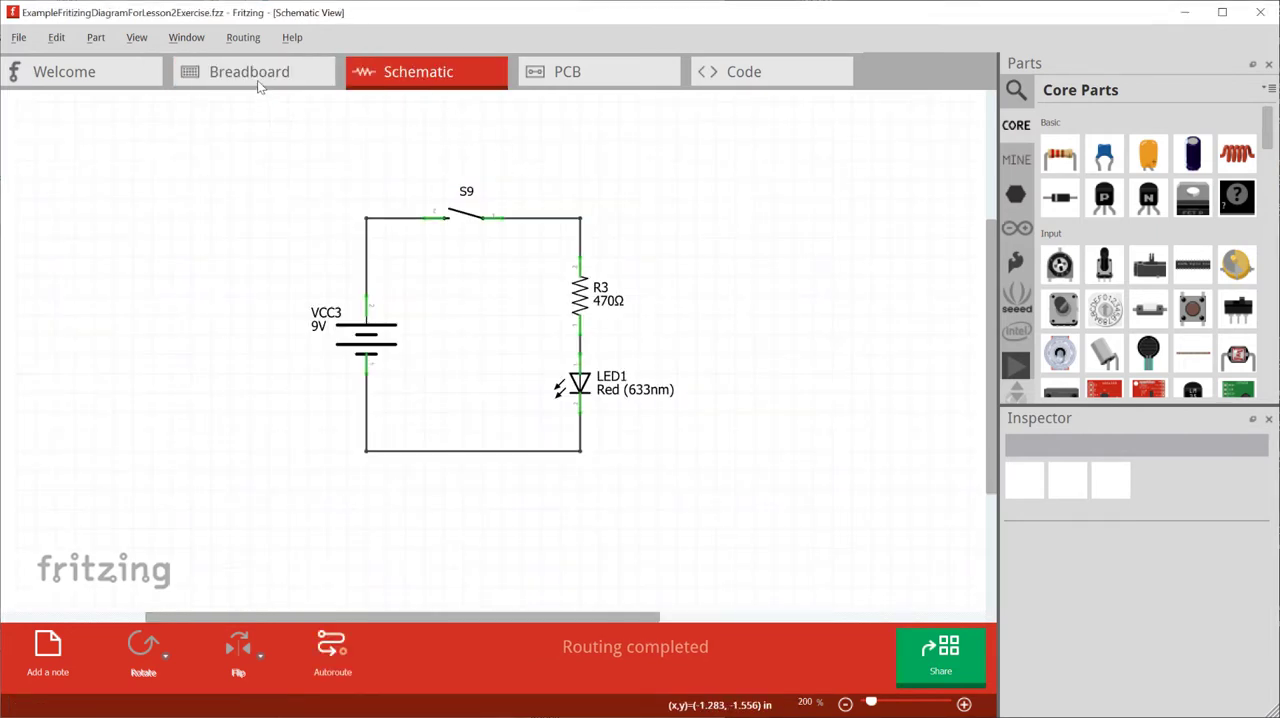
click(252, 72)
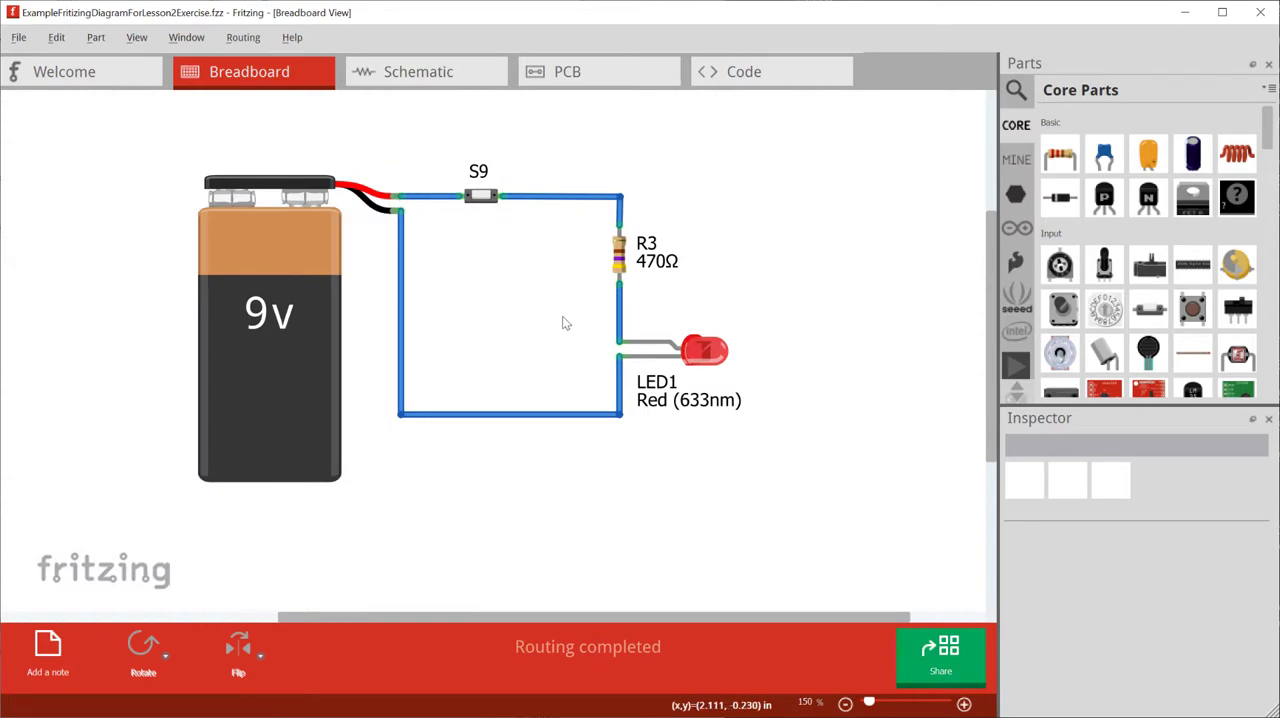
click(424, 72)
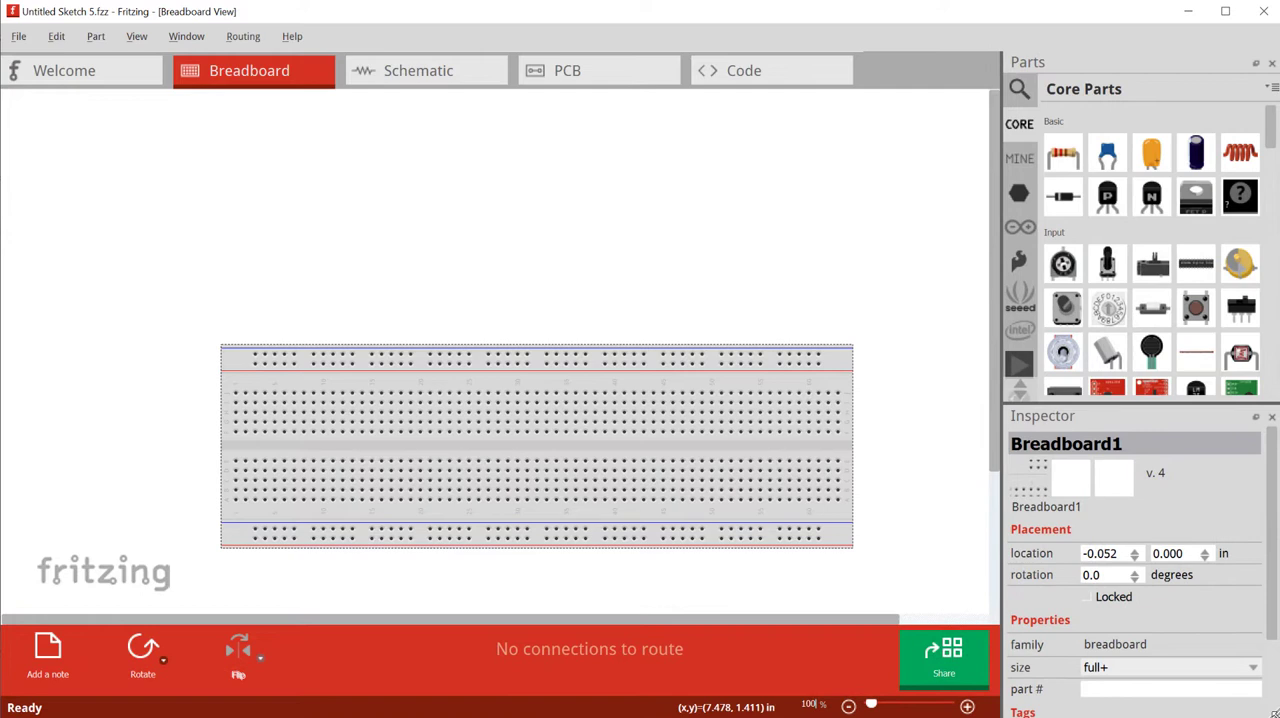
- Draw a test wire across the empty breadboard and discard it again
drag(490, 356, 536, 434)
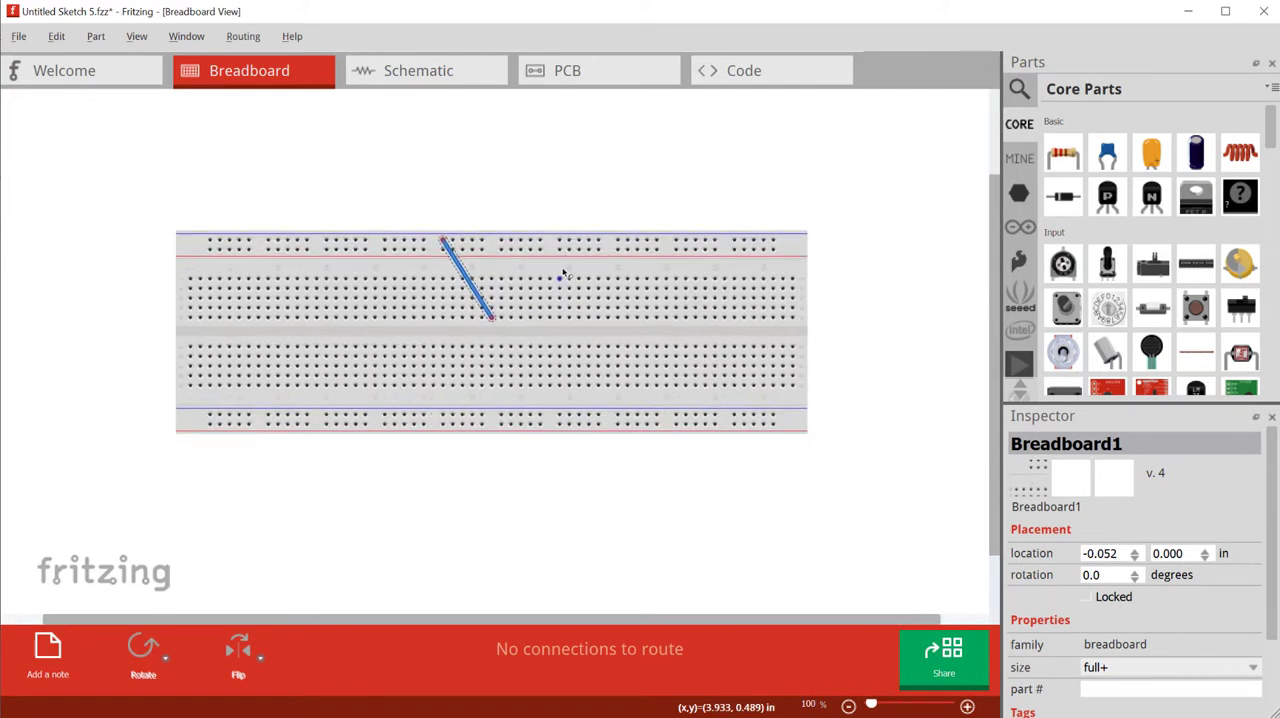
click(468, 290)
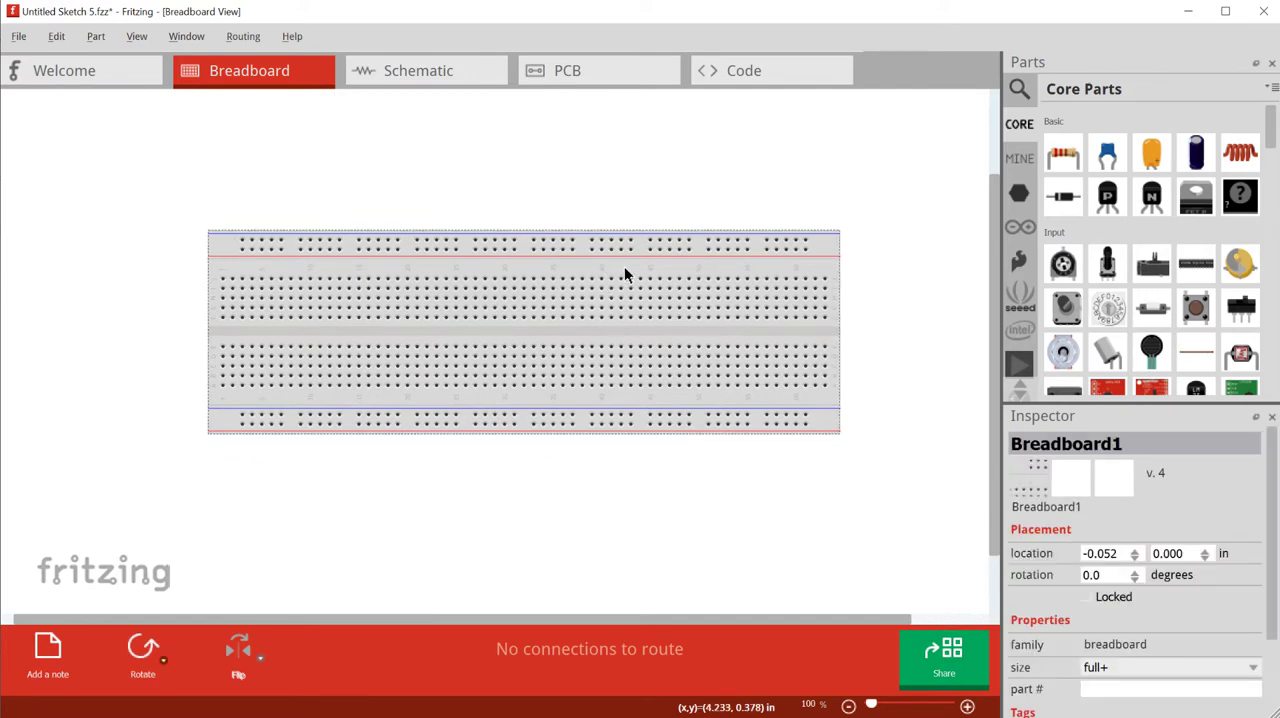
- Delete the breadboard and place a 9V battery from the parts search on the empty canvas
key(Delete)
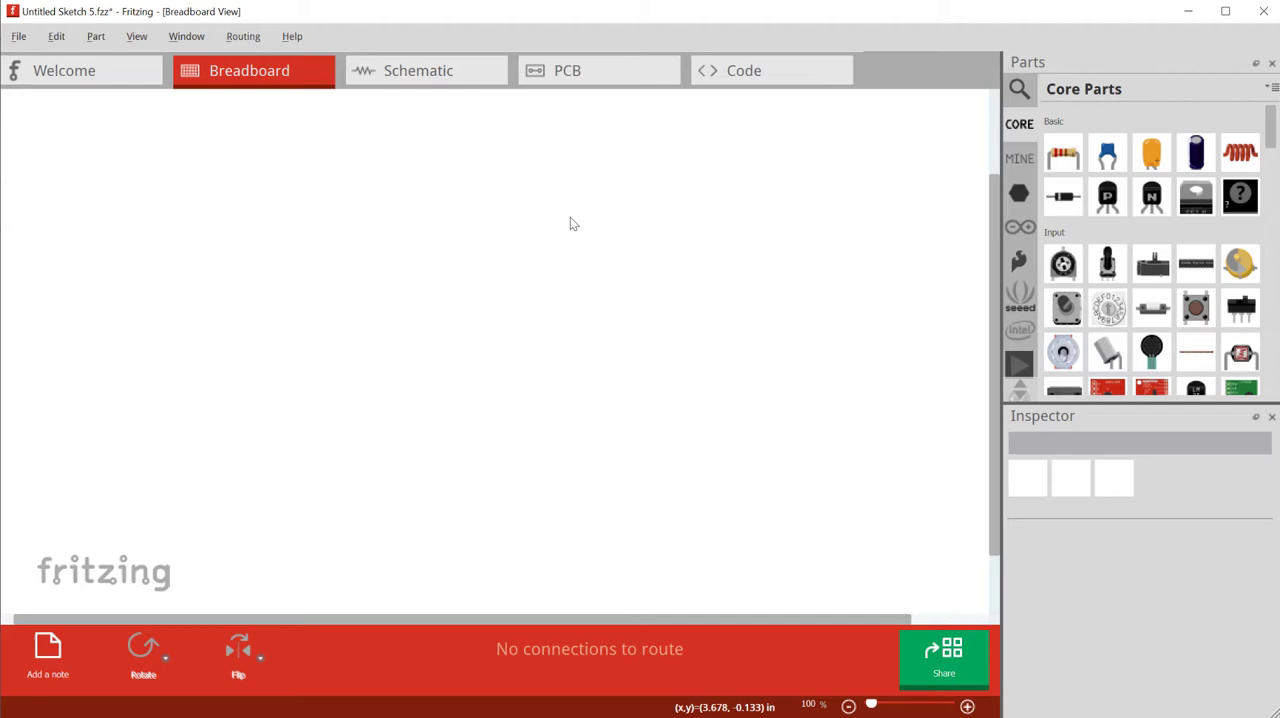
mouse_move(1016, 110)
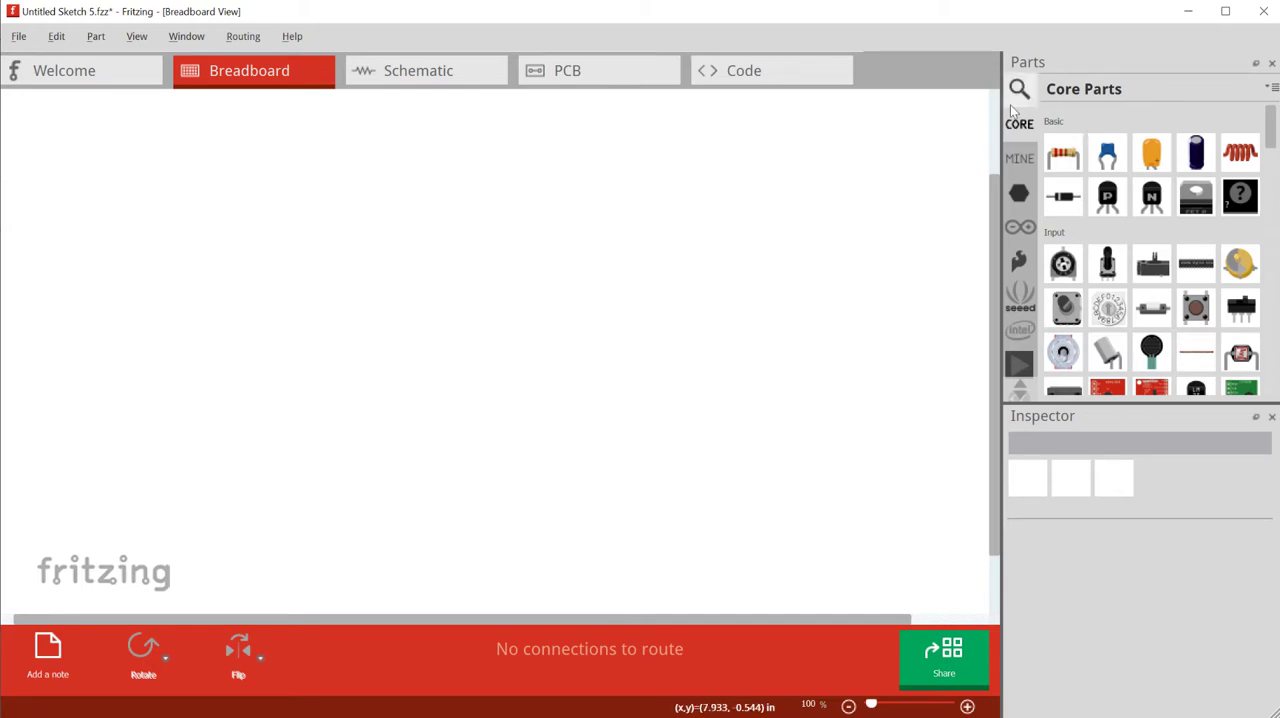
mouse_move(1064, 152)
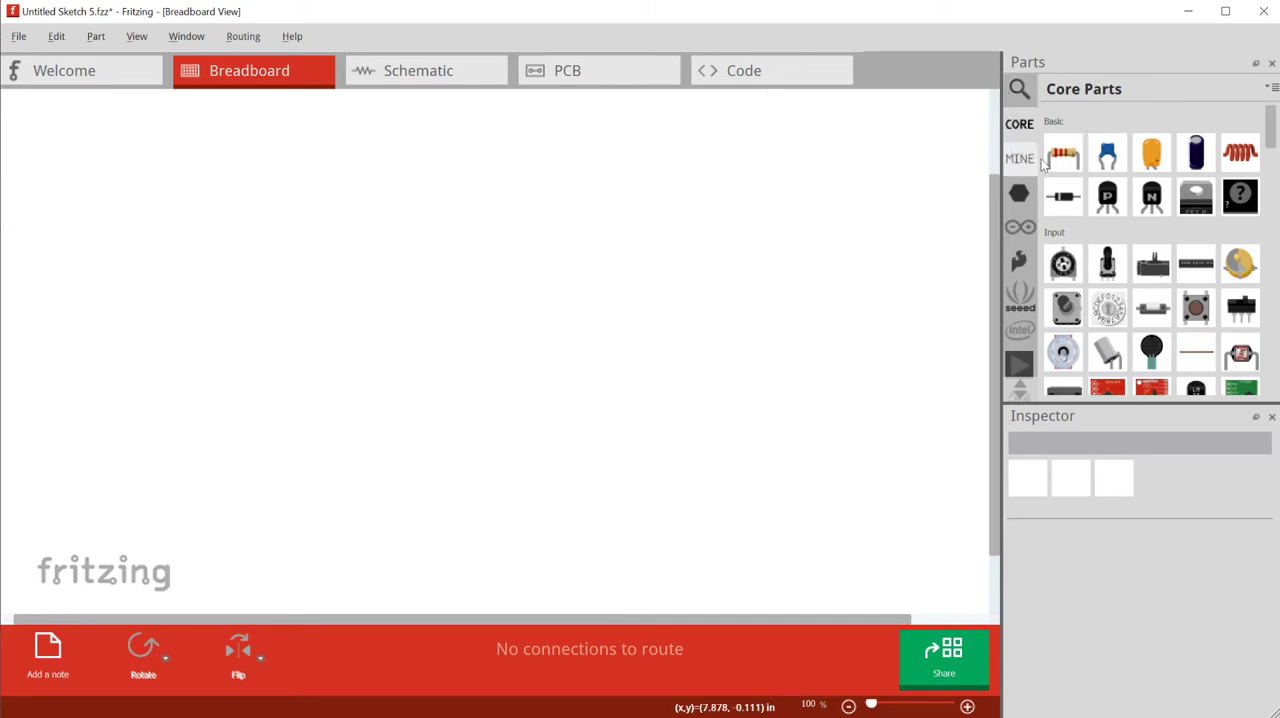
click(1014, 88)
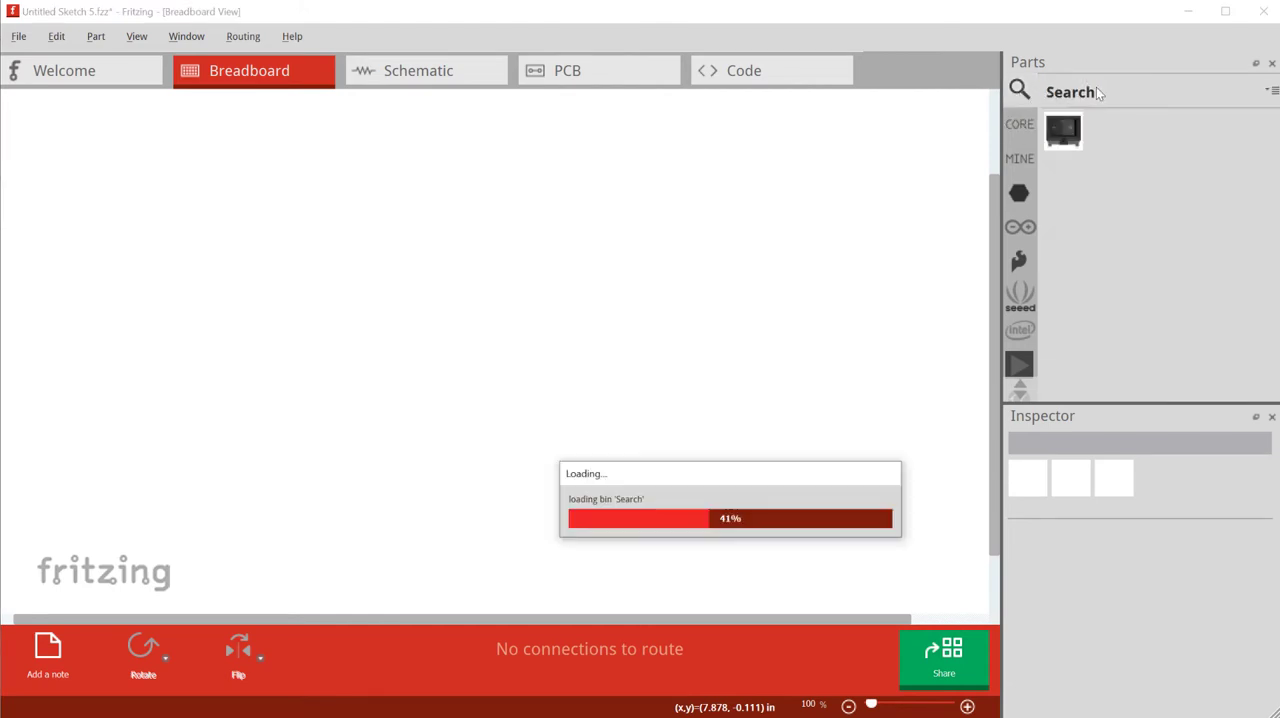
text(spst switch)
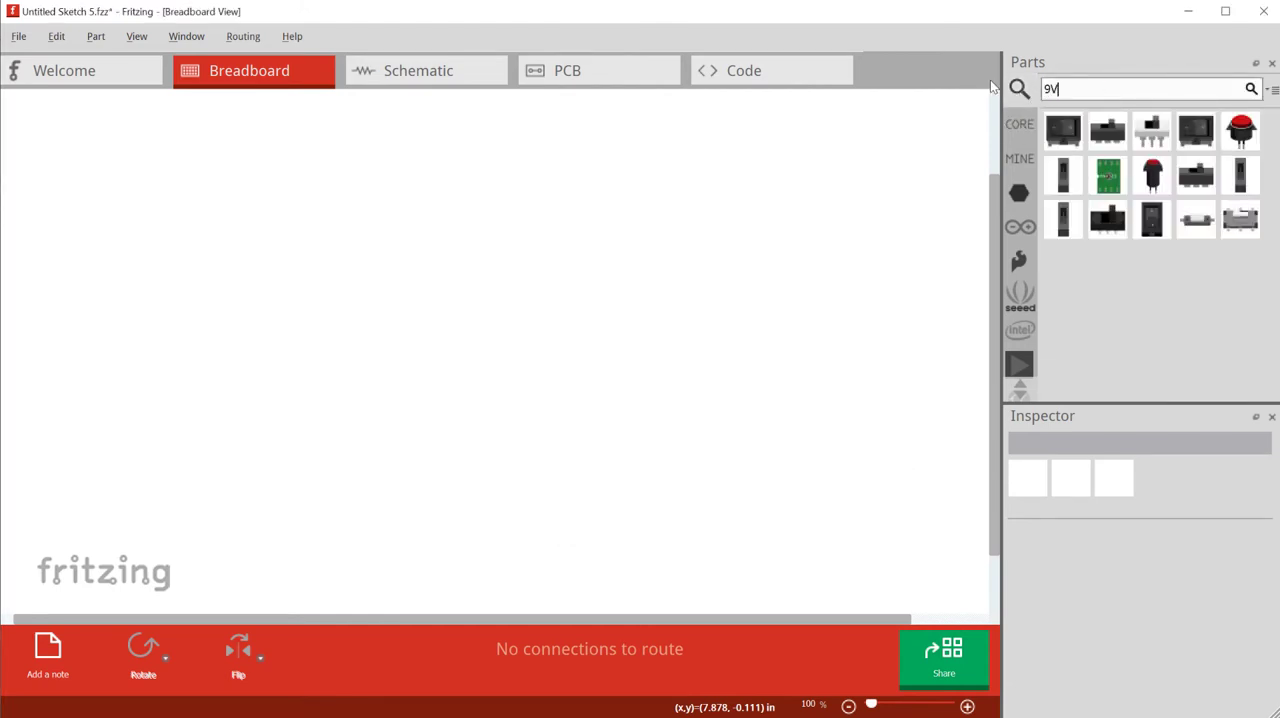
click(1194, 132)
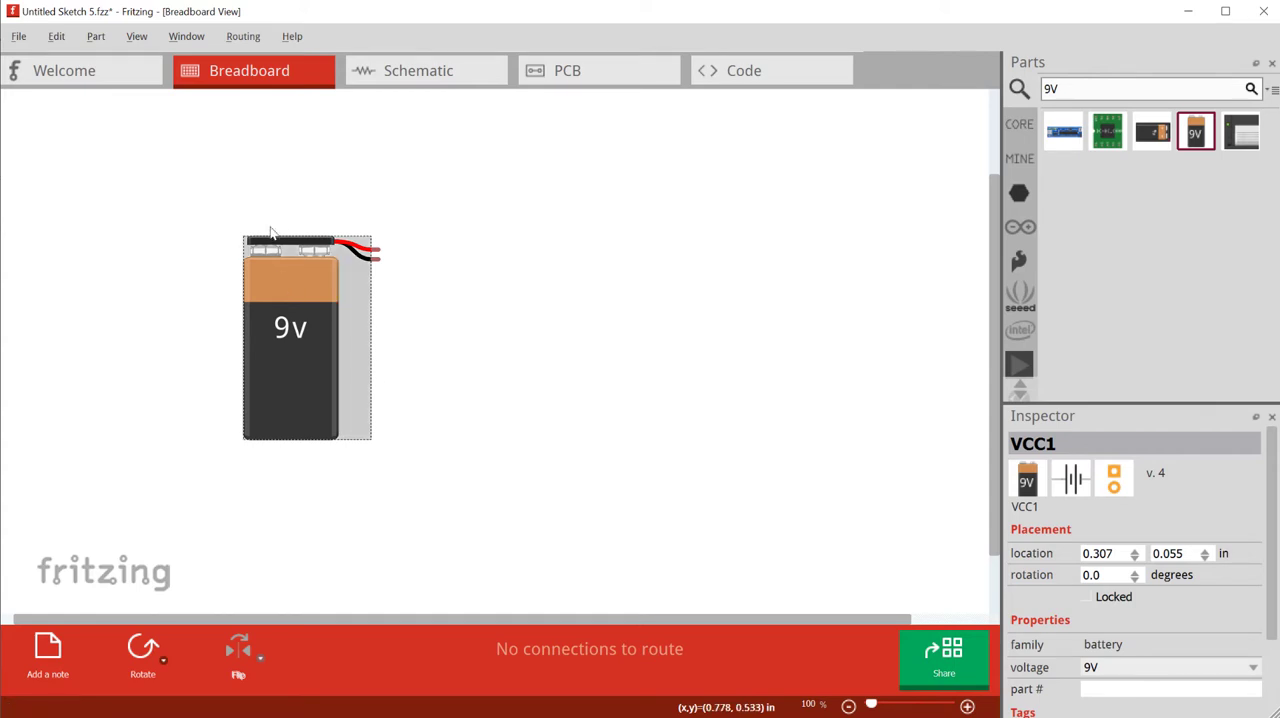
click(576, 250)
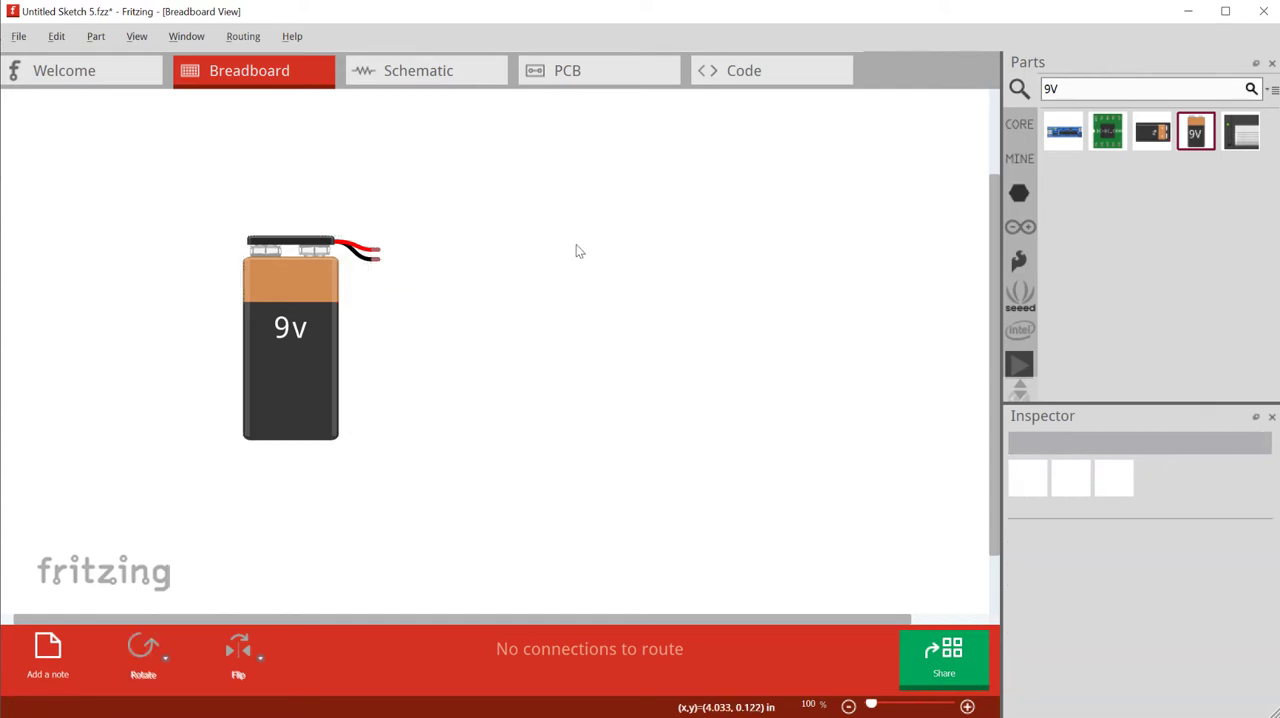
mouse_move(588, 250)
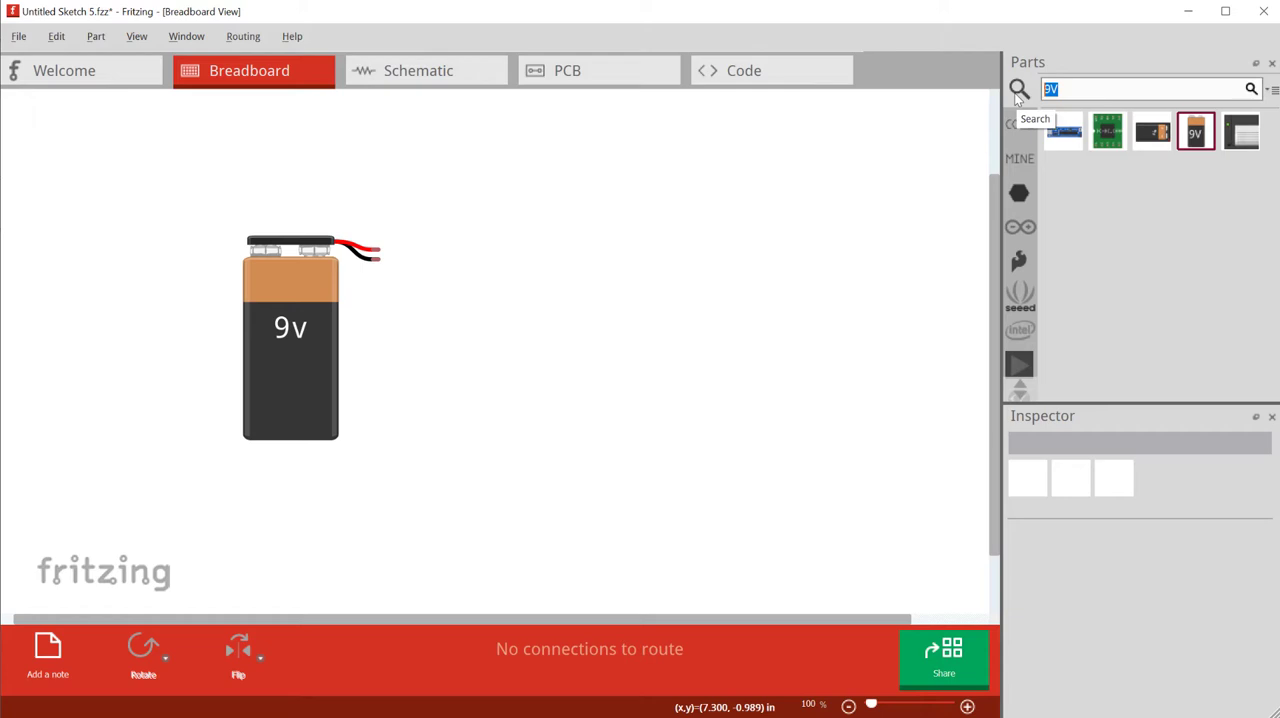
- Find a switch in the parts search and drop it beside the 9V battery
text(switch)
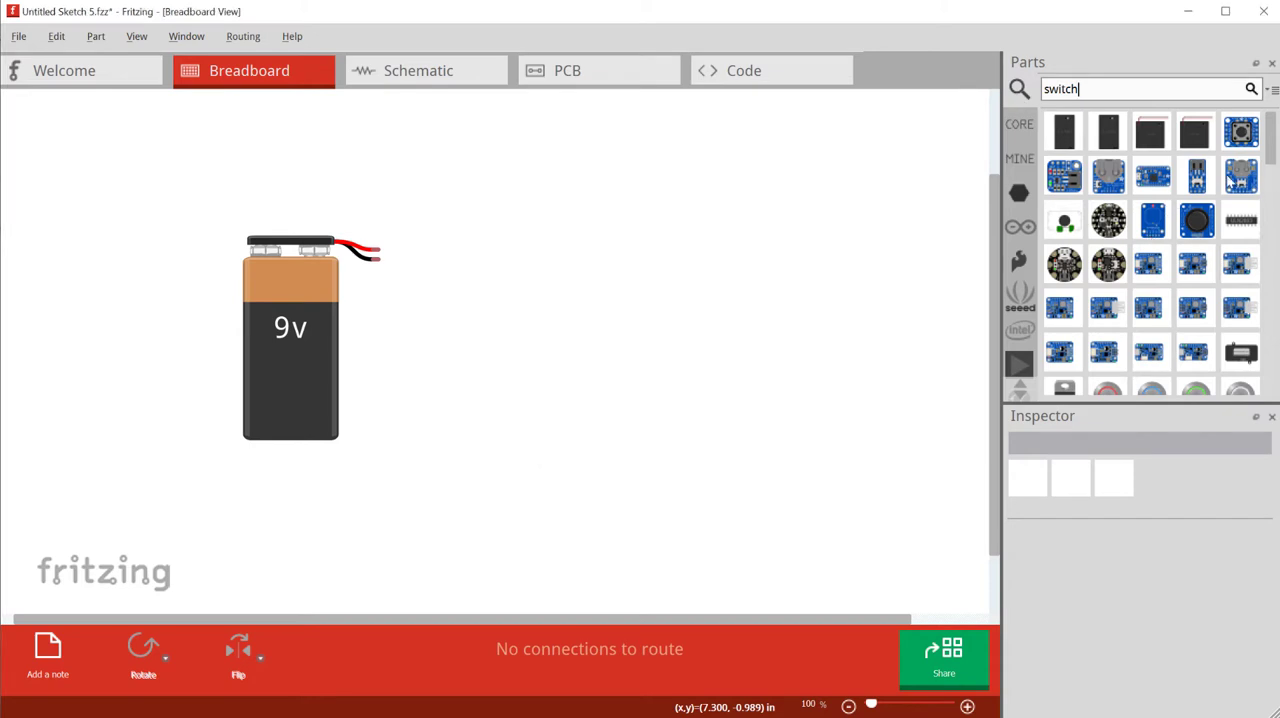
scroll(down, 3)
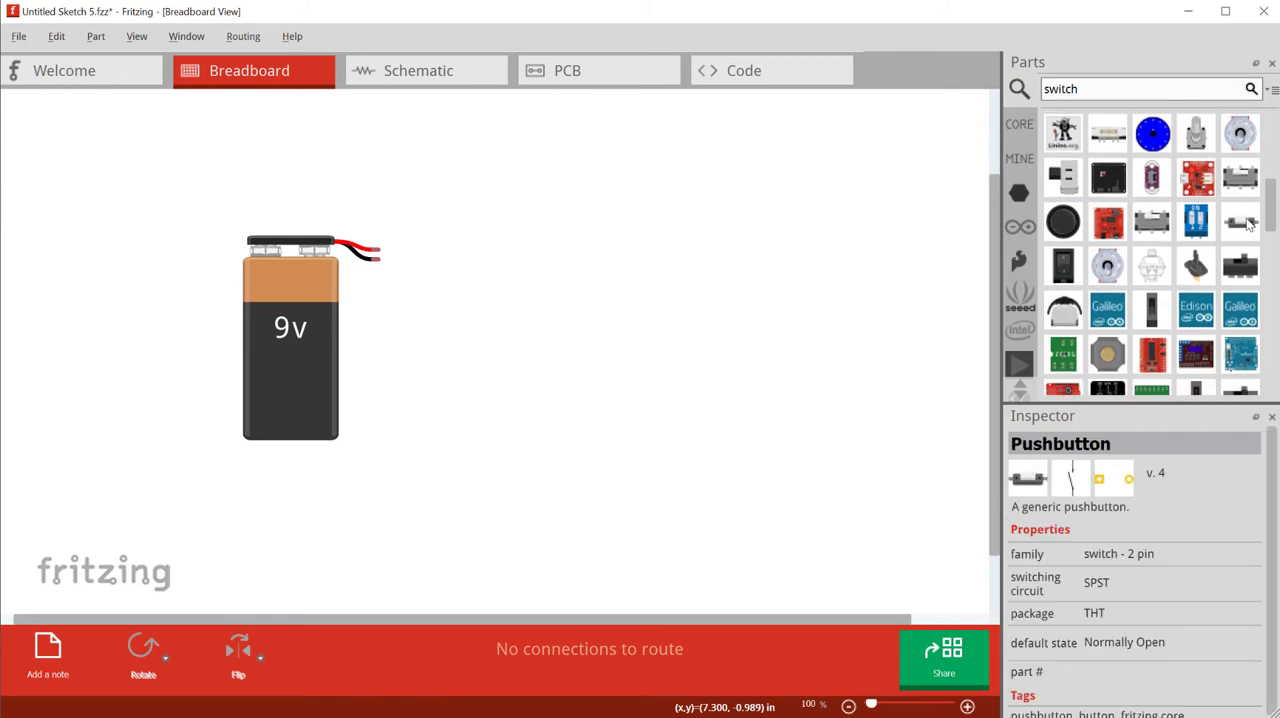
drag(1240, 222, 744, 250)
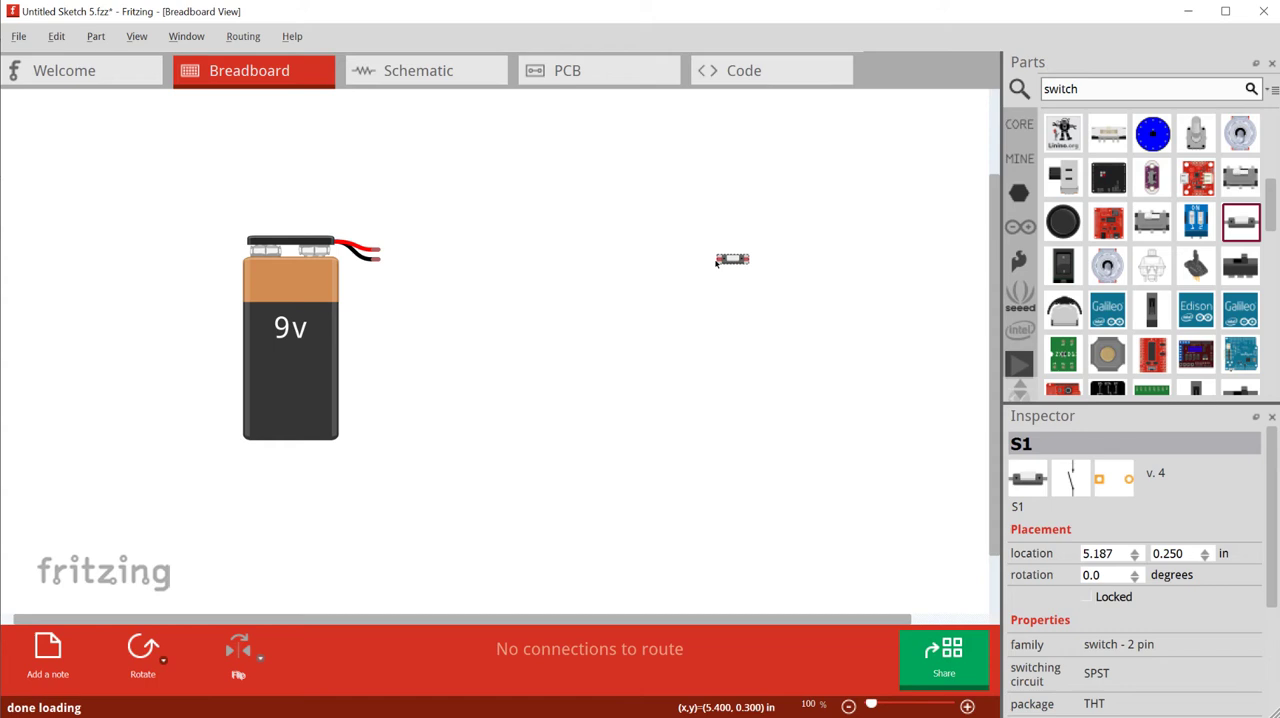
drag(730, 260, 528, 262)
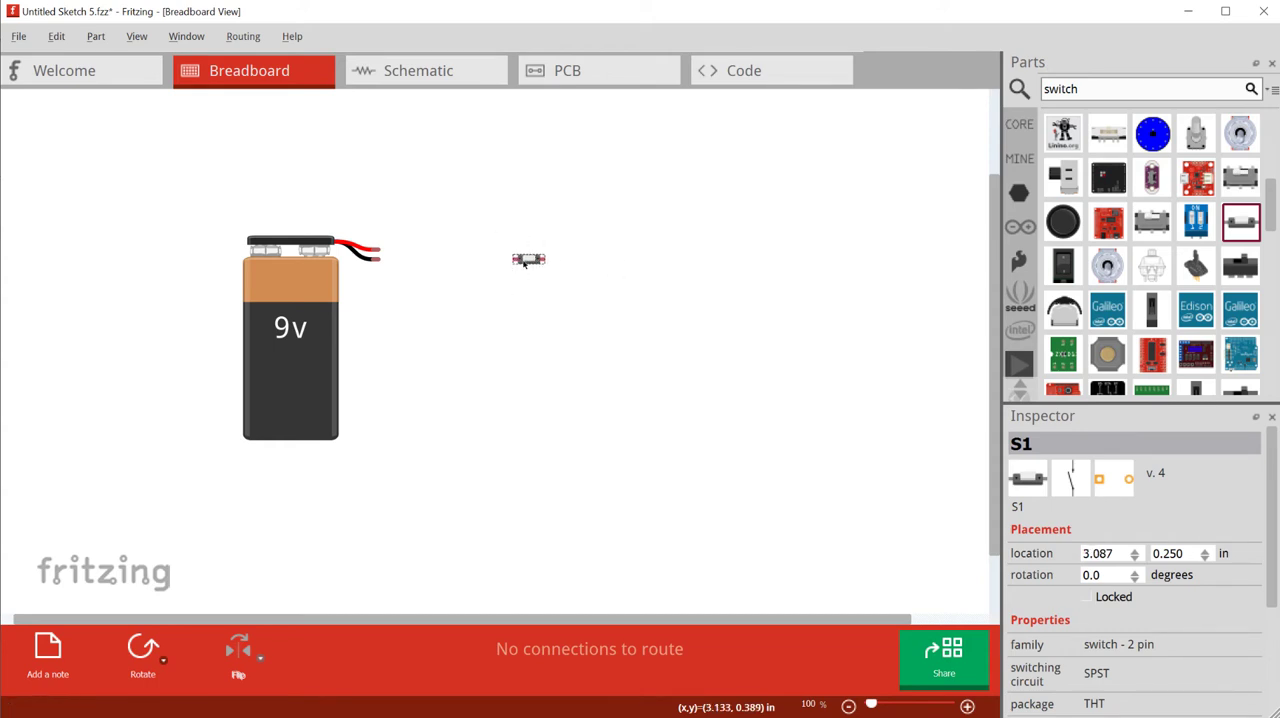
- Check the switch in the schematic, then position it up beside the battery leads
click(416, 70)
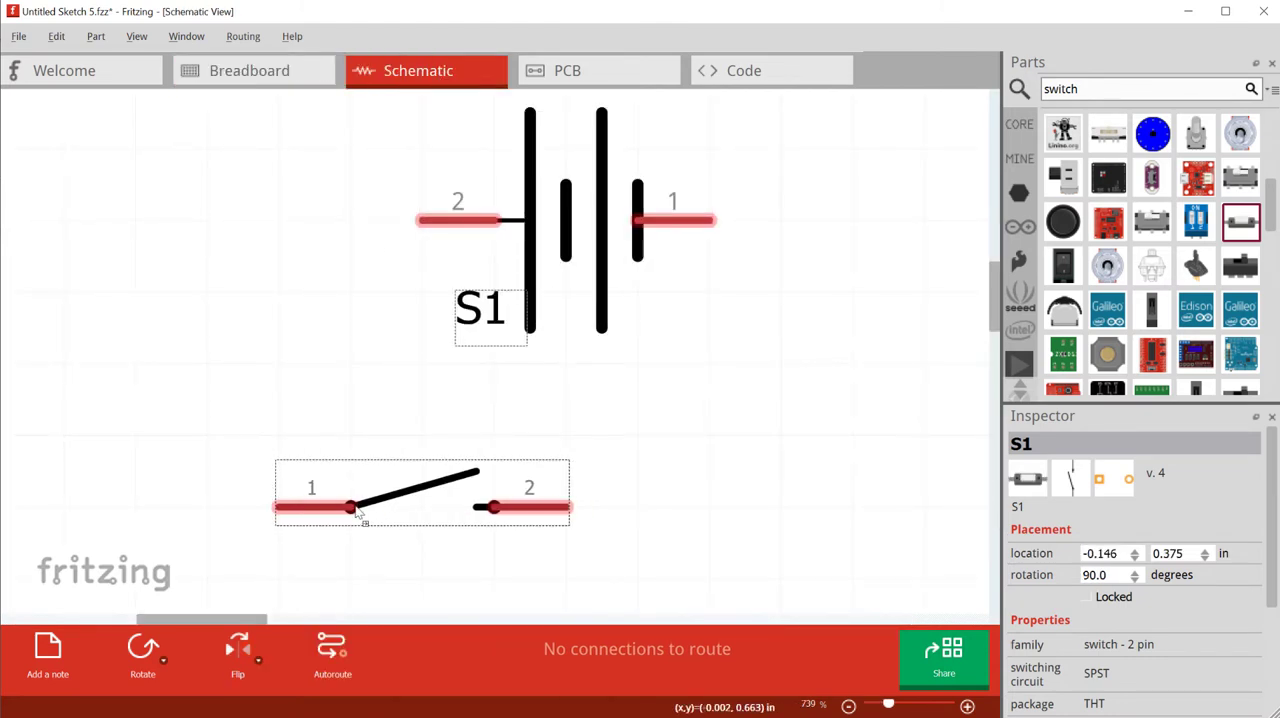
click(248, 70)
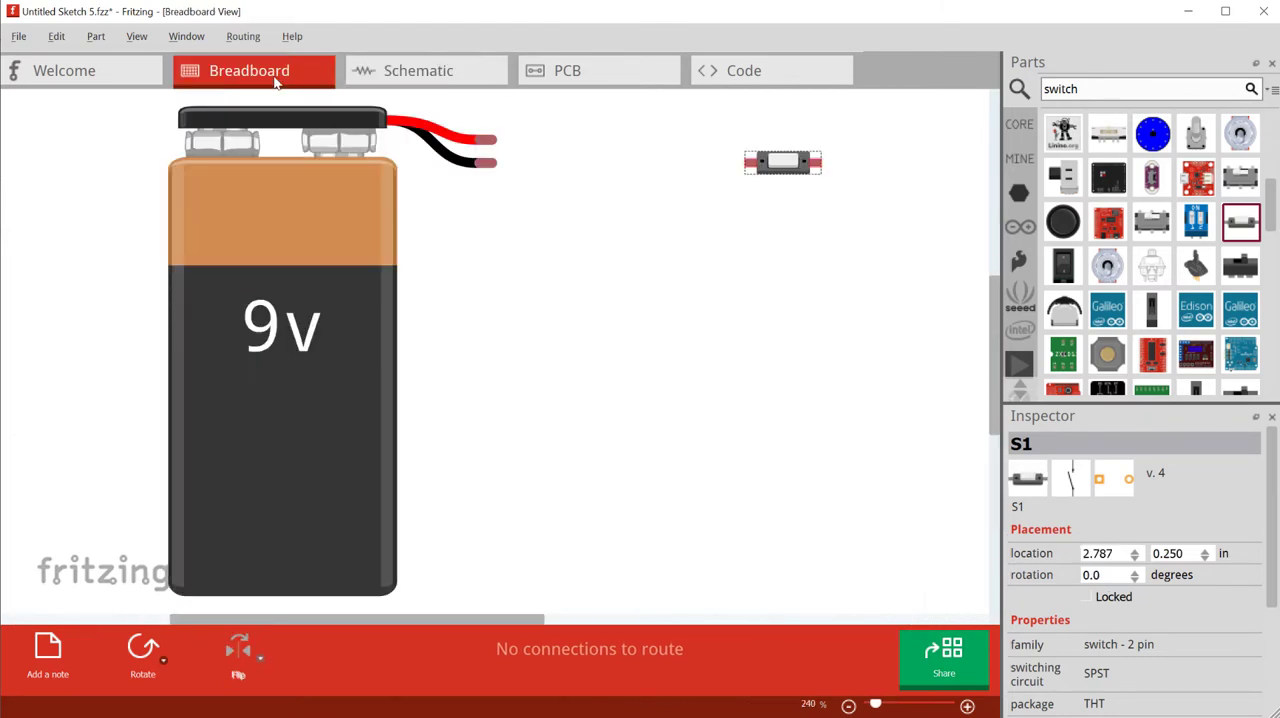
click(848, 704)
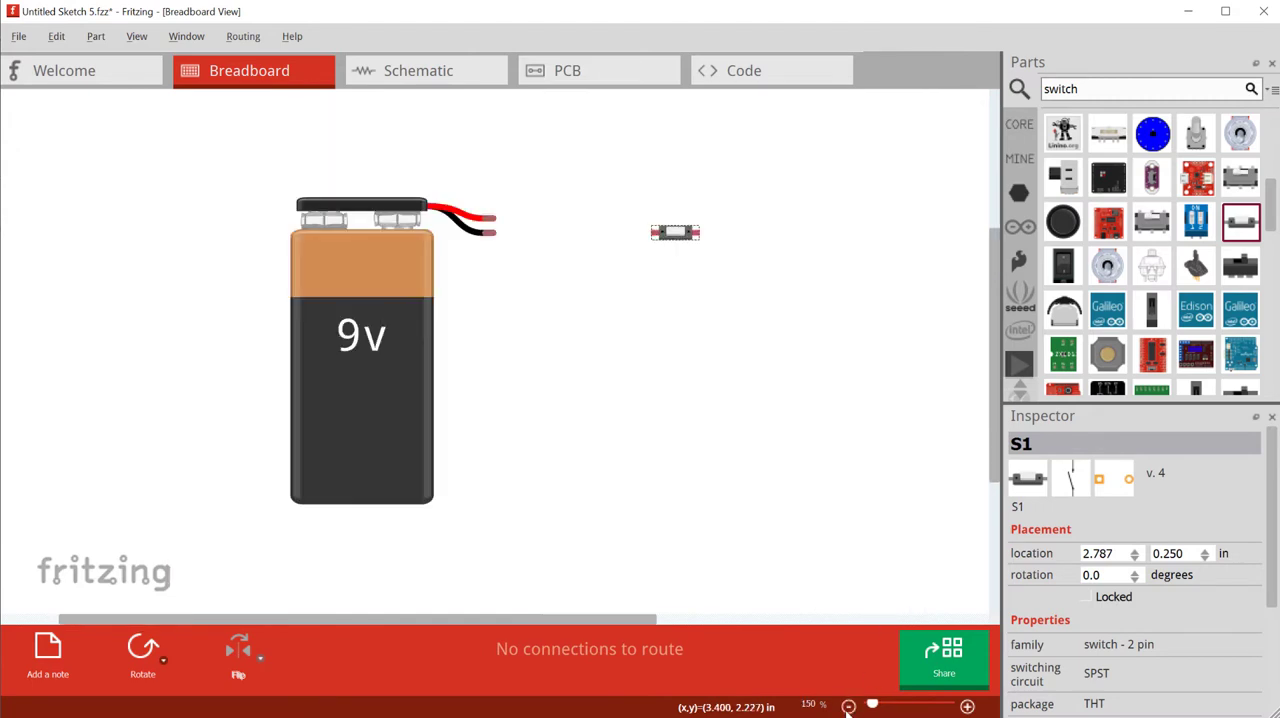
drag(676, 232, 646, 204)
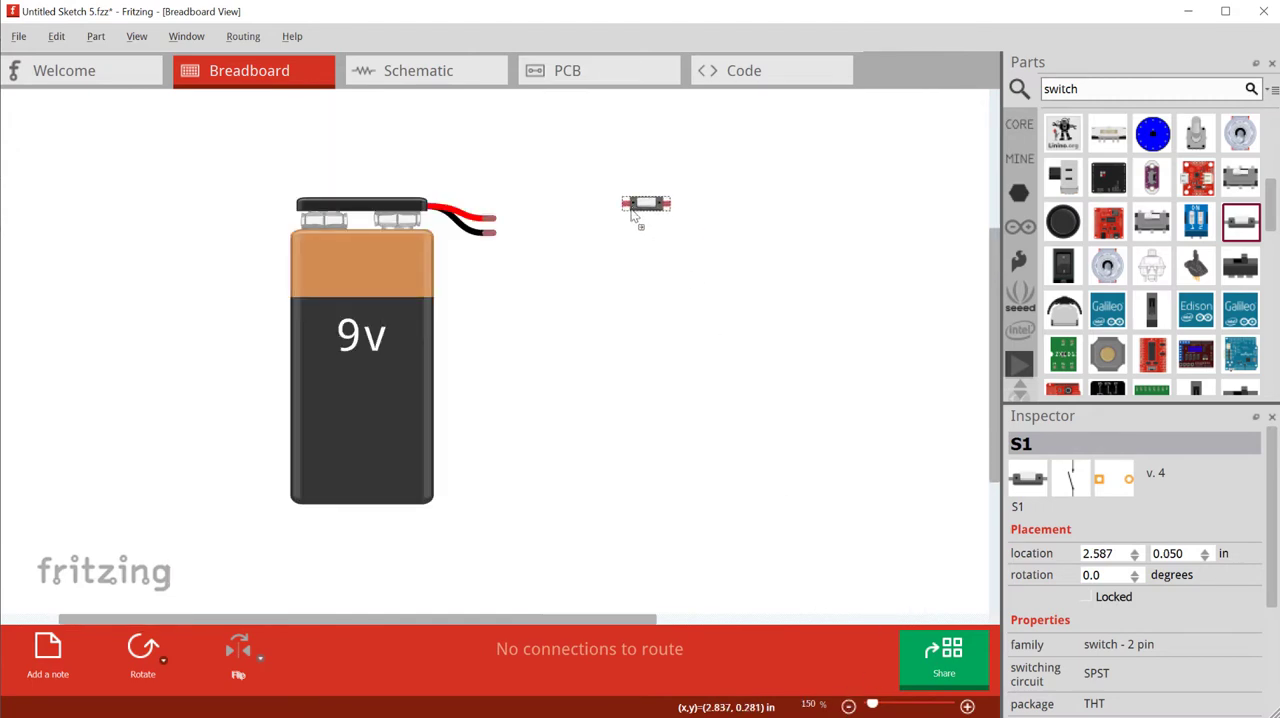
- Wire the battery's red lead to the switch pin and nudge the switch into place
drag(644, 204, 644, 220)
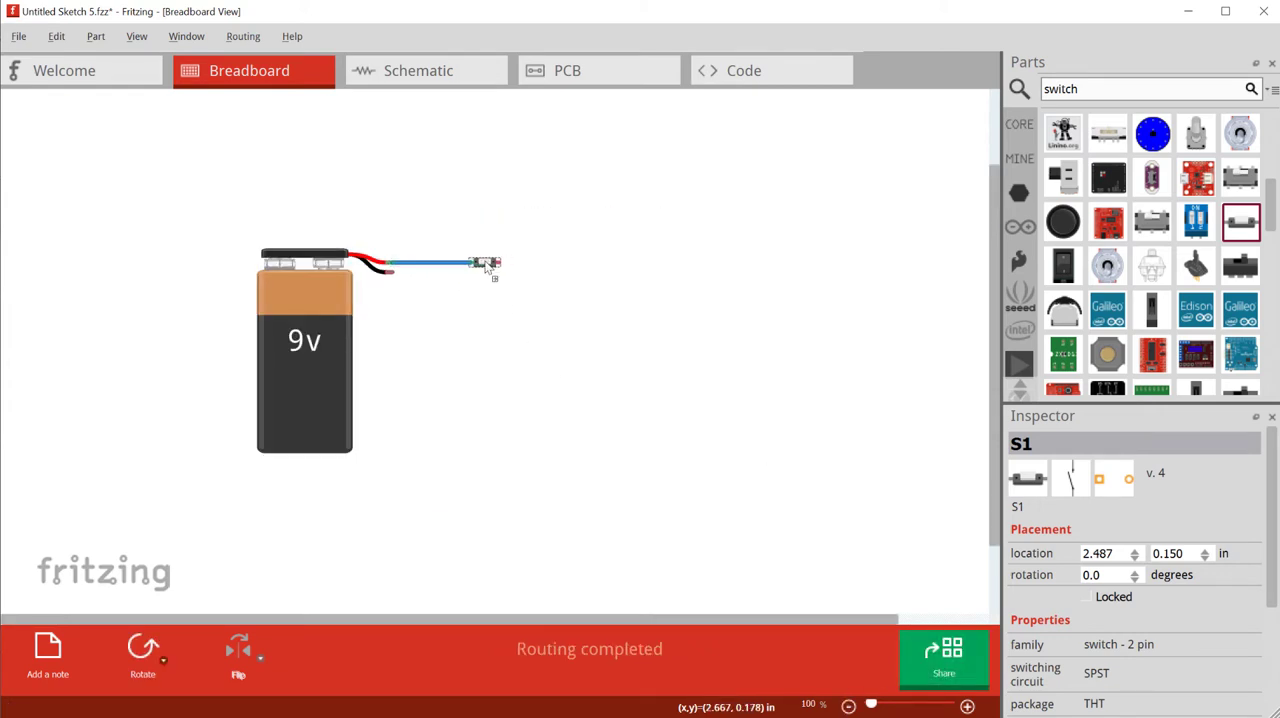
drag(484, 264, 470, 262)
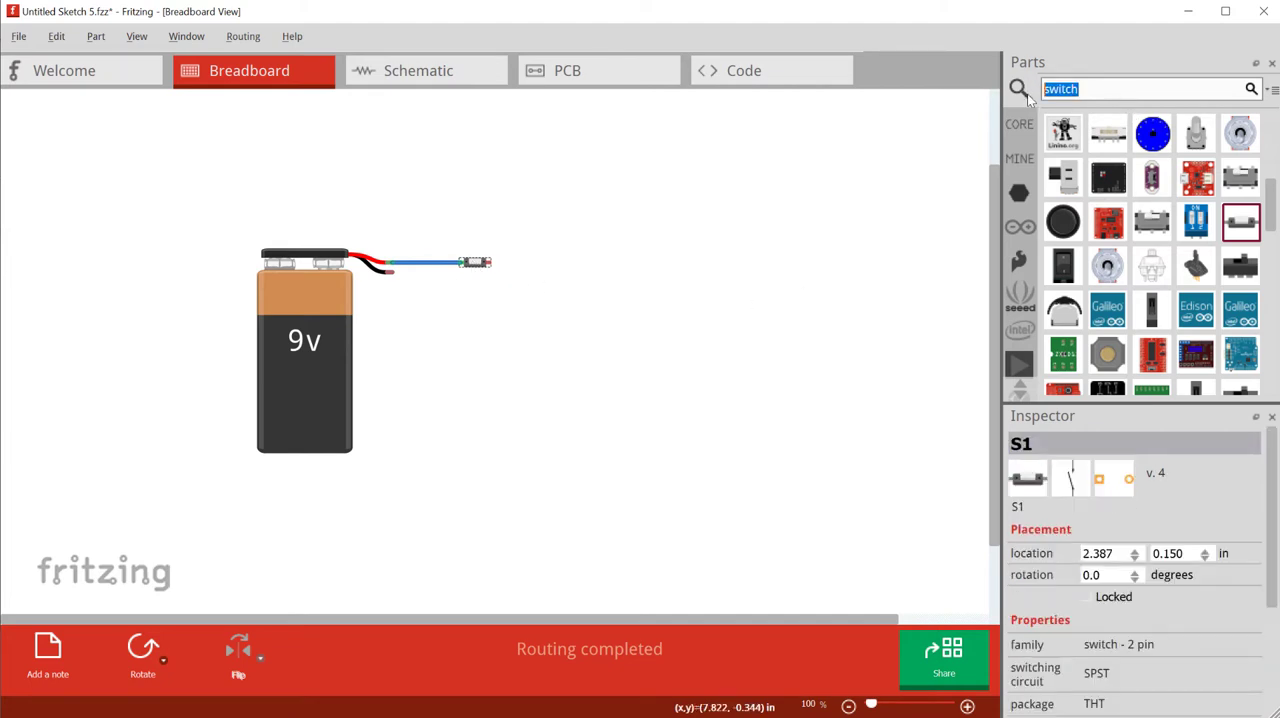
- Place a resistor R1 from the core parts bin to the right of the battery
text(re)
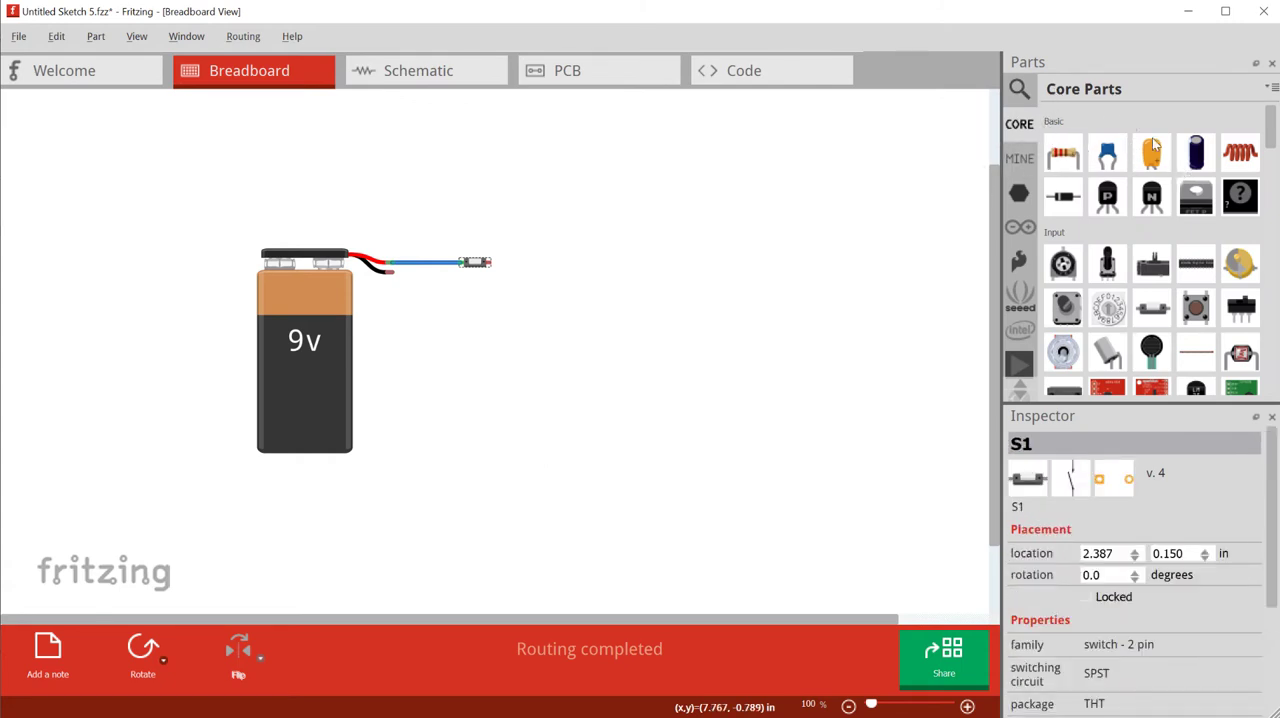
click(1152, 152)
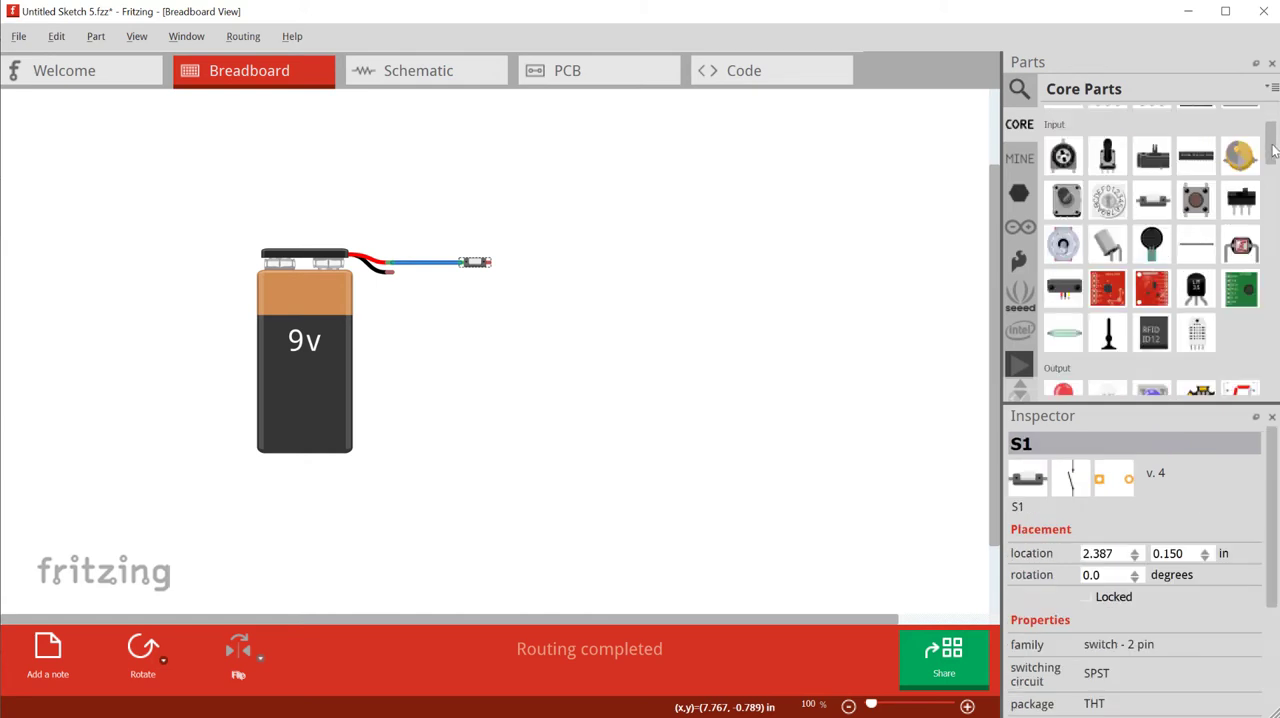
scroll(down, 3)
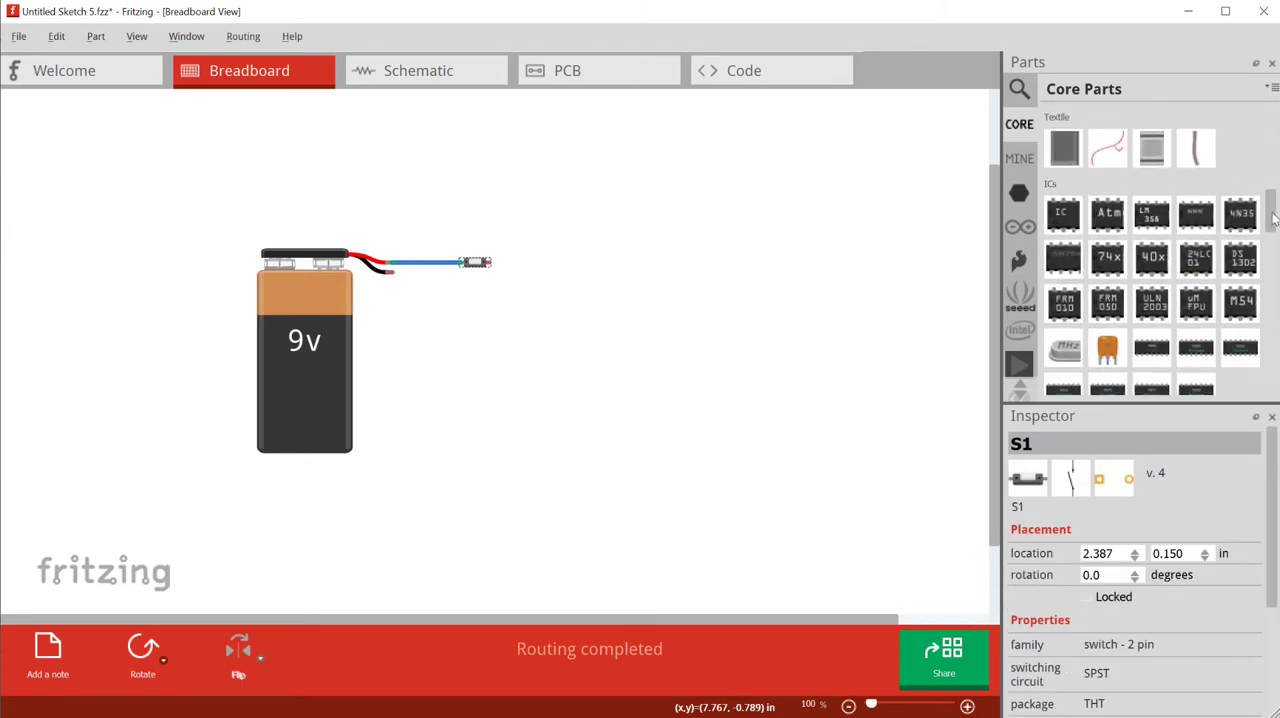
drag(1064, 152, 576, 262)
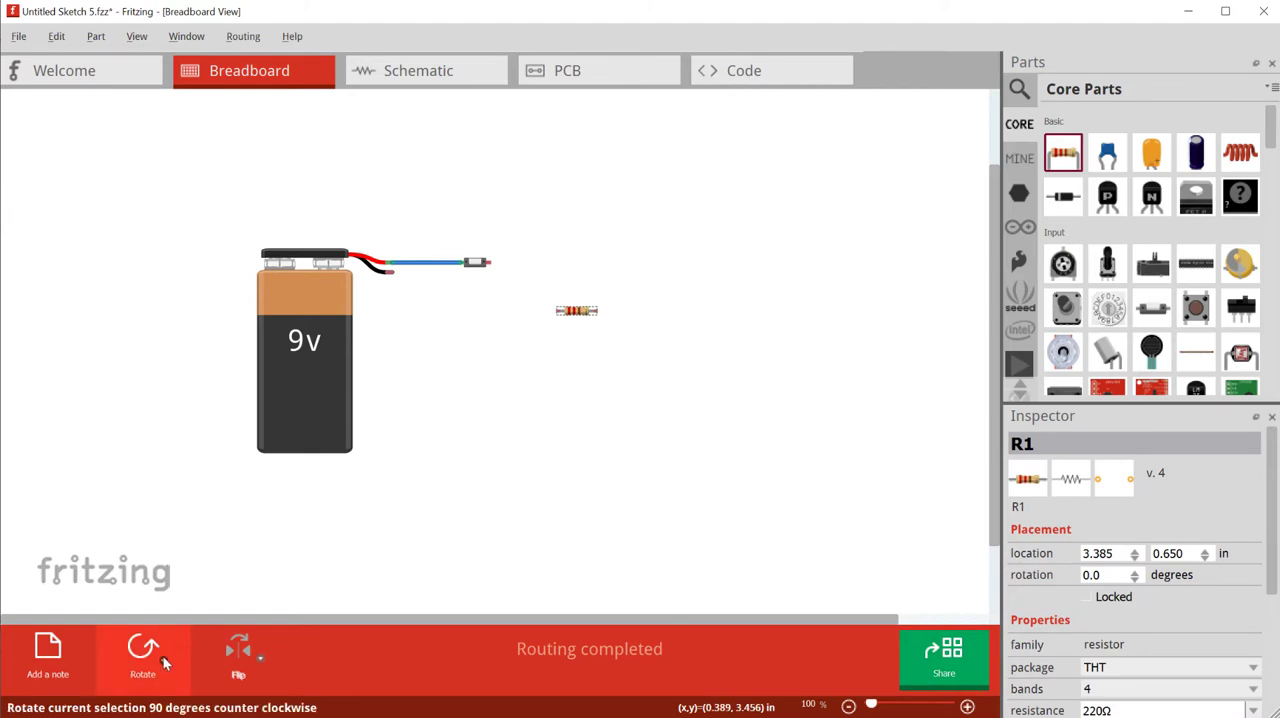
mouse_move(208, 656)
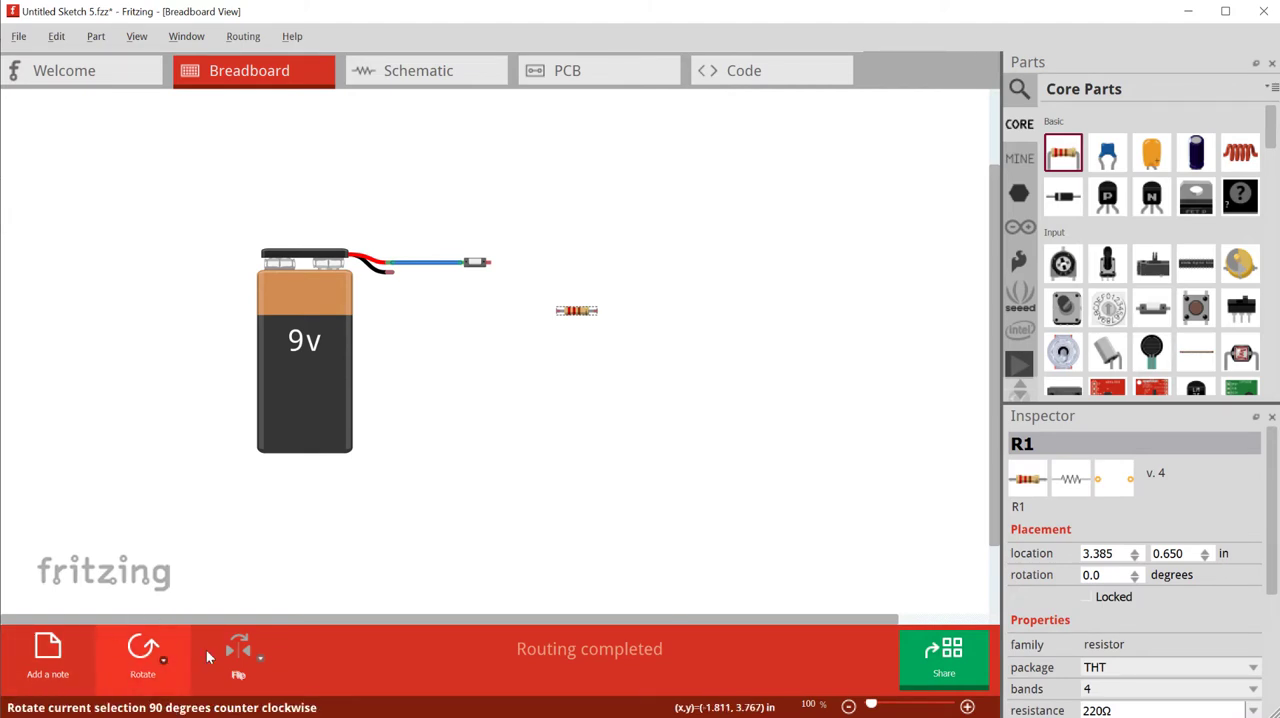
- Rotate the resistor upright and run a first wire from the switch toward it
click(142, 650)
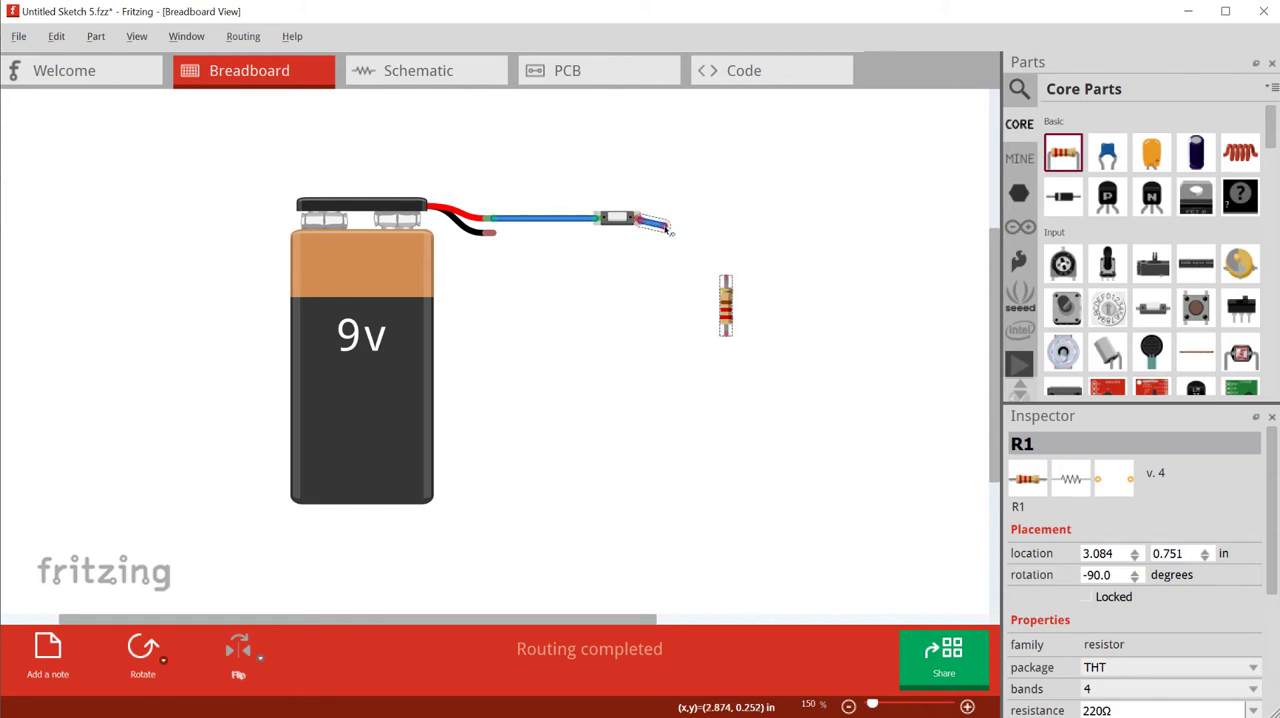
drag(660, 220, 724, 284)
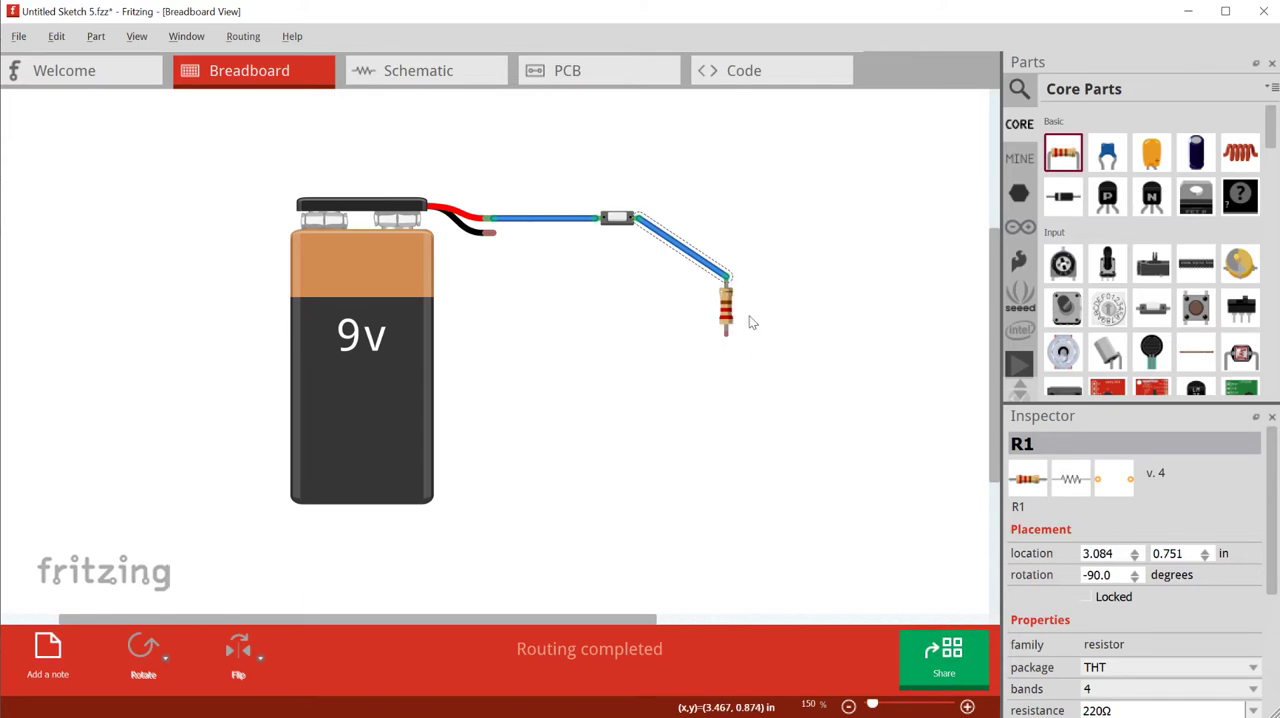
mouse_move(712, 300)
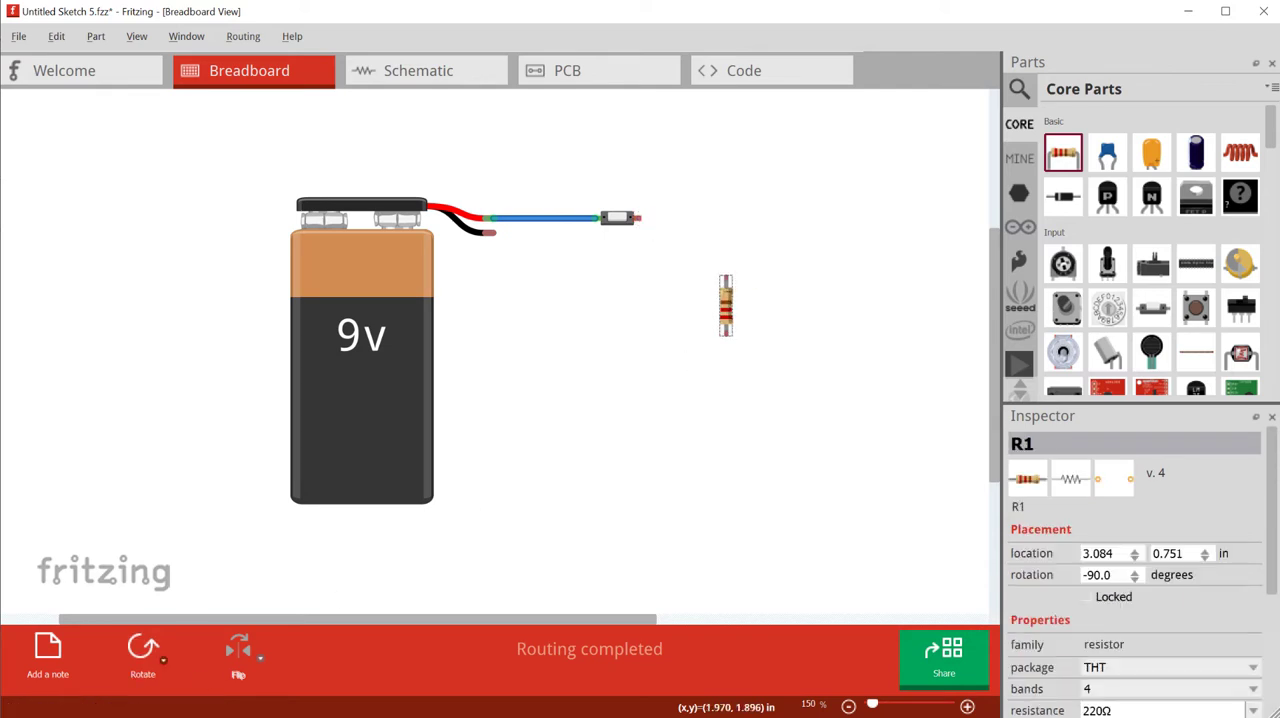
click(142, 648)
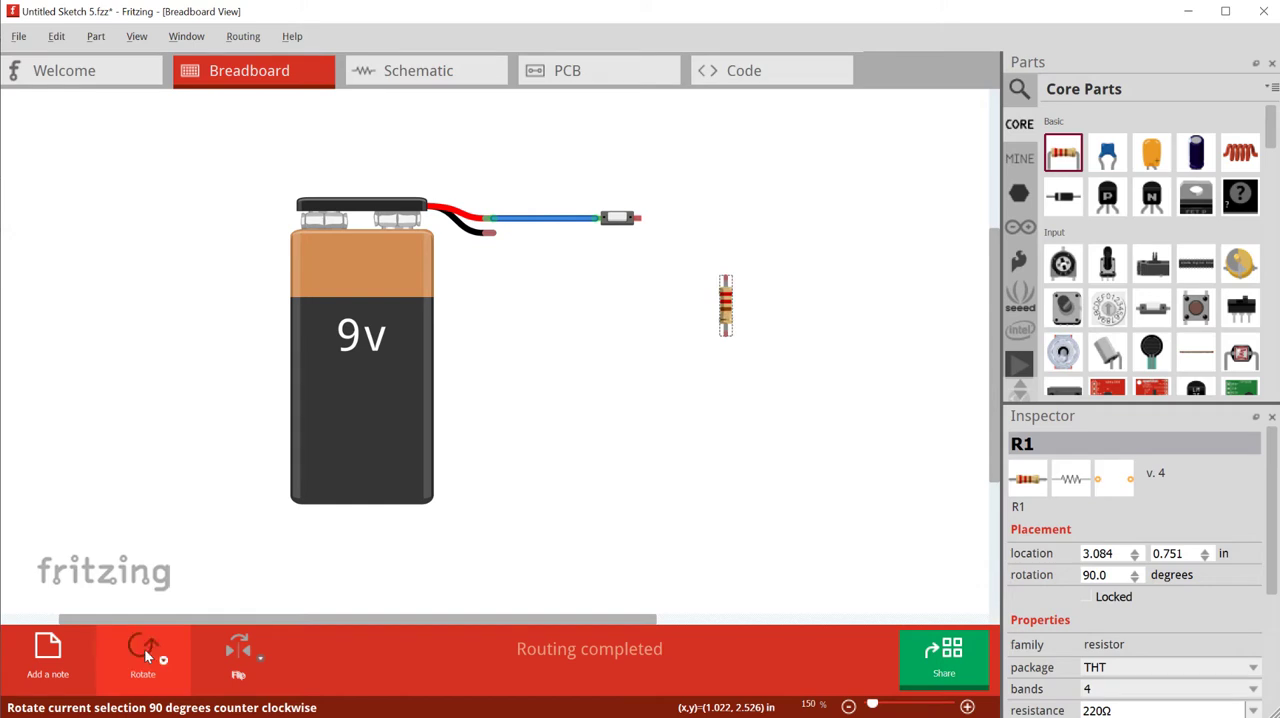
click(144, 652)
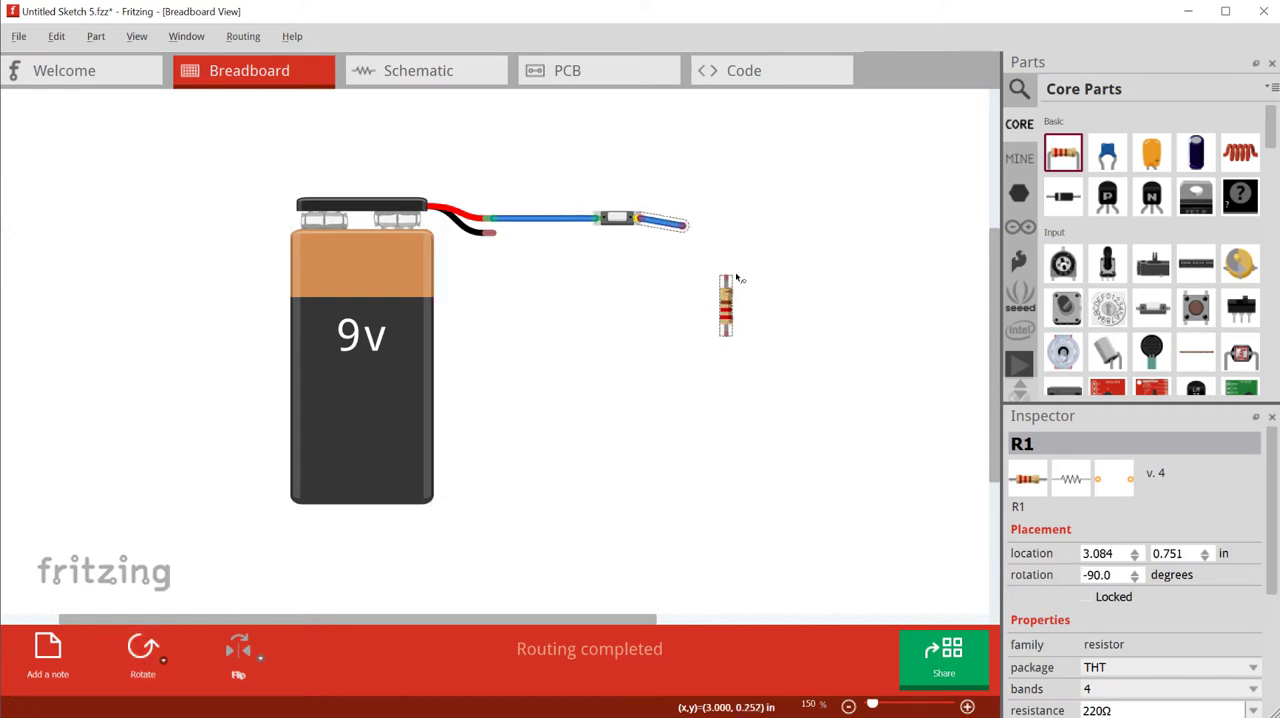
- Connect the switch to the resistor's top lead and bend the wire into a right-angle corner
drag(672, 222, 728, 272)
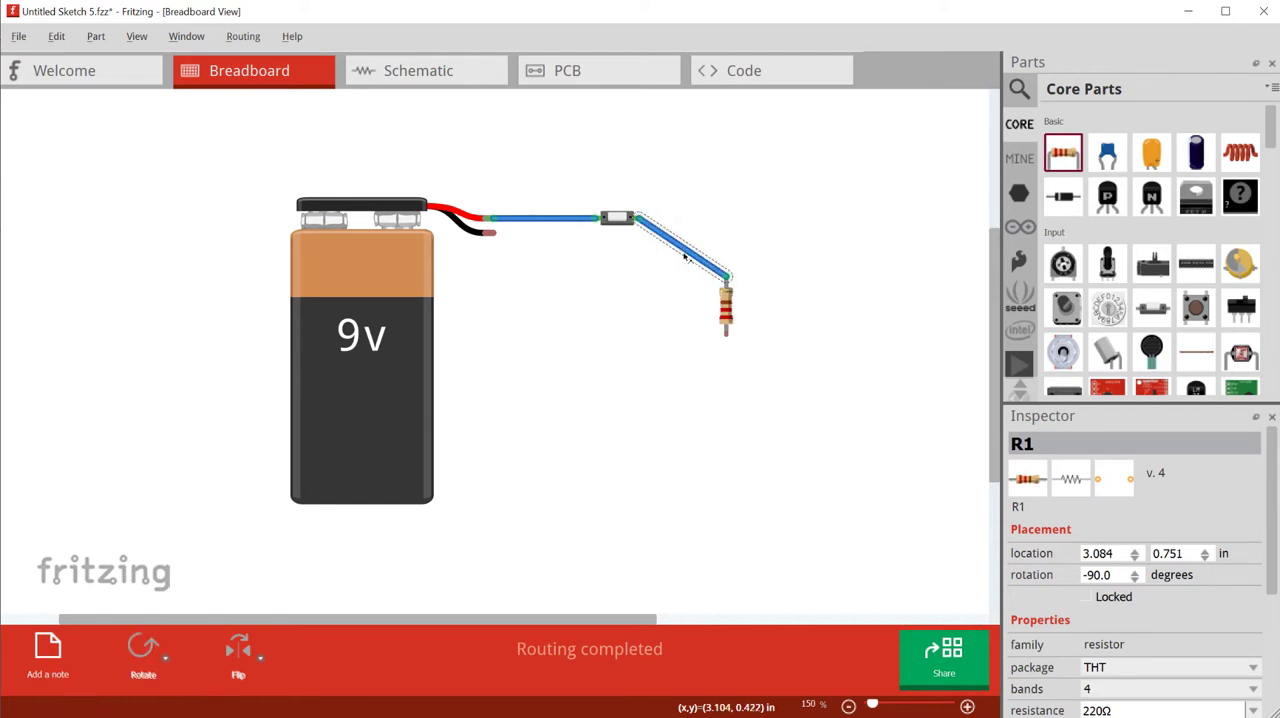
drag(680, 256, 728, 216)
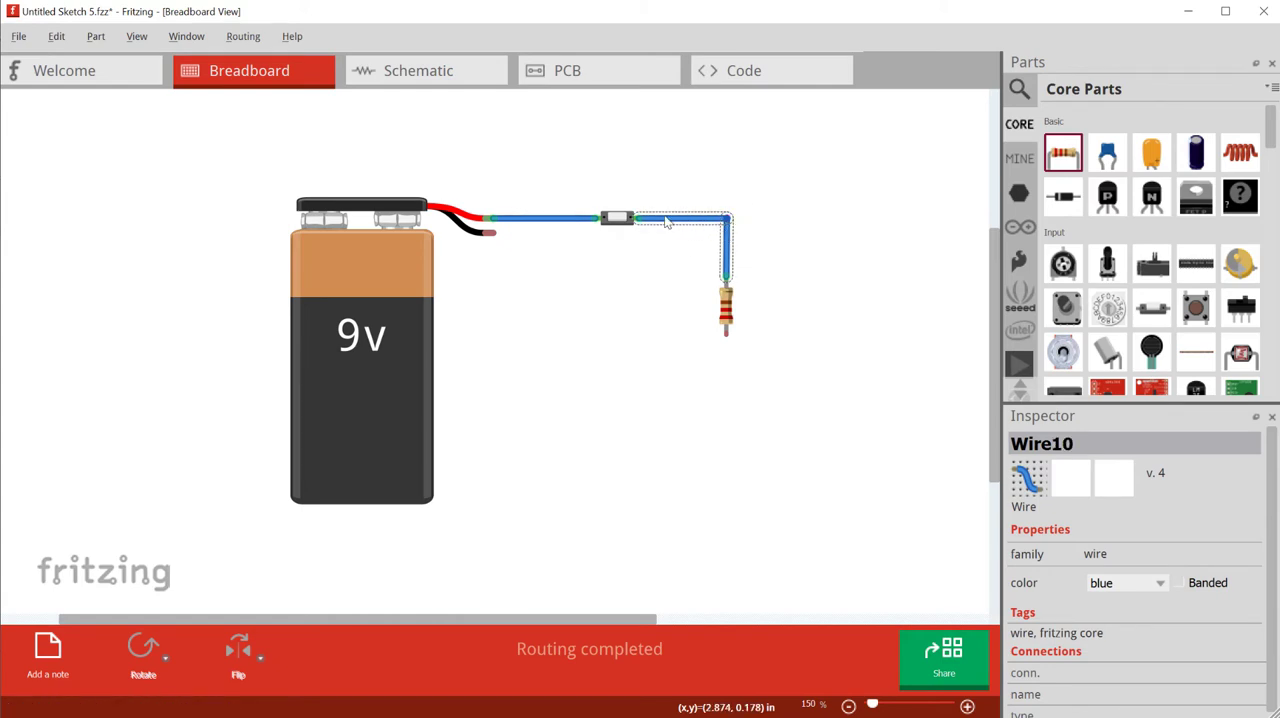
right_click(664, 222)
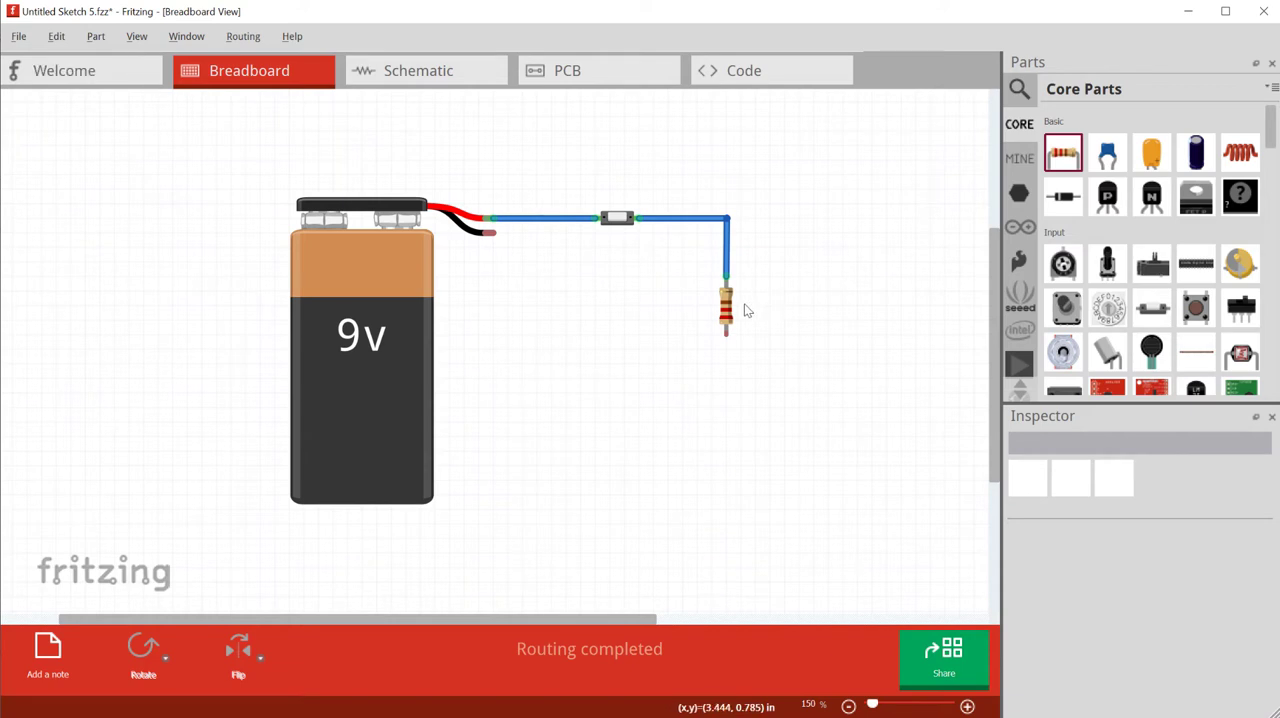
mouse_move(840, 392)
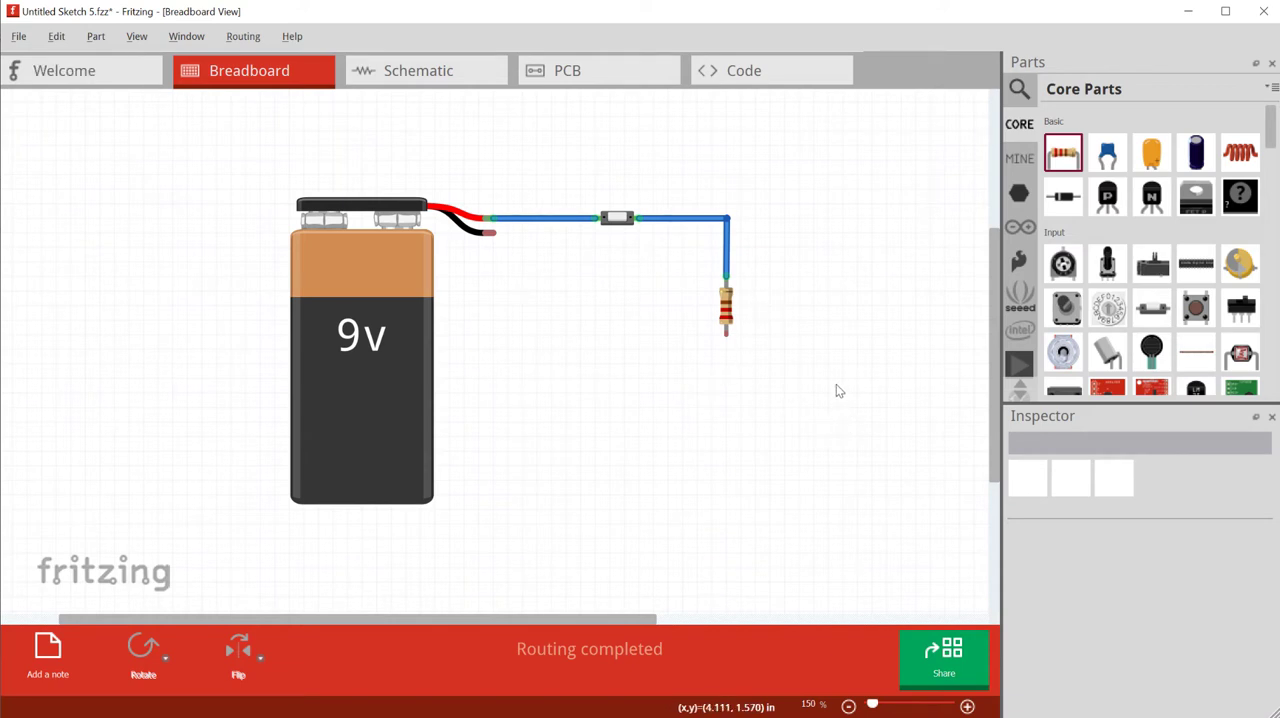
mouse_move(548, 240)
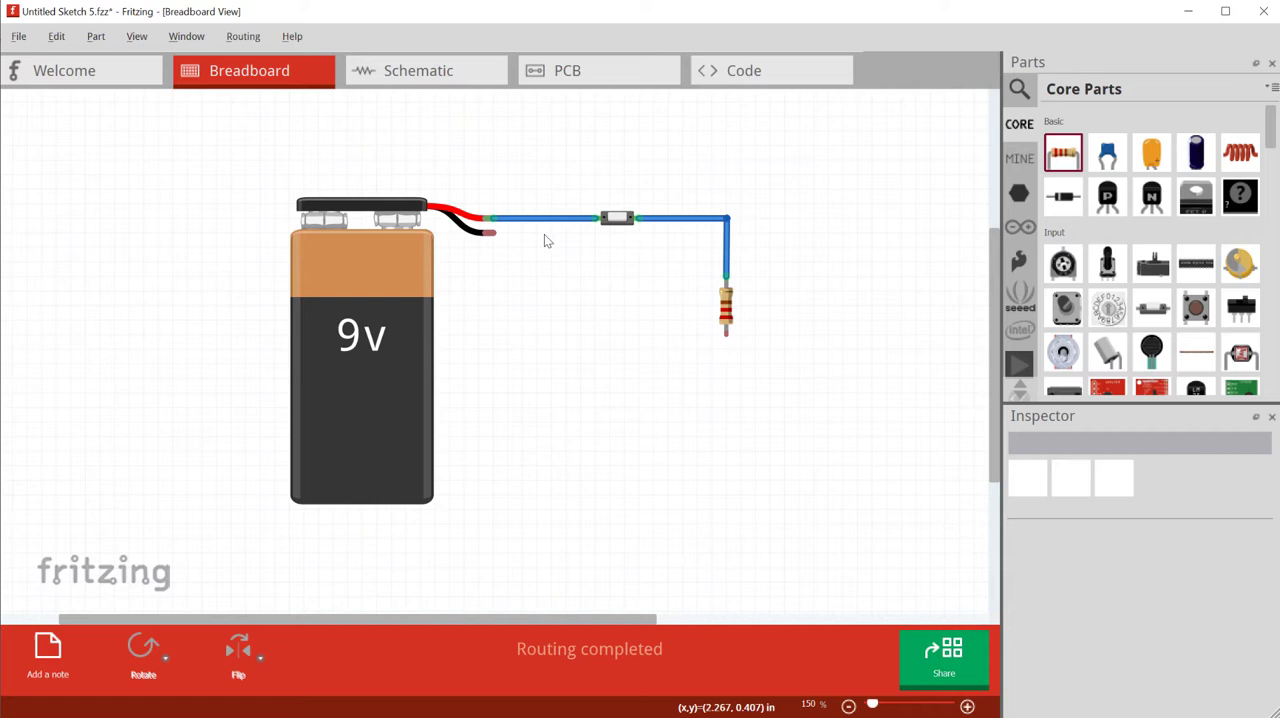
mouse_move(1016, 226)
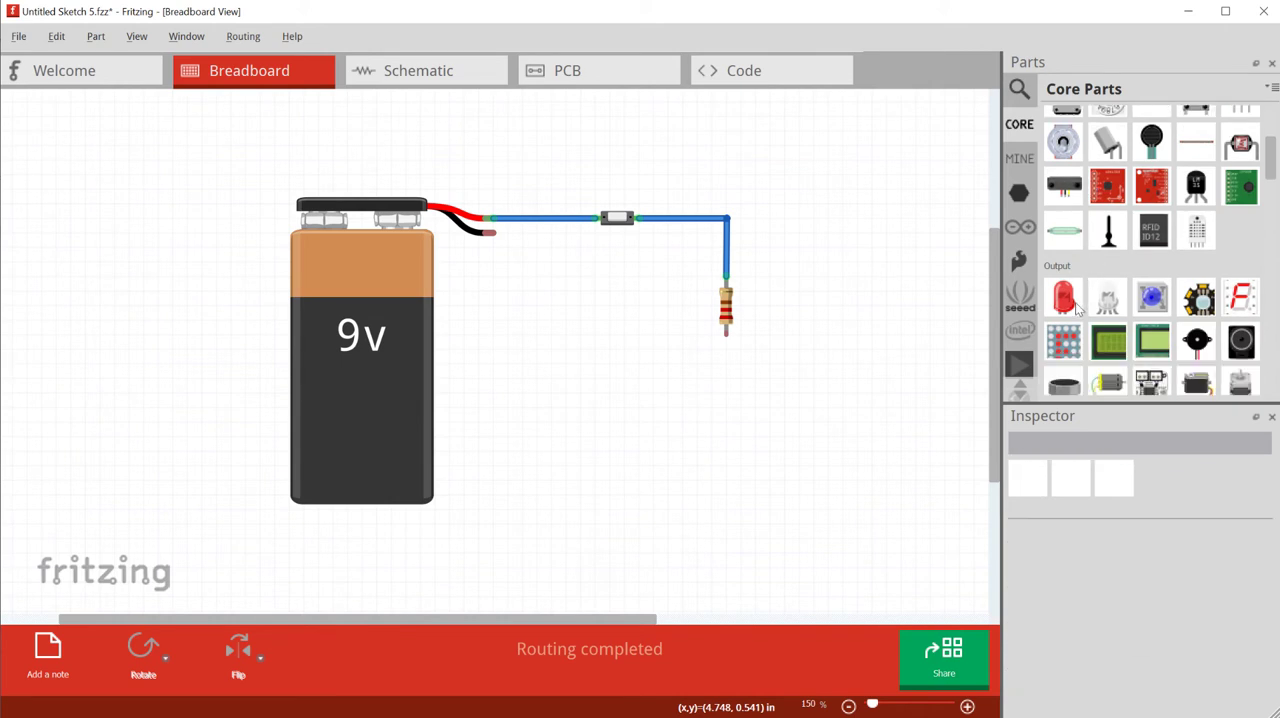
- Place a red LED below the resistor, turn it sideways and align its lead under R1
drag(1064, 296, 732, 400)
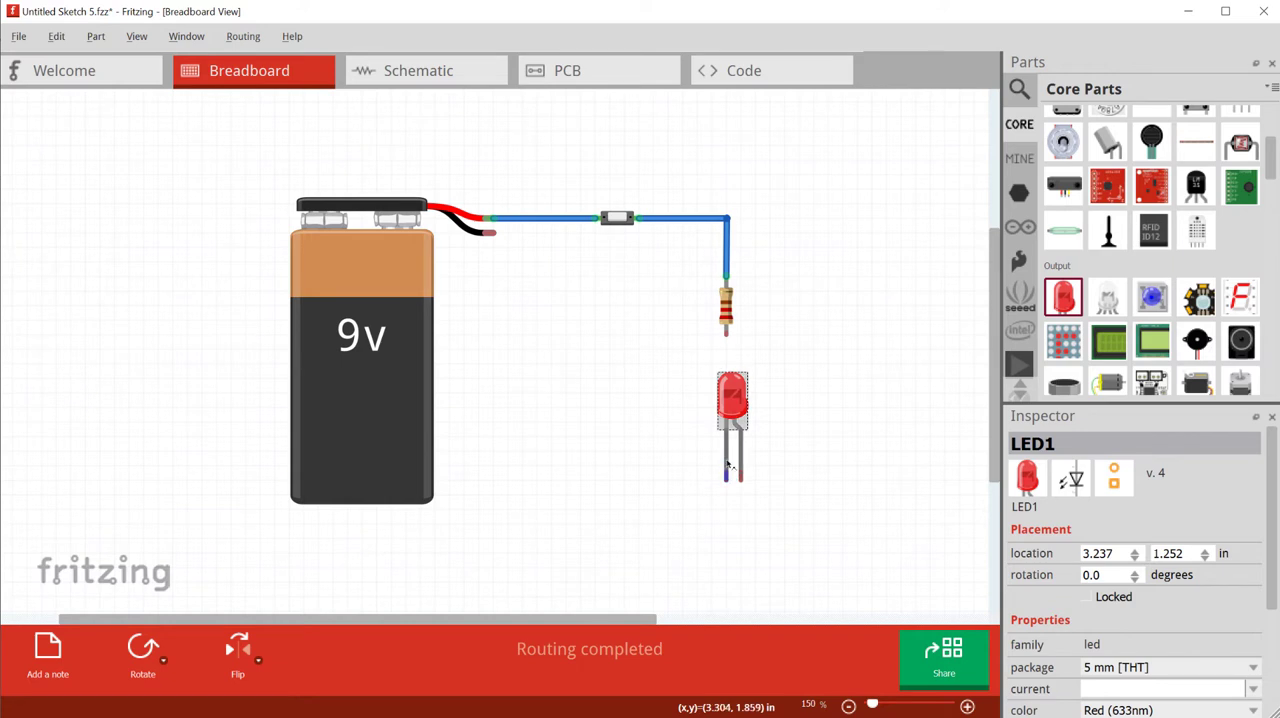
mouse_move(728, 464)
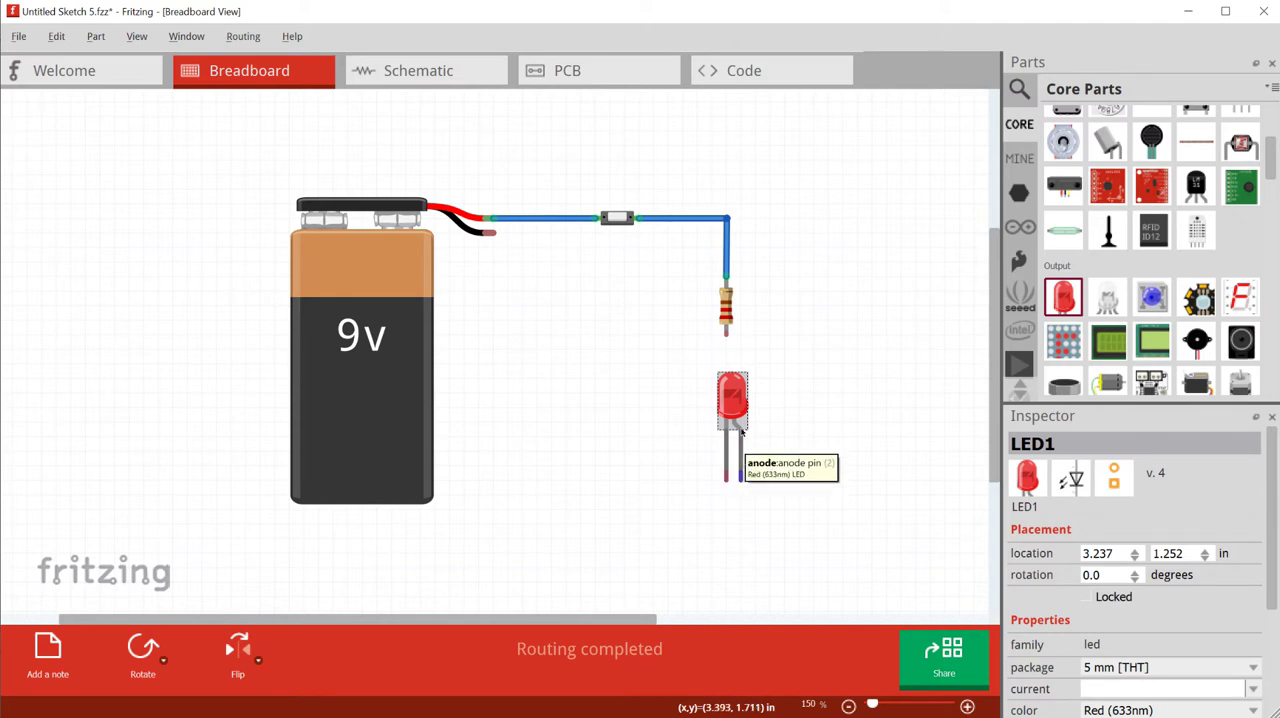
mouse_move(772, 388)
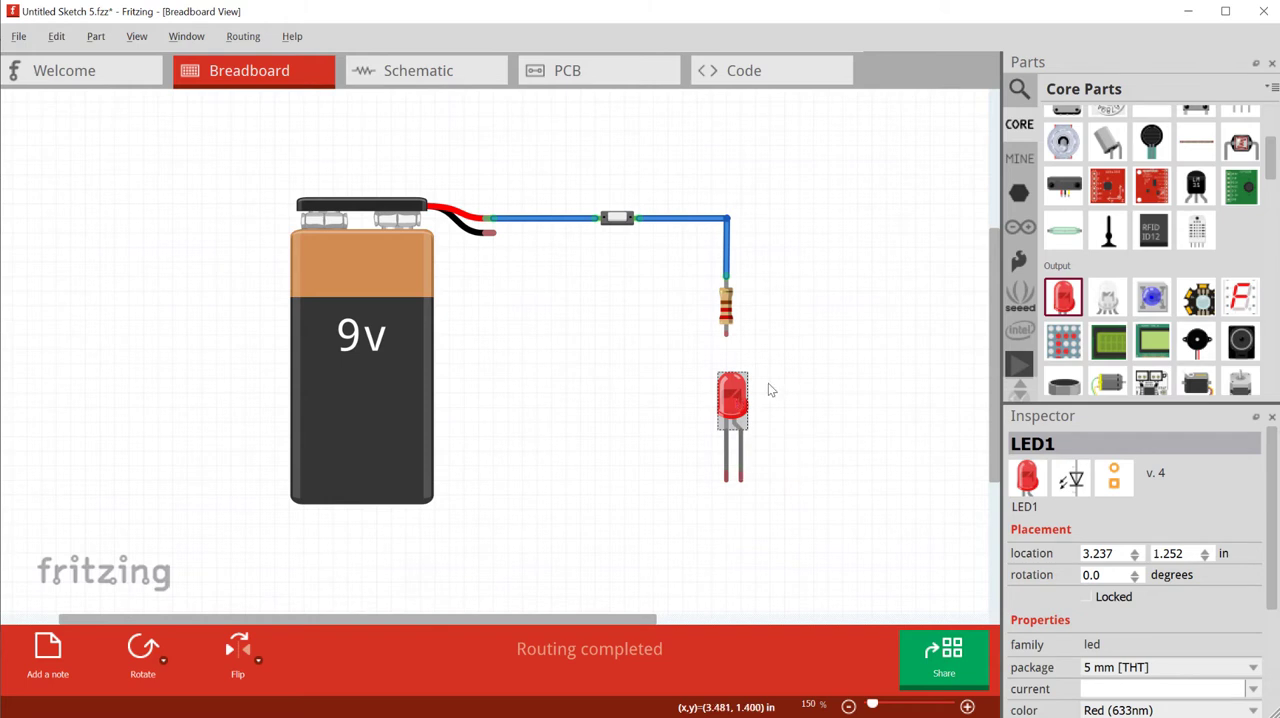
drag(732, 400, 760, 380)
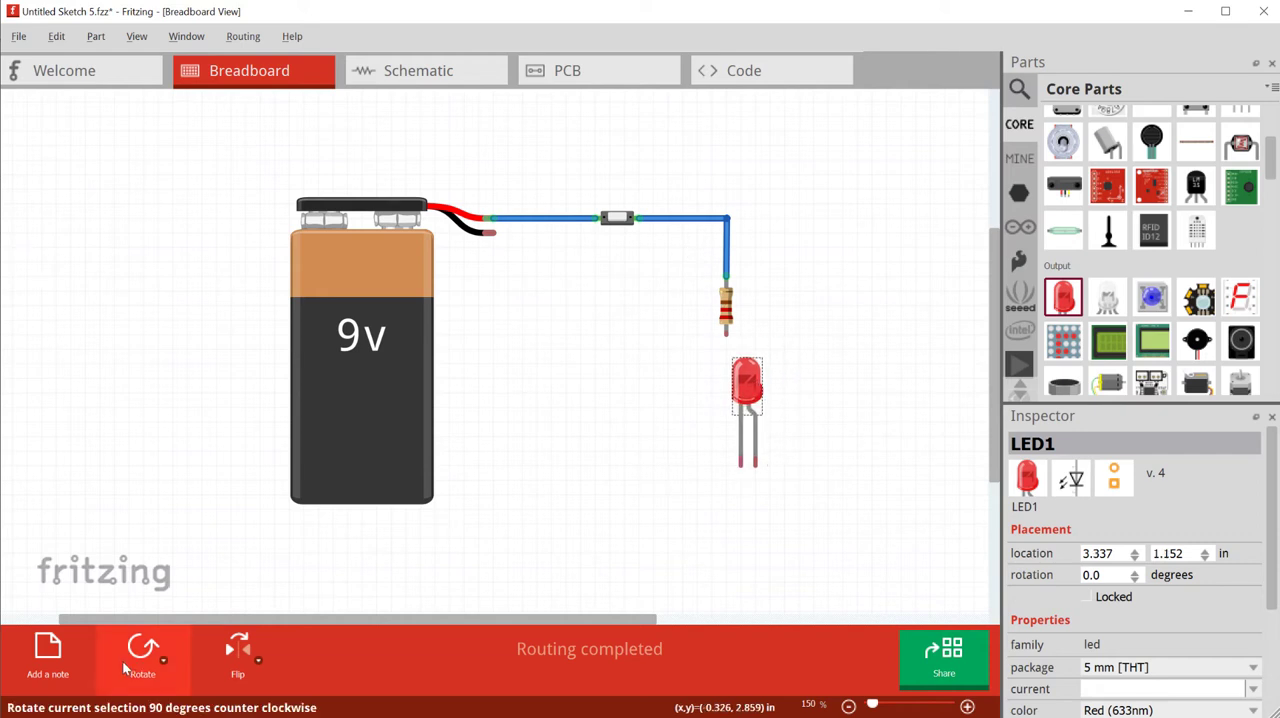
click(140, 652)
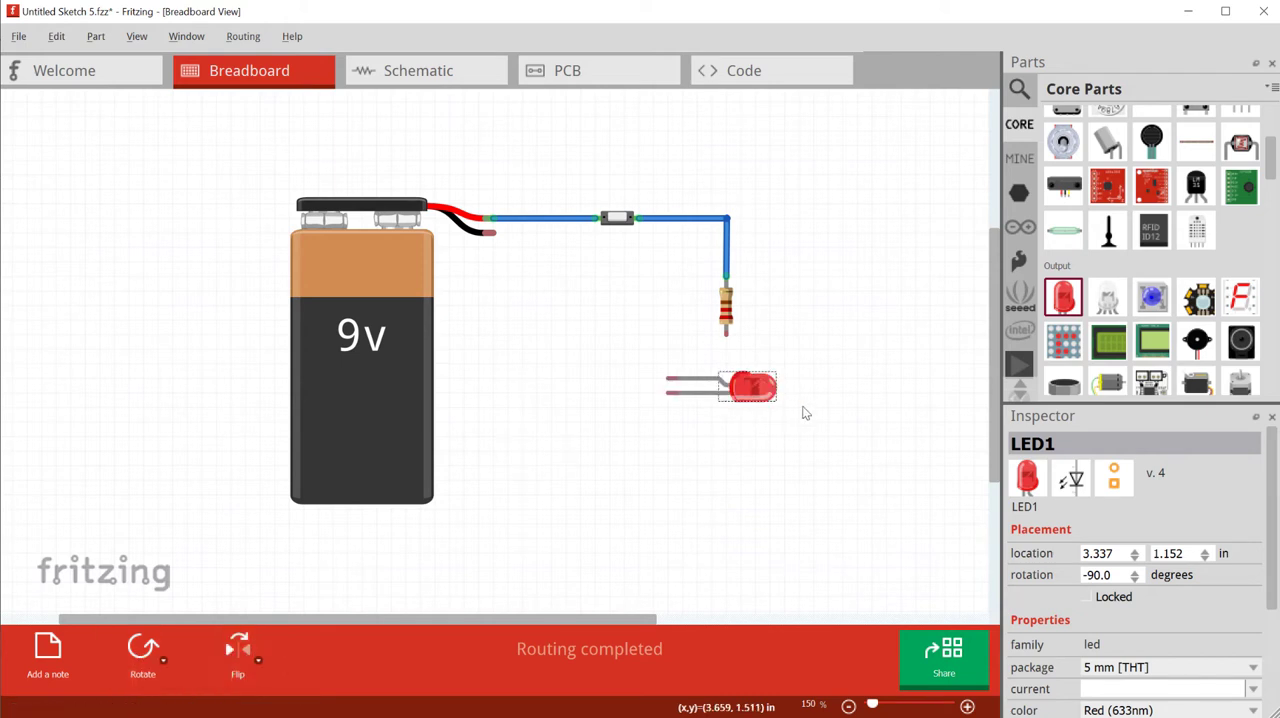
drag(744, 388, 804, 376)
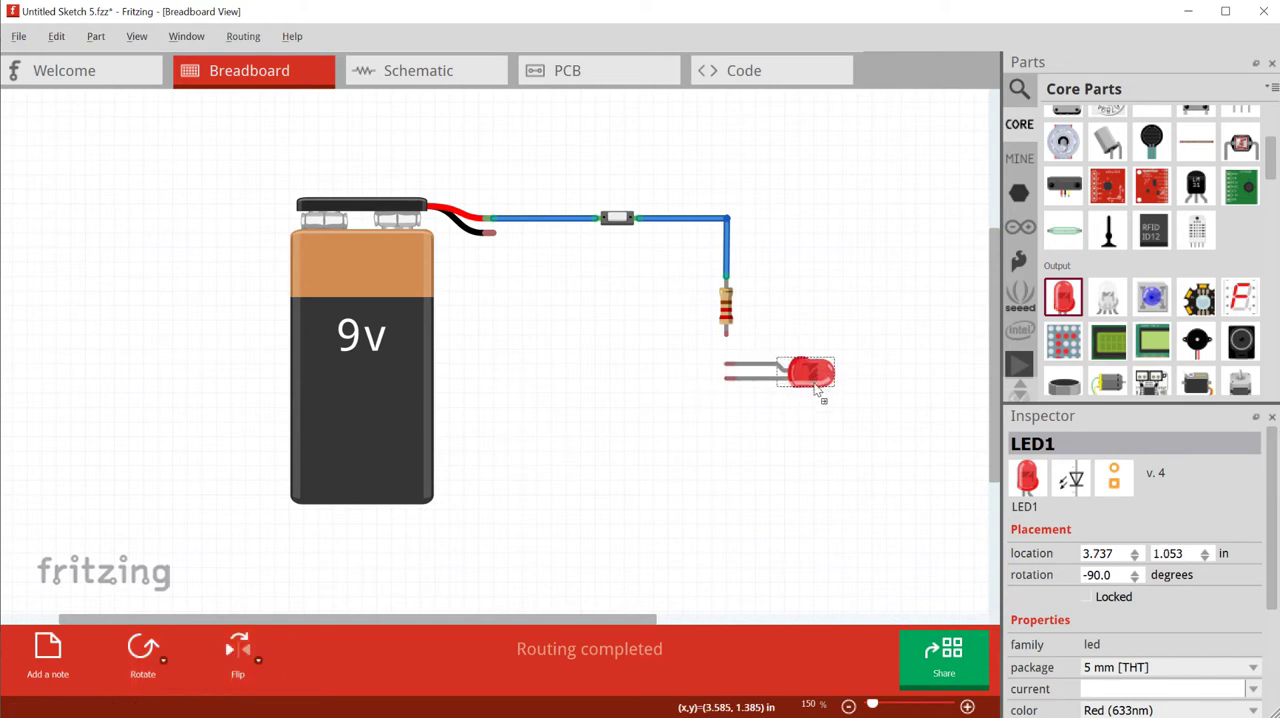
drag(808, 376, 790, 384)
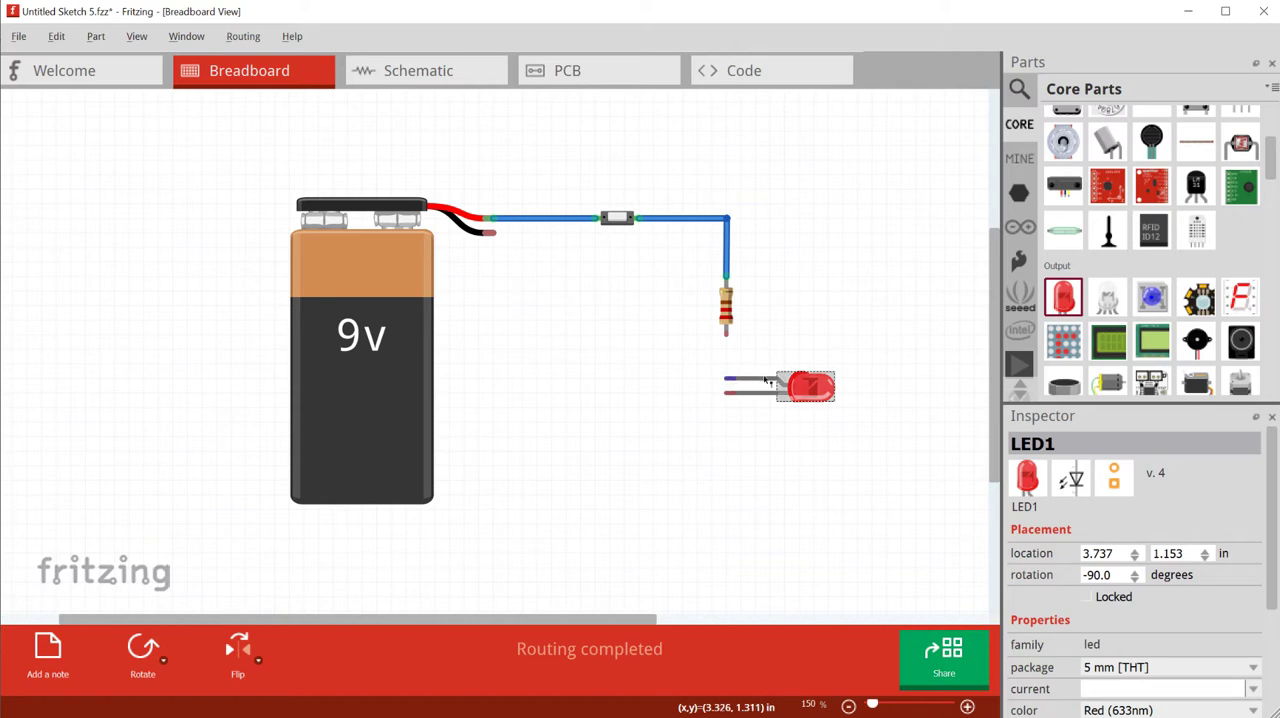
mouse_move(756, 380)
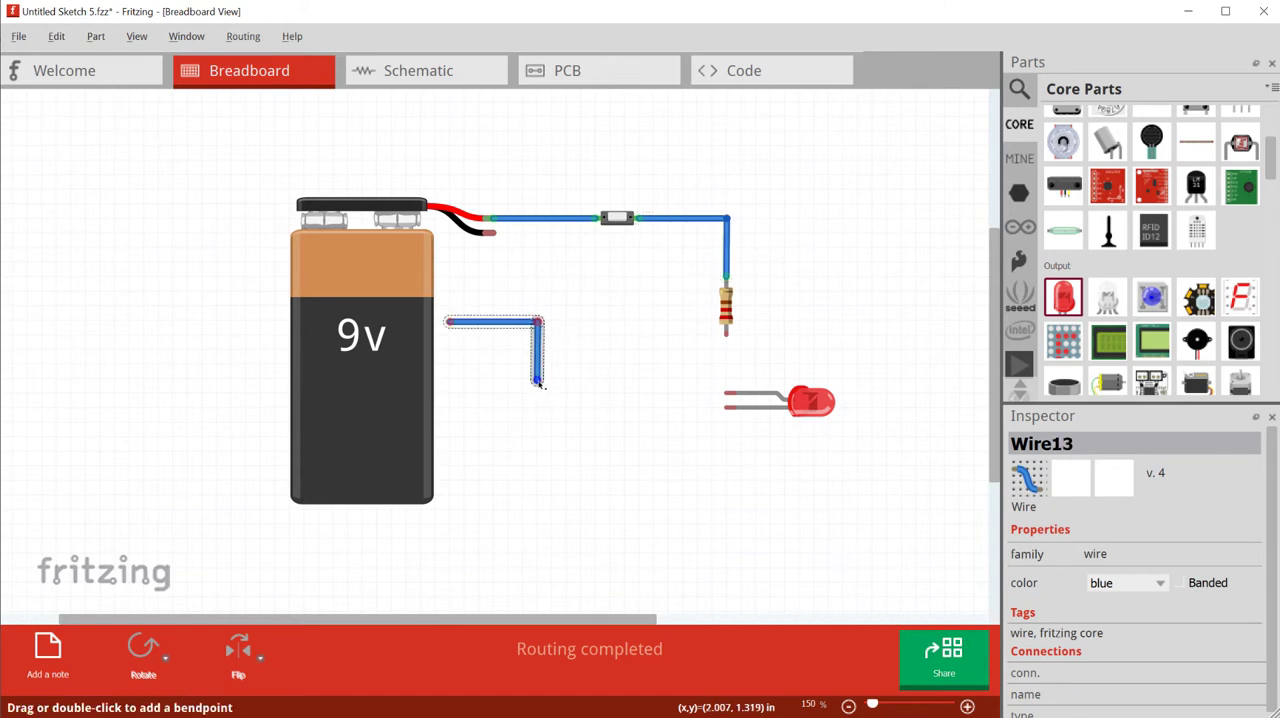
- Run a wire from the LED cathode back to the battery terminal with a right-angle bend
drag(538, 384, 730, 396)
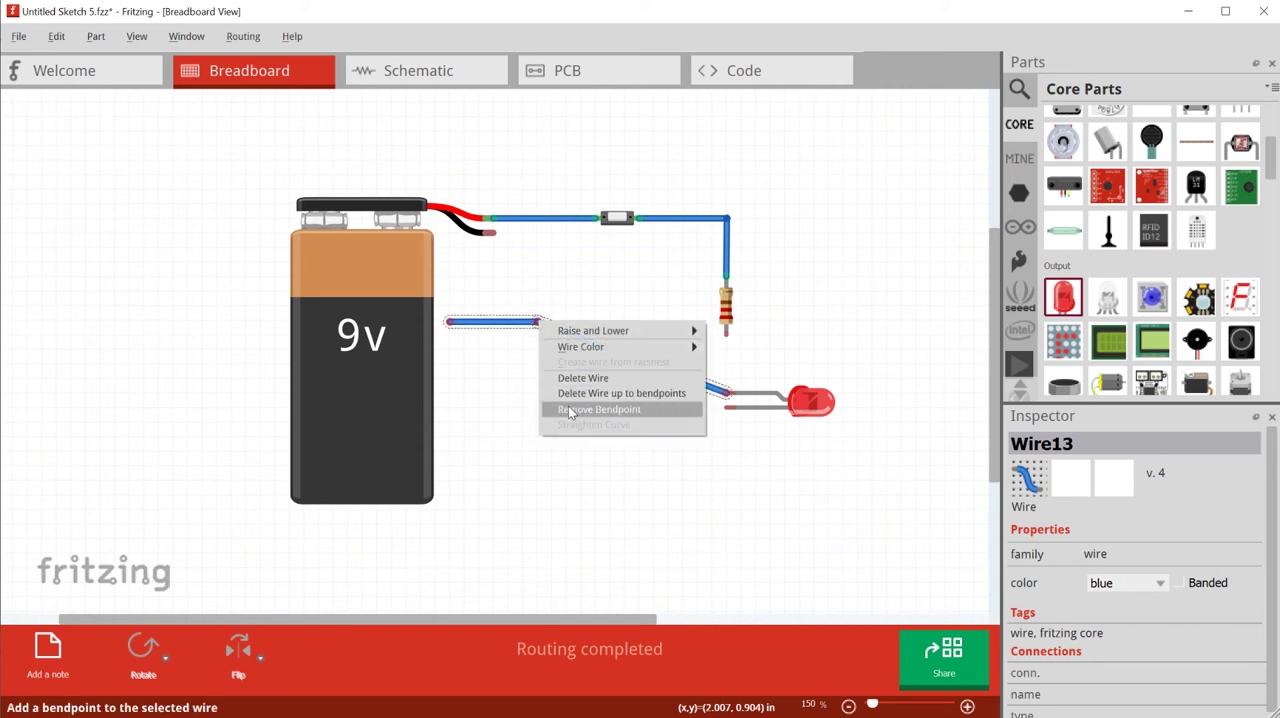
click(598, 408)
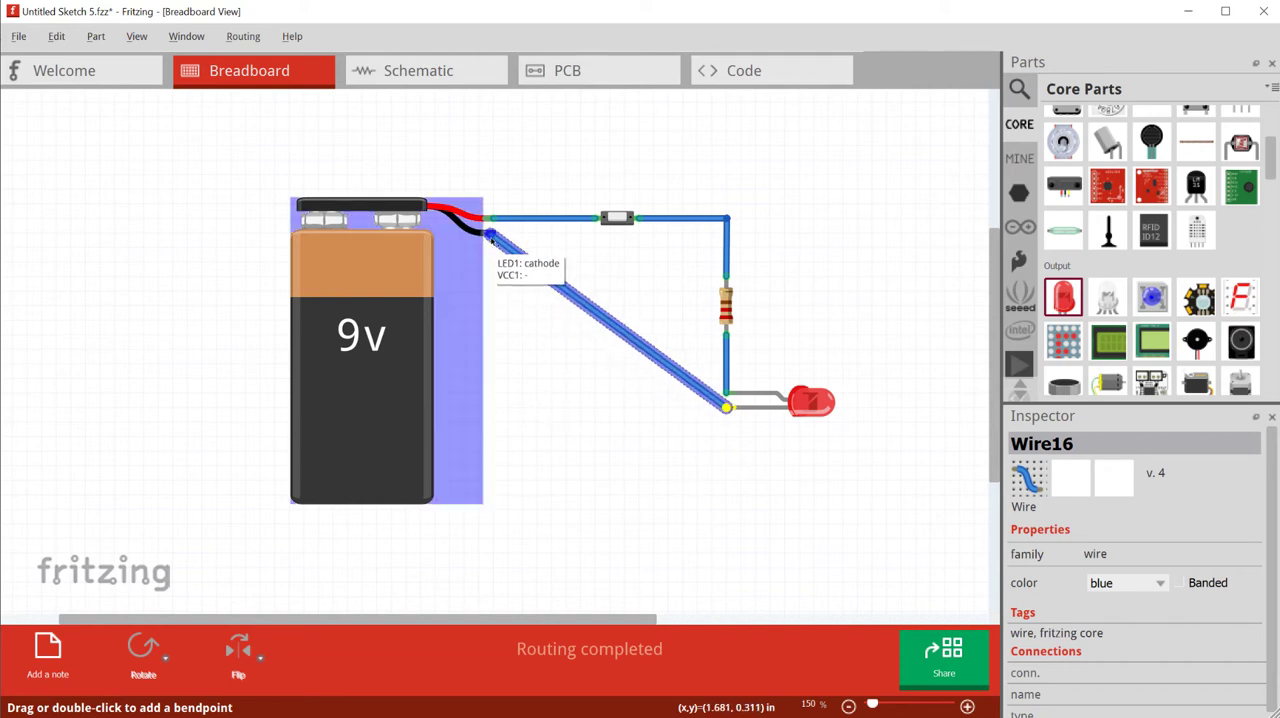
drag(600, 300, 504, 390)
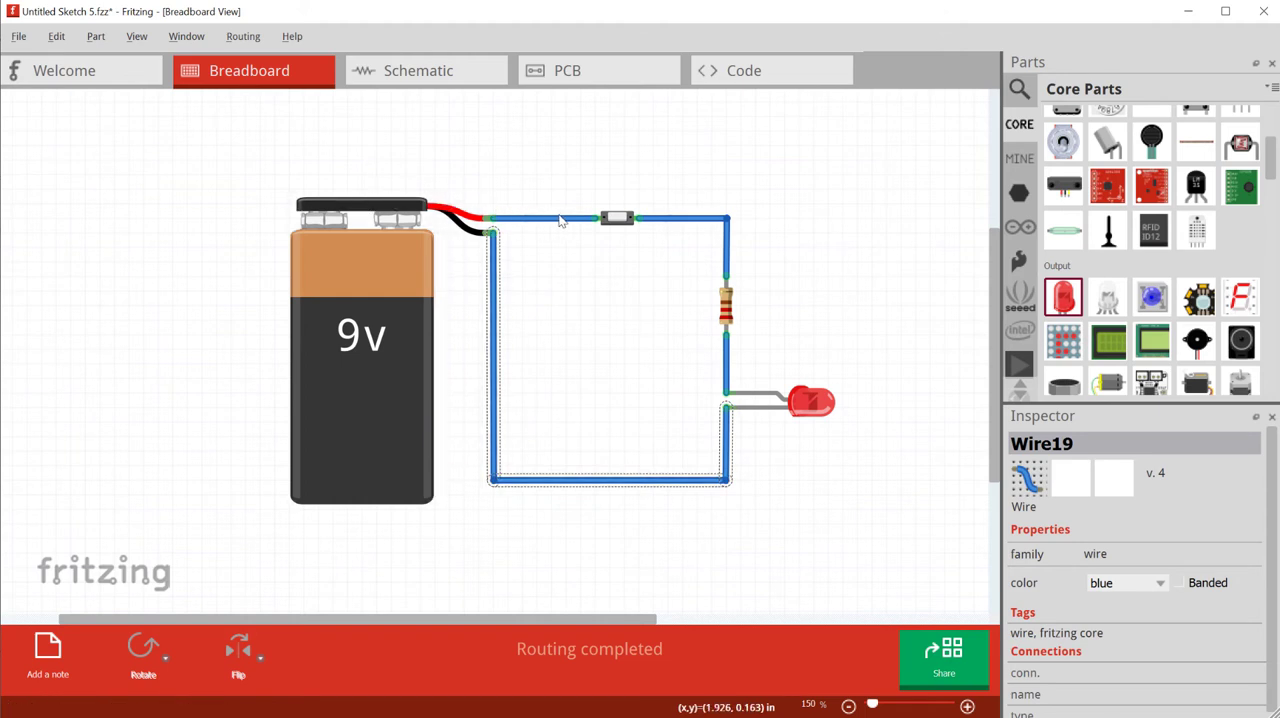
mouse_move(744, 368)
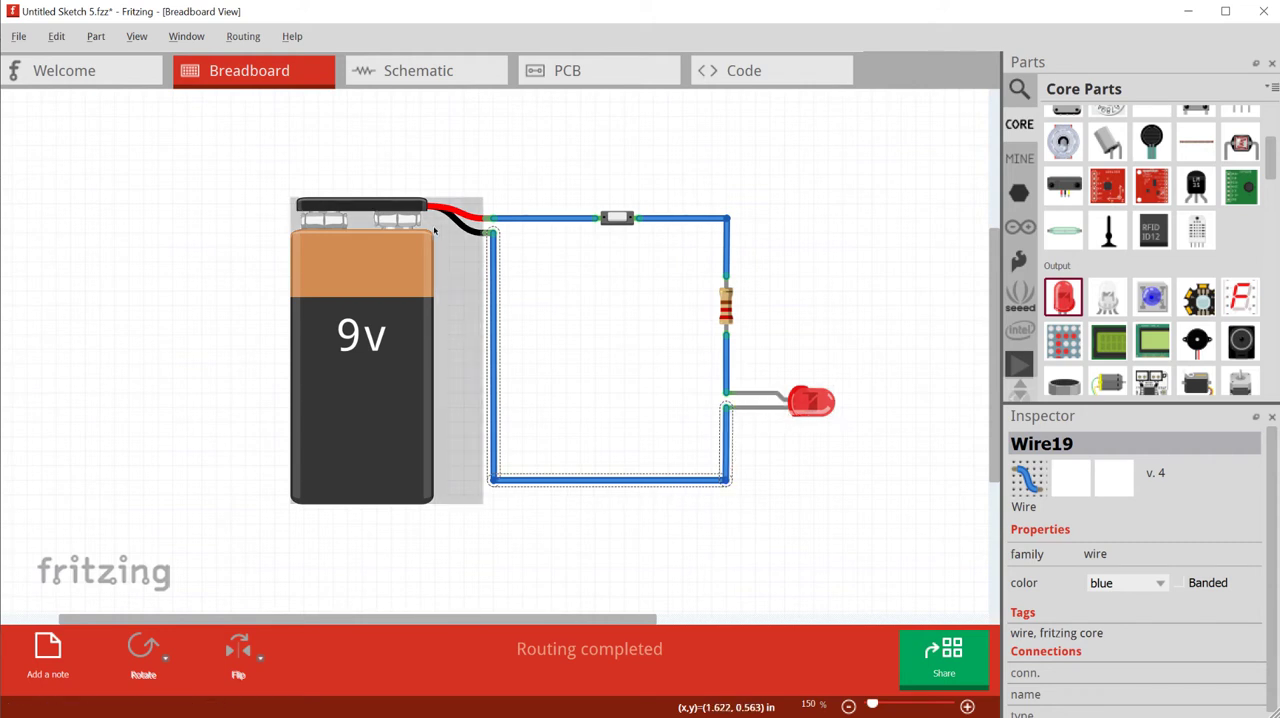
click(616, 218)
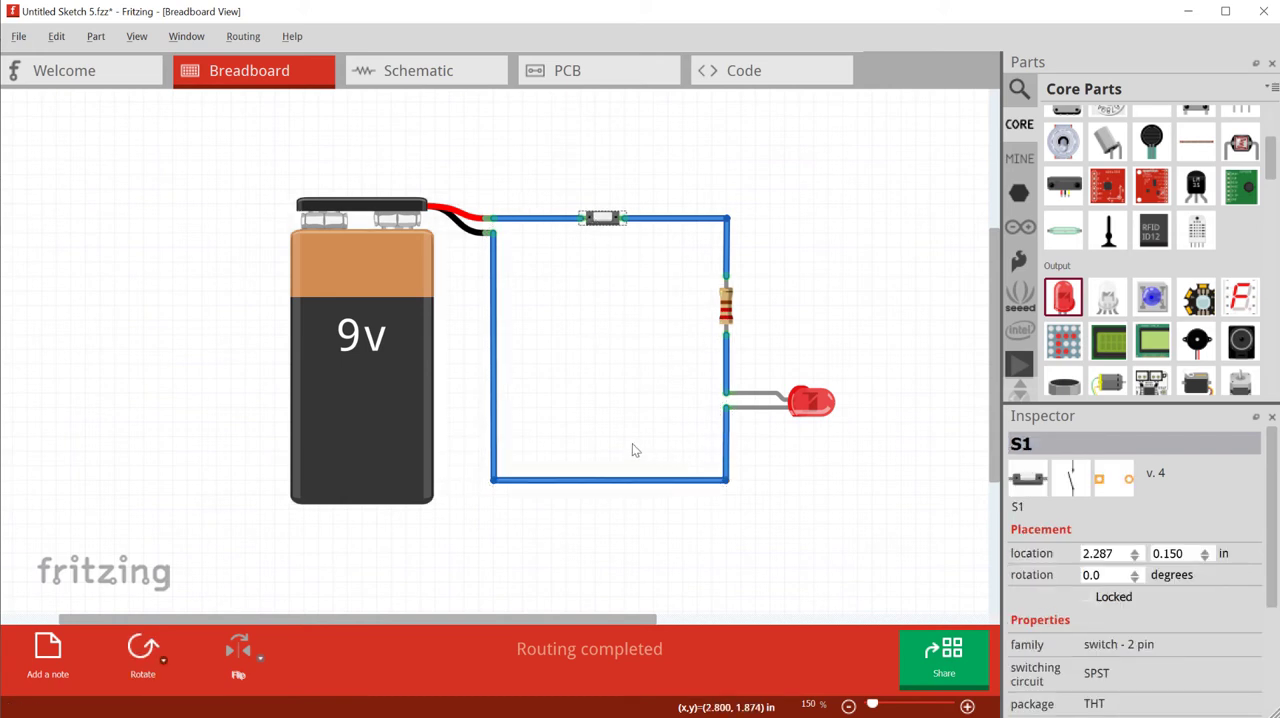
mouse_move(430, 170)
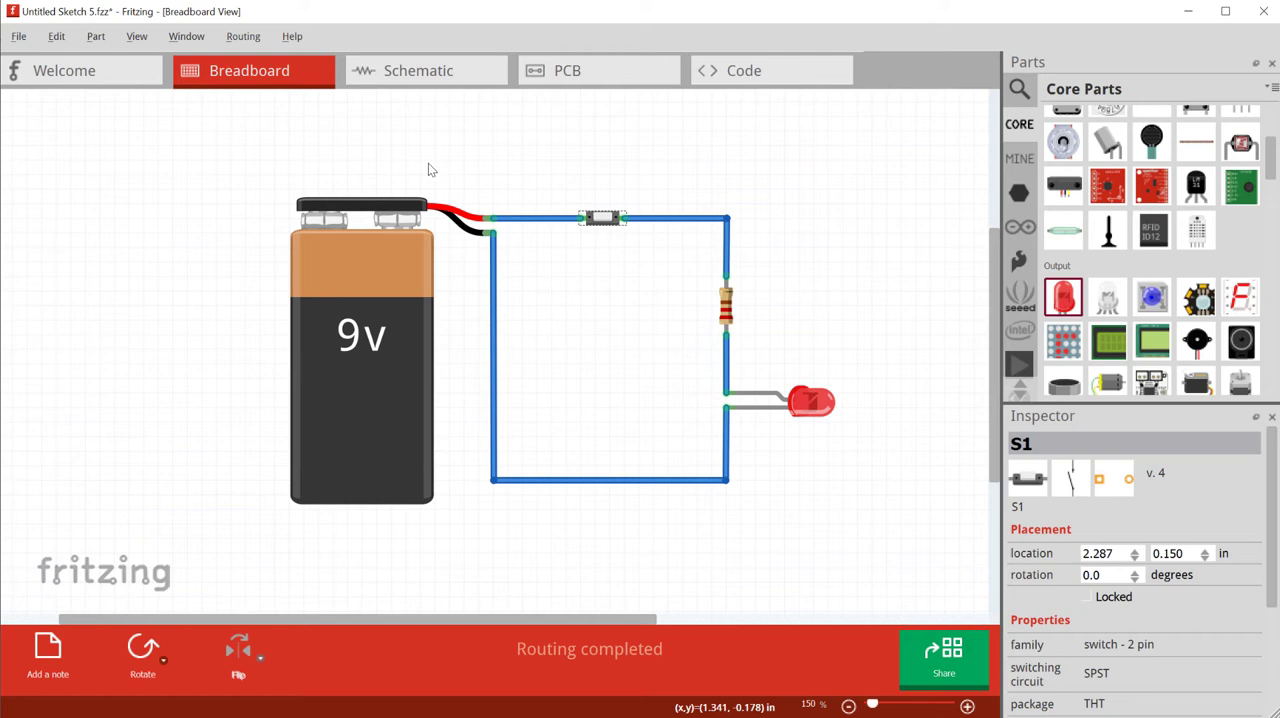
mouse_move(464, 172)
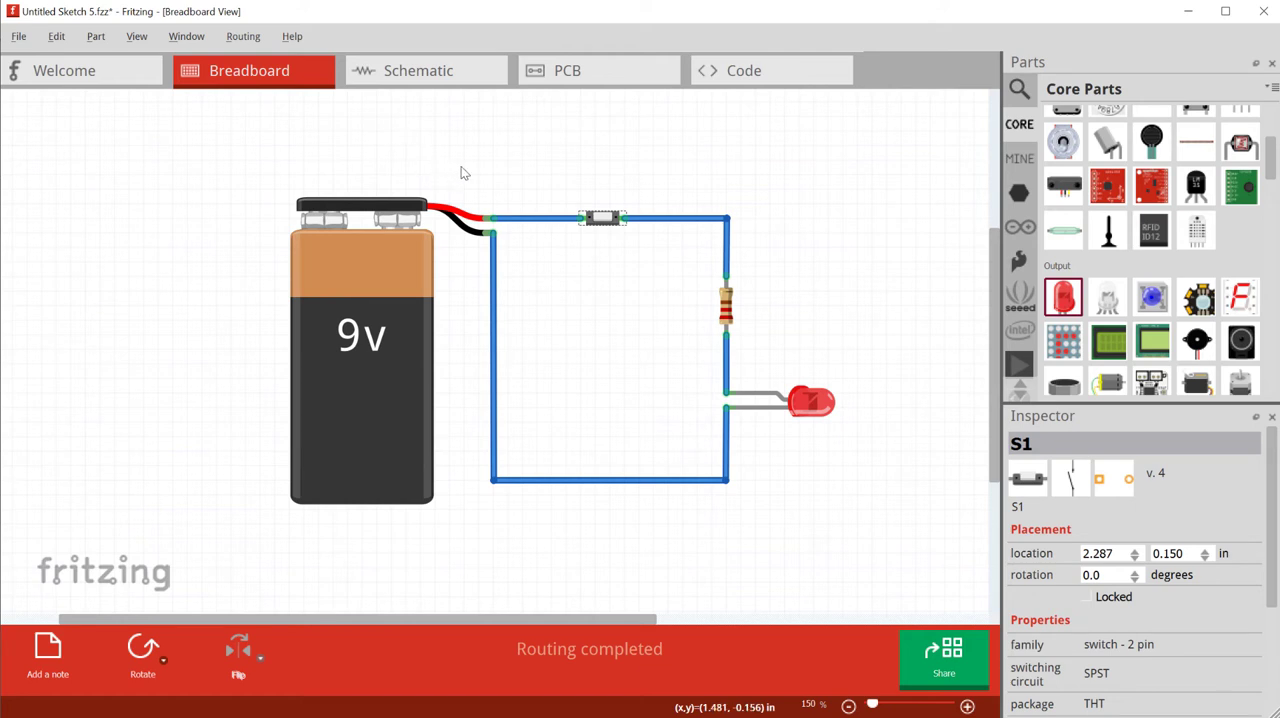
mouse_move(444, 148)
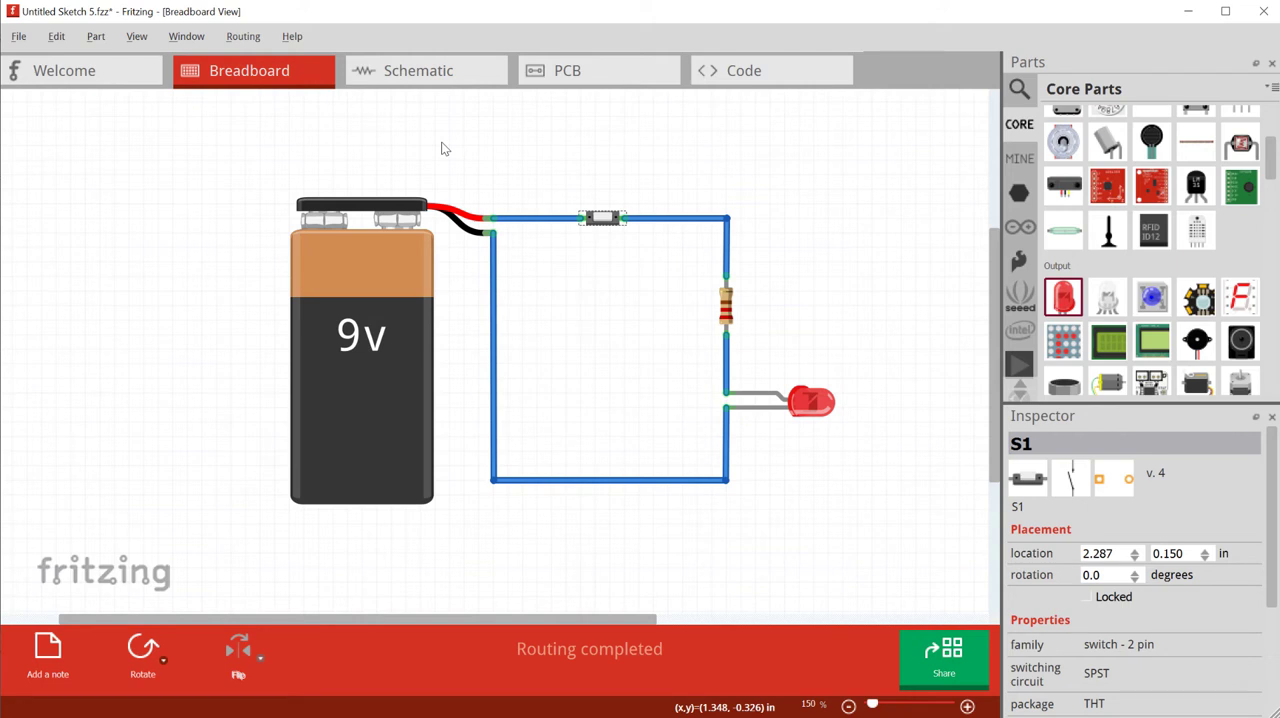
mouse_move(540, 176)
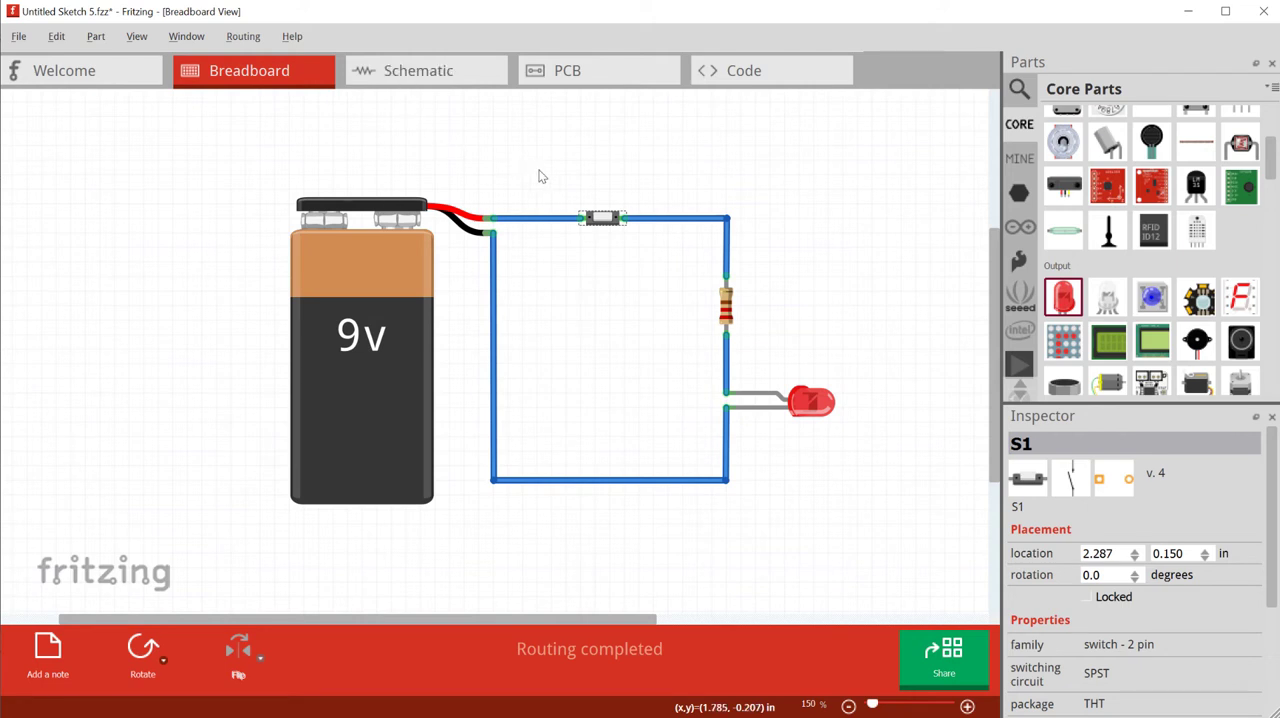
- Switch to the schematic showing battery, switch and LED with unrouted guide lines
click(418, 70)
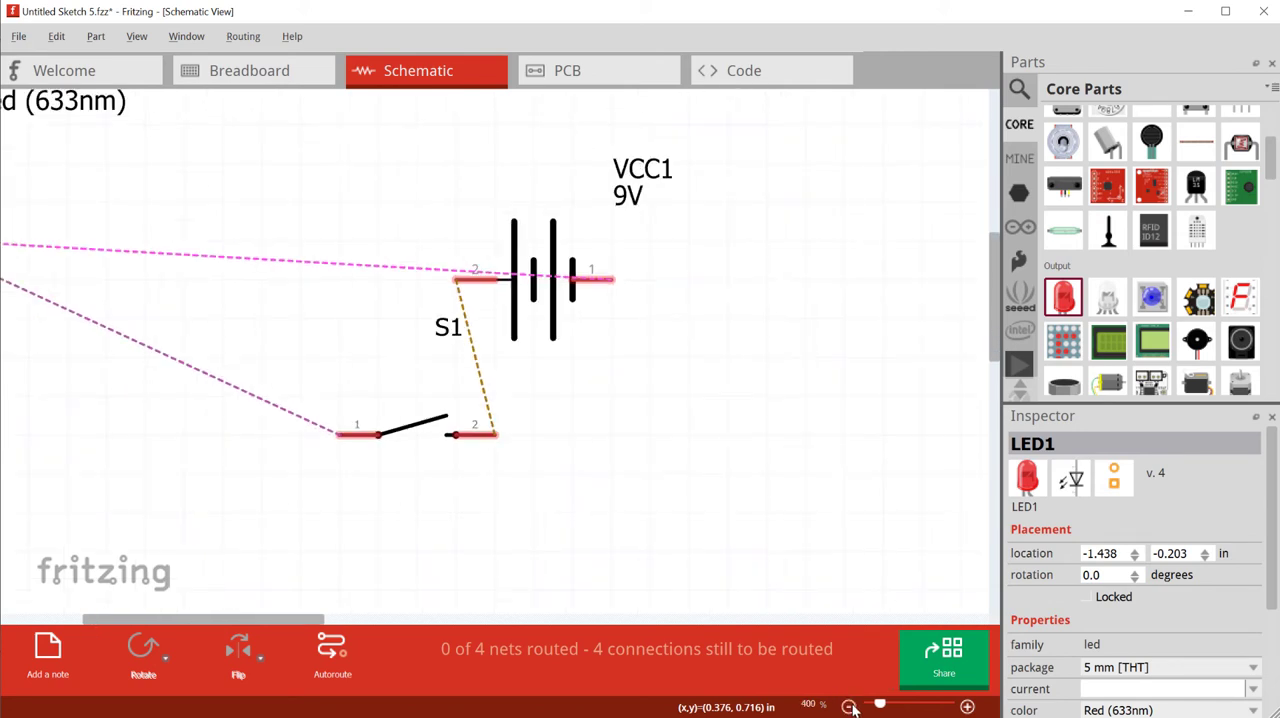
- Try Autoroute, then drag LED1 up between the resistor and battery symbols
click(854, 704)
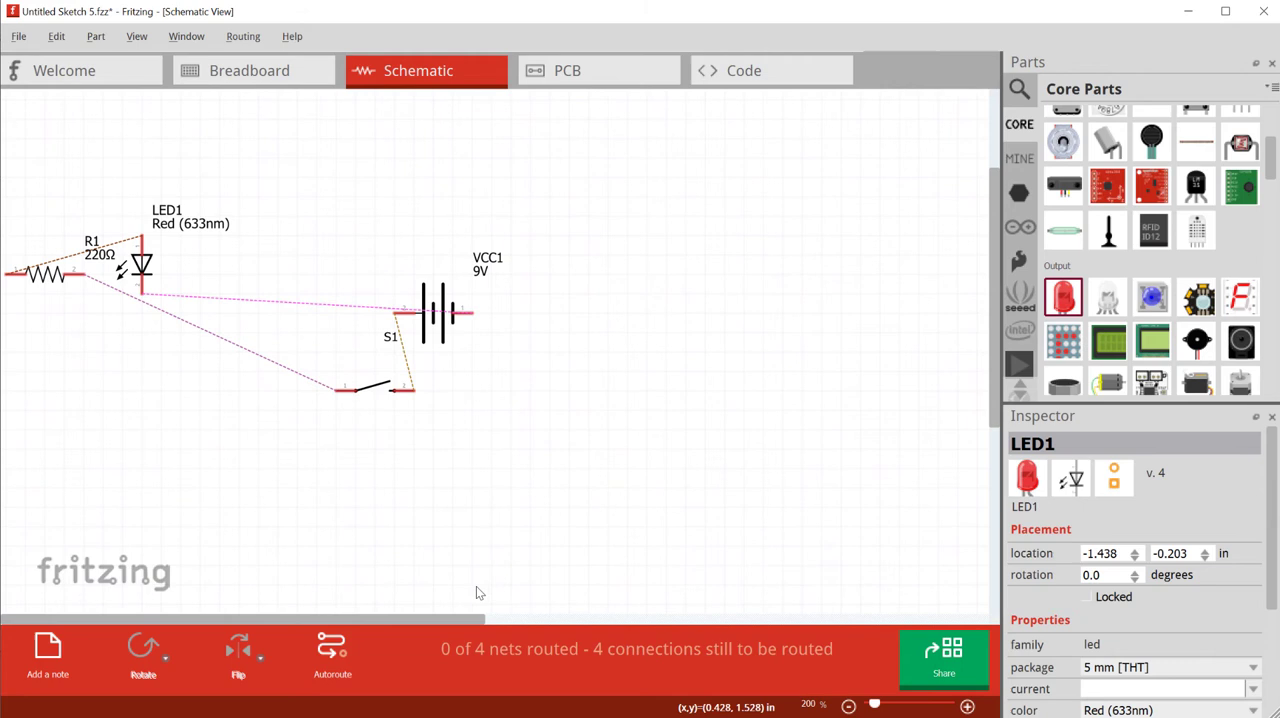
mouse_move(316, 496)
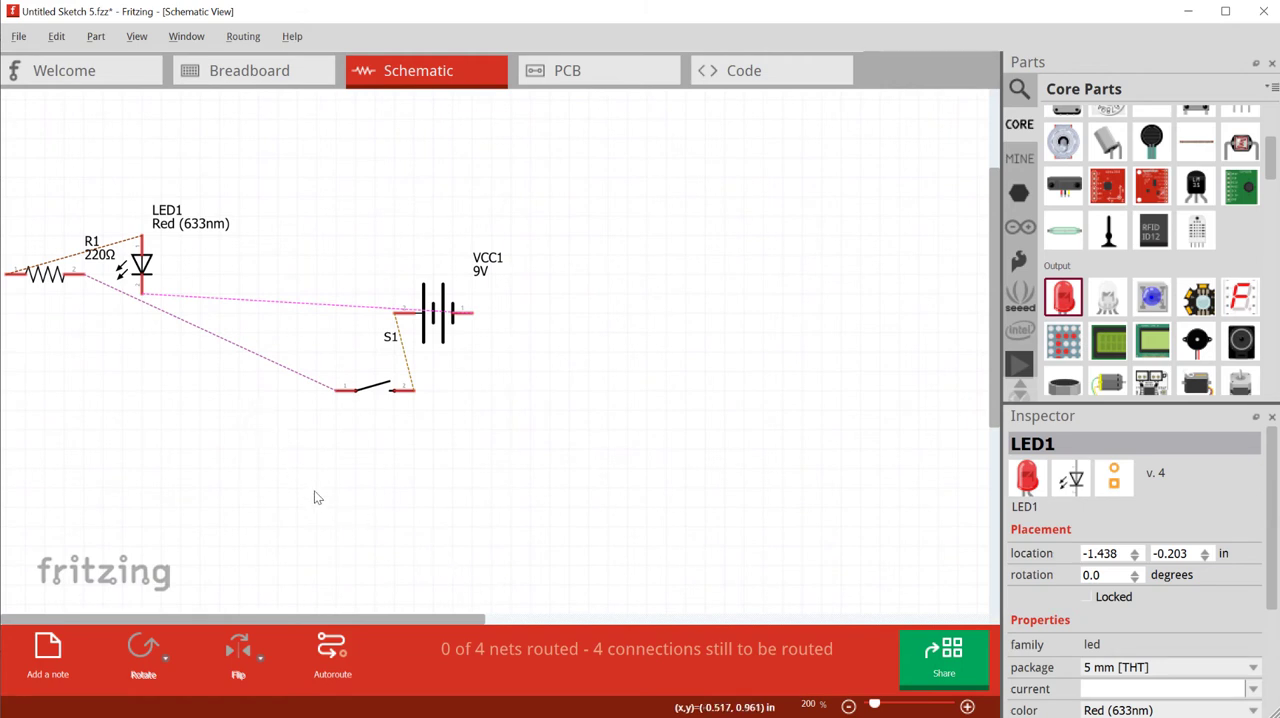
mouse_move(332, 644)
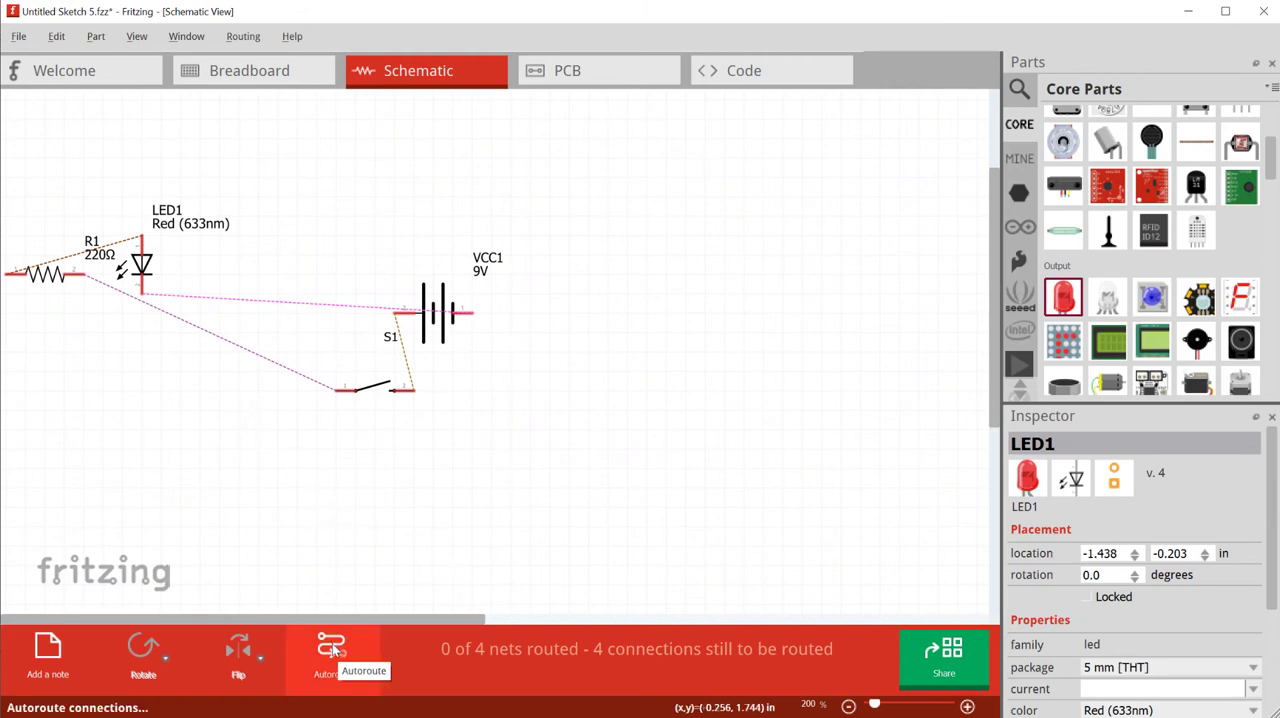
click(332, 650)
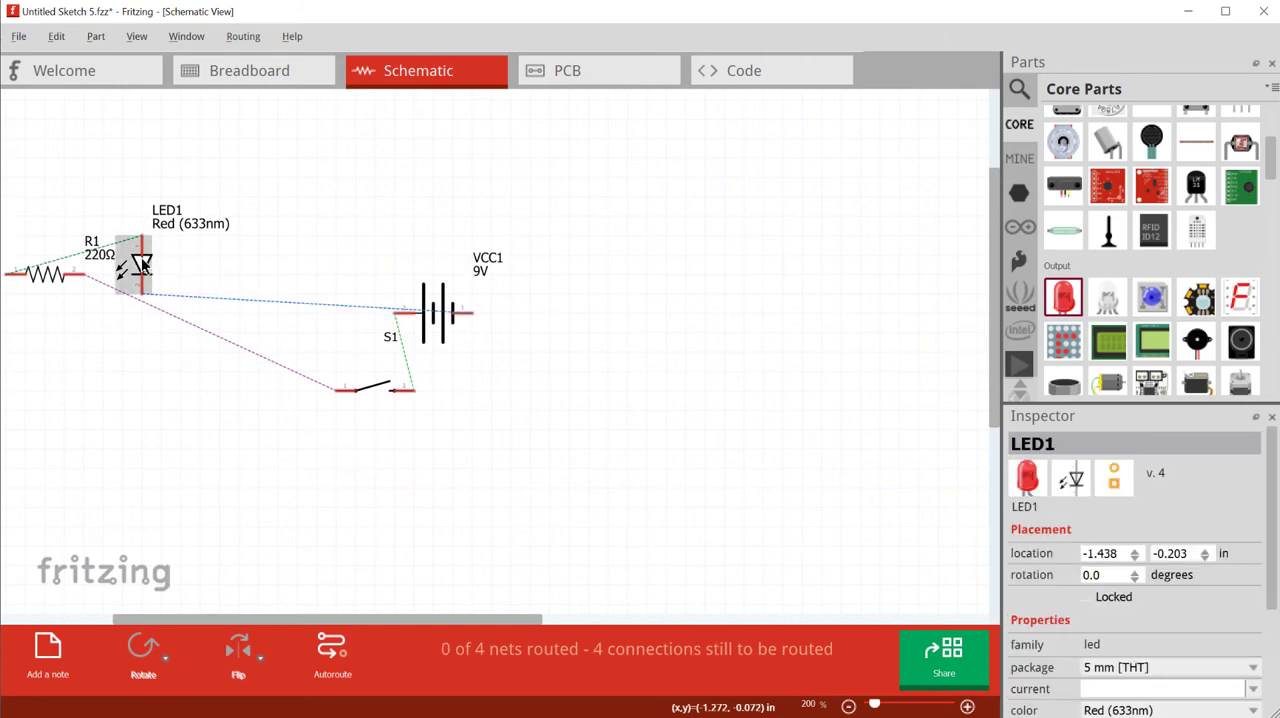
drag(132, 250, 310, 224)
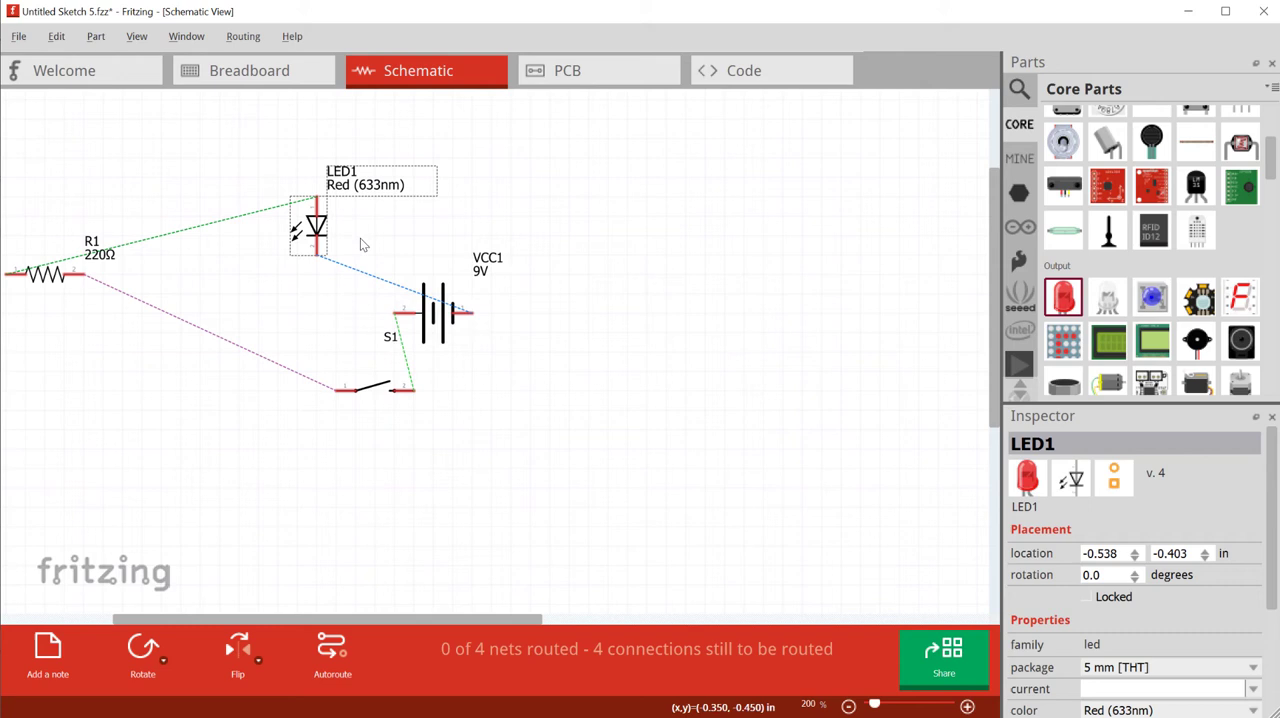
mouse_move(436, 328)
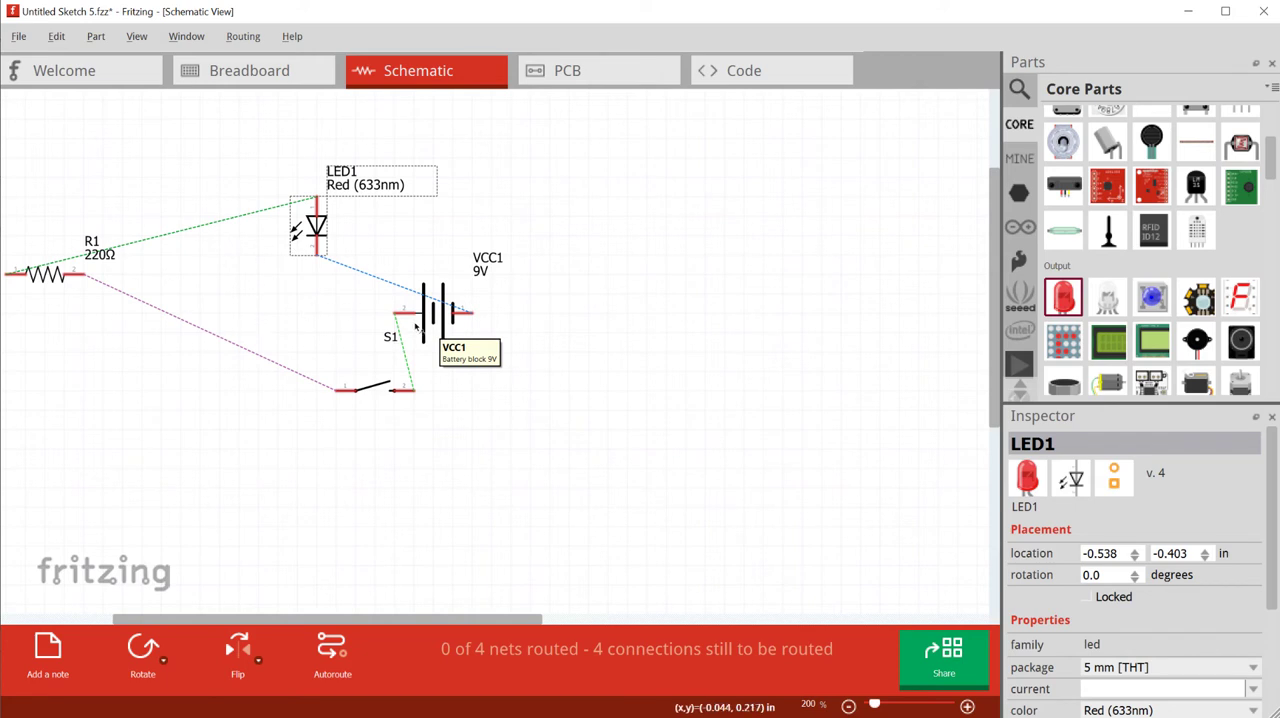
- Rotate battery VCC1 by 90° and move it left, then move R1 to the lower right
click(444, 310)
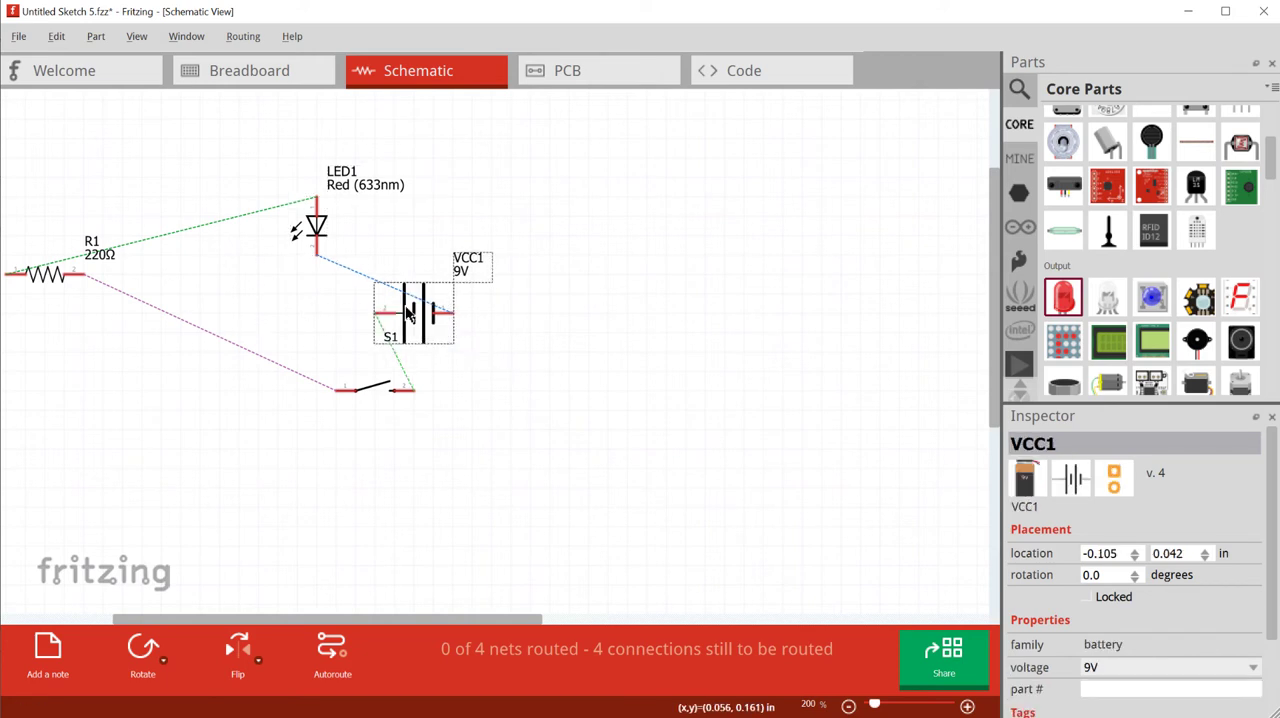
mouse_move(142, 650)
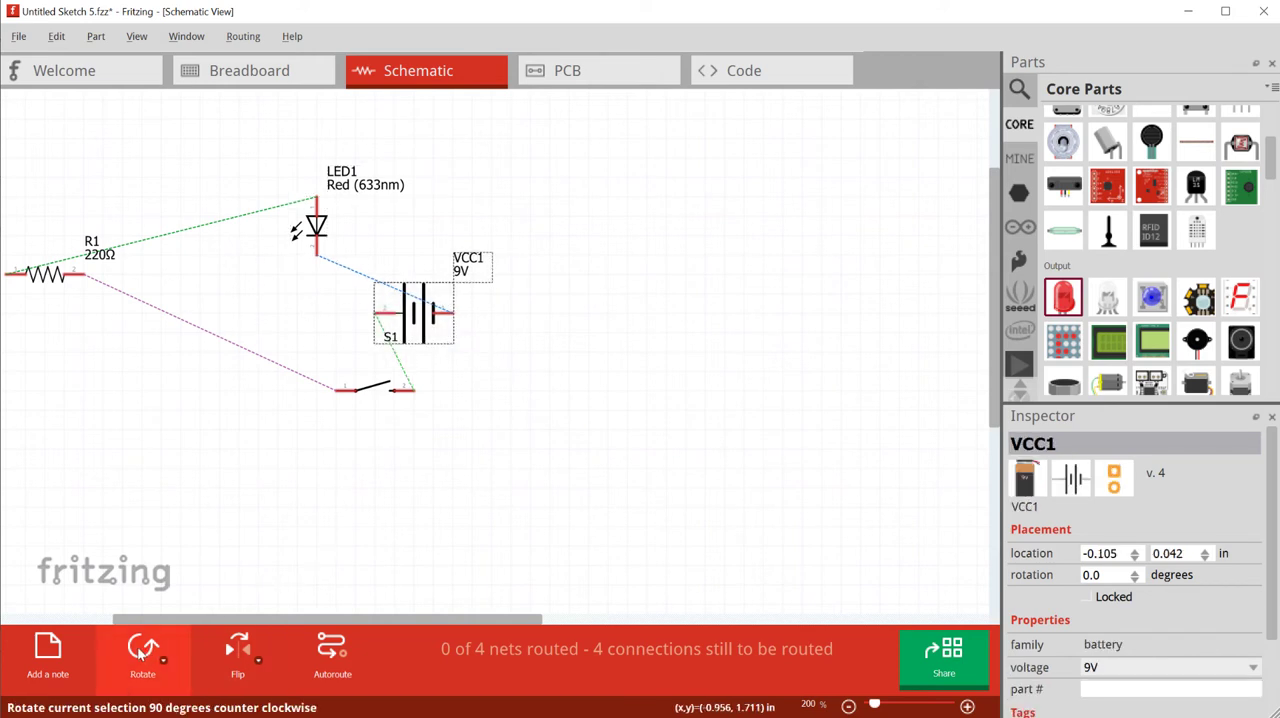
click(142, 650)
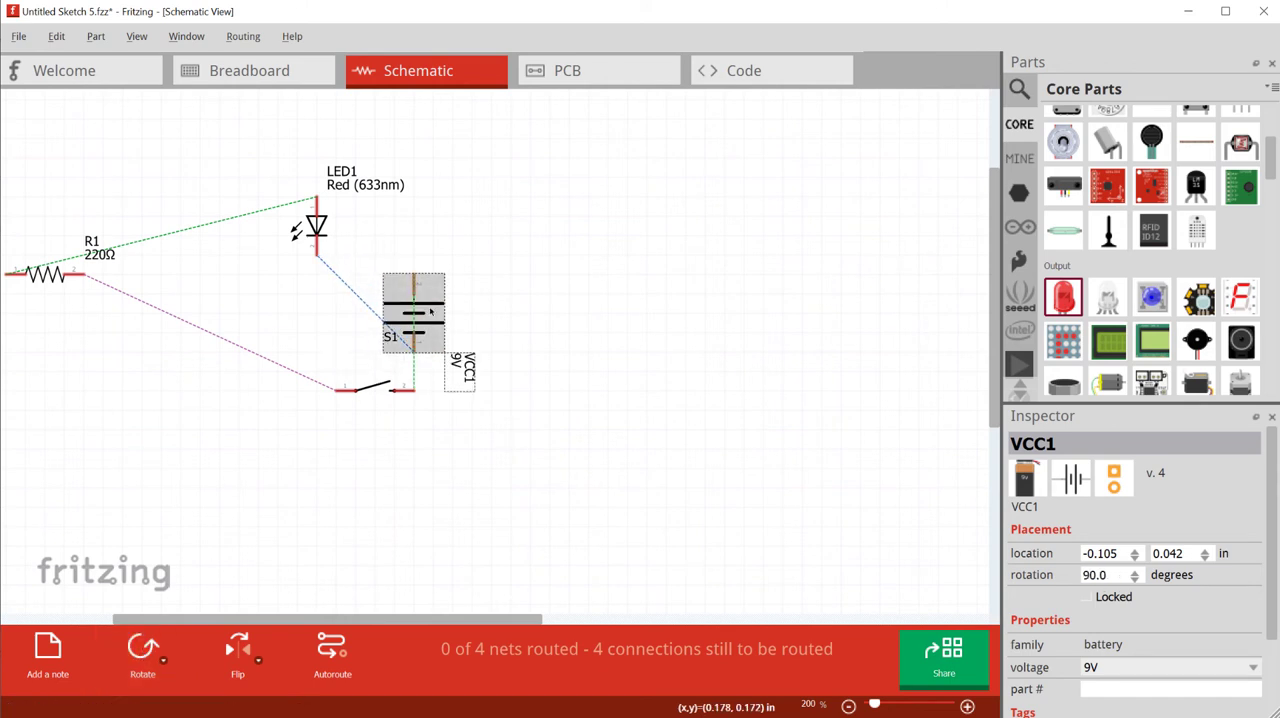
drag(412, 310, 180, 390)
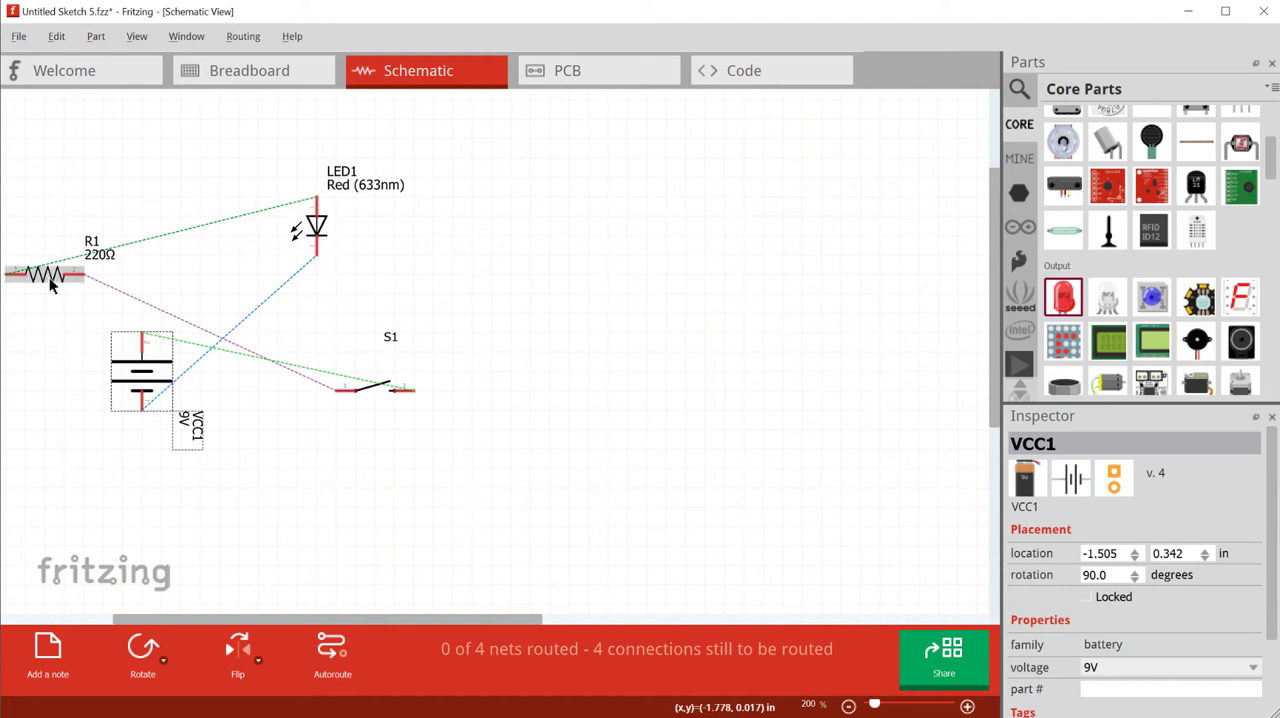
drag(50, 276, 510, 410)
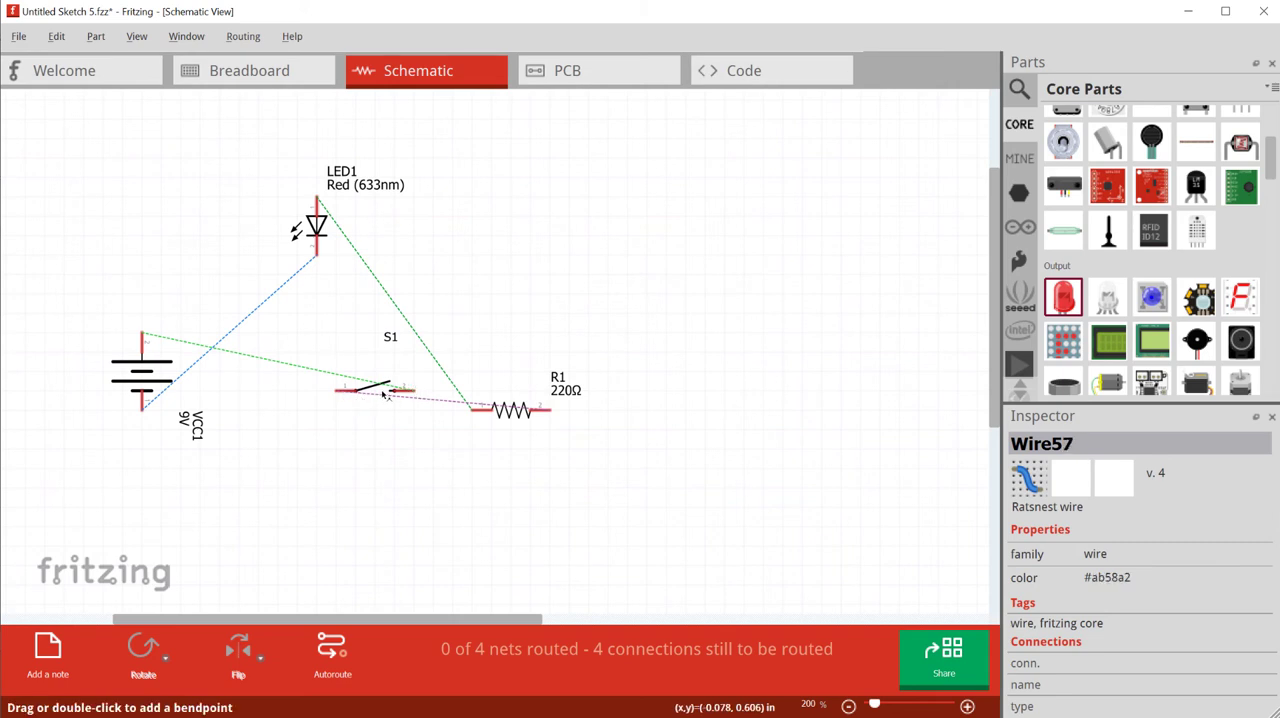
mouse_move(376, 400)
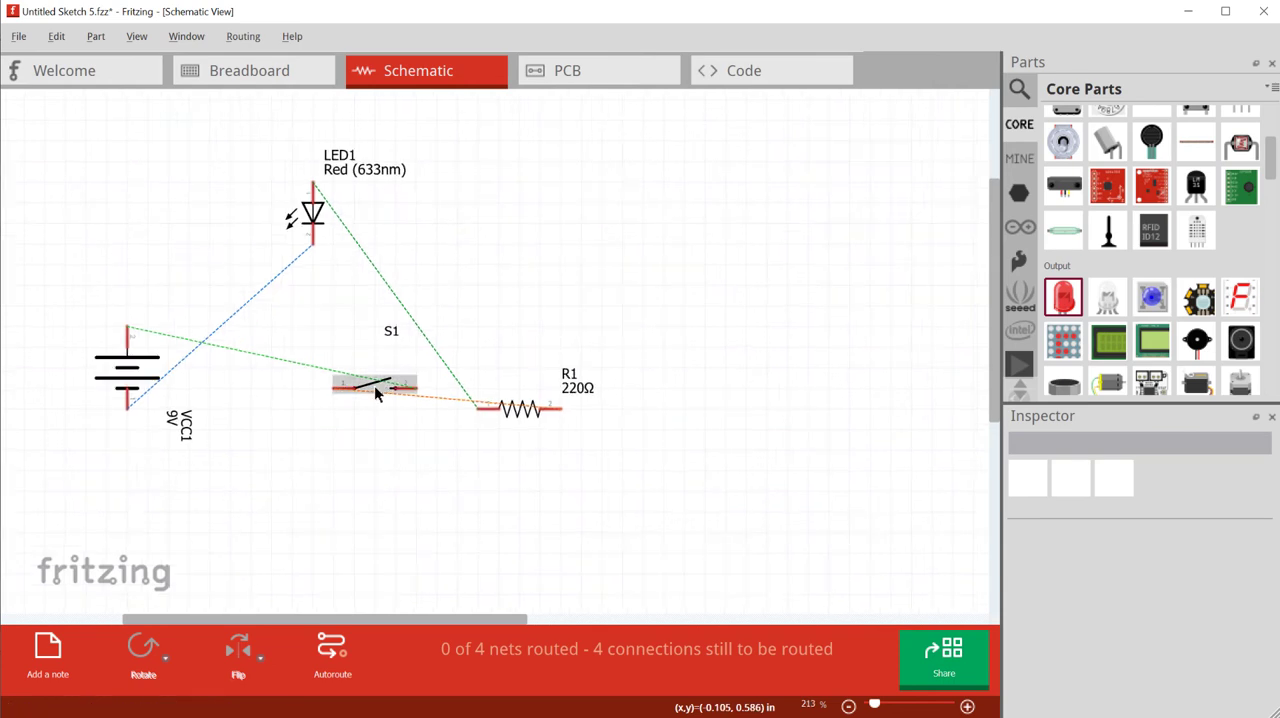
- Position switch S1 at the top left above the battery
drag(376, 384, 230, 200)
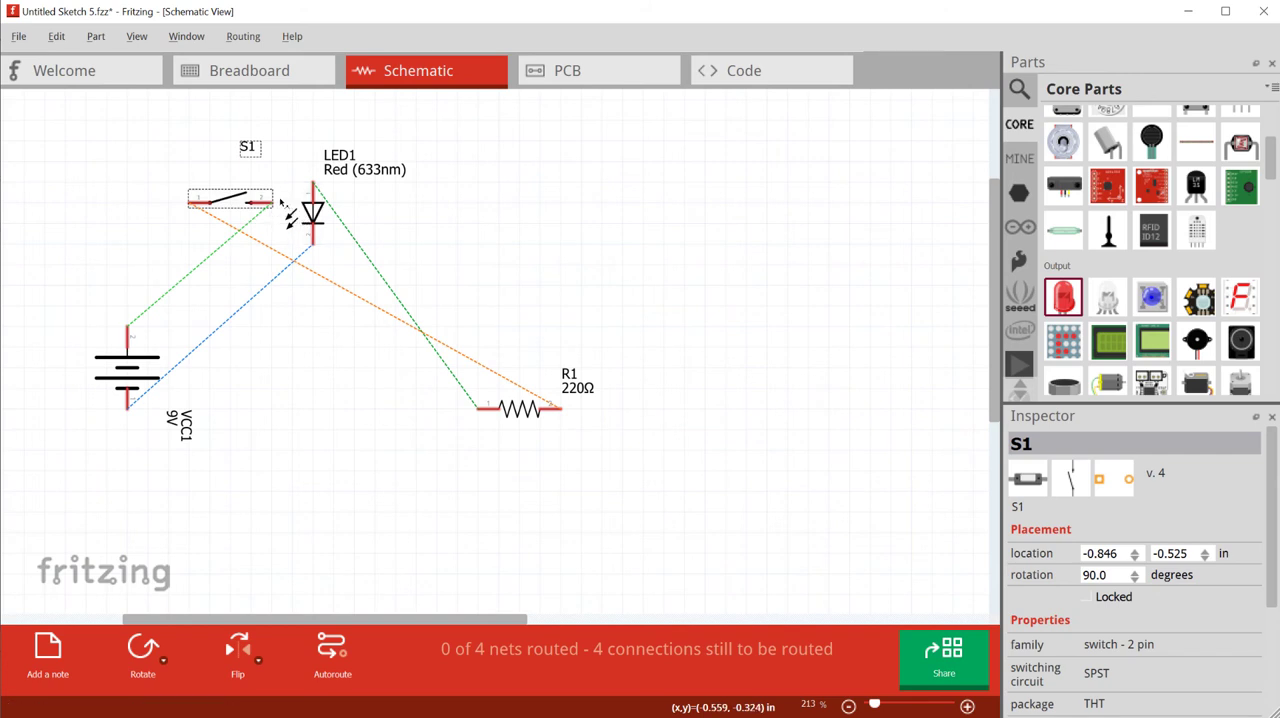
mouse_move(312, 216)
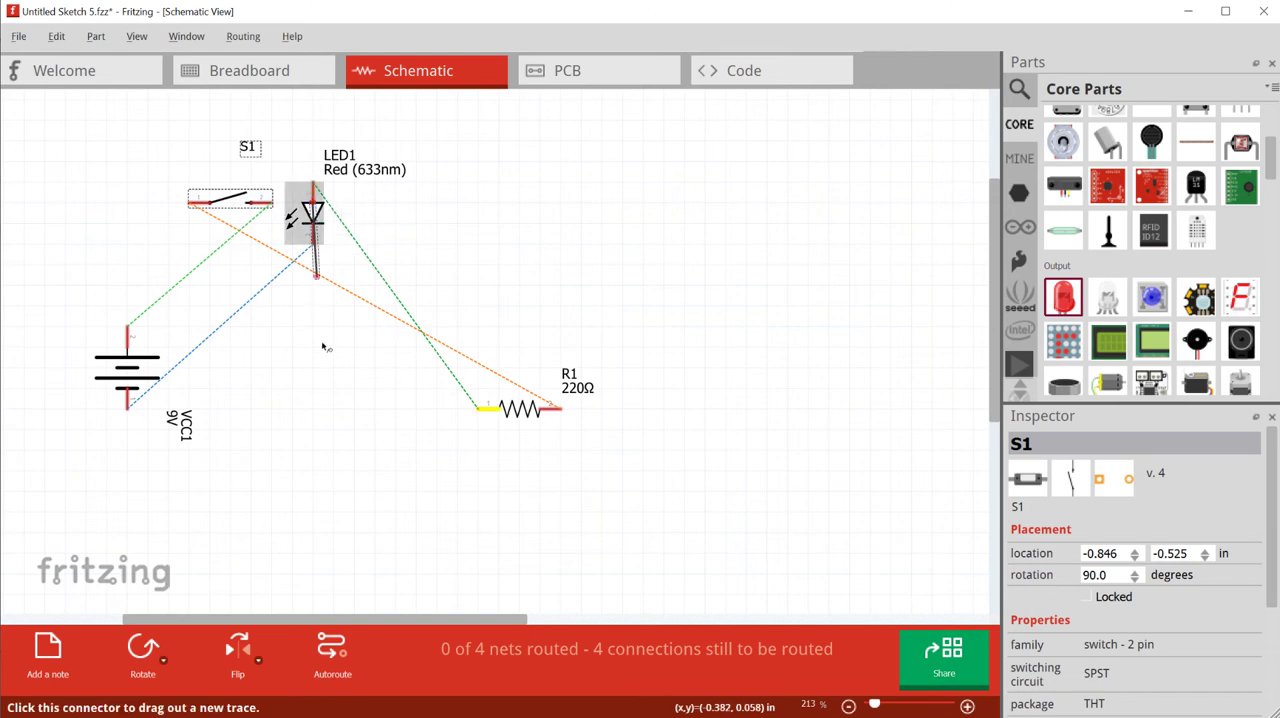
drag(230, 200, 376, 384)
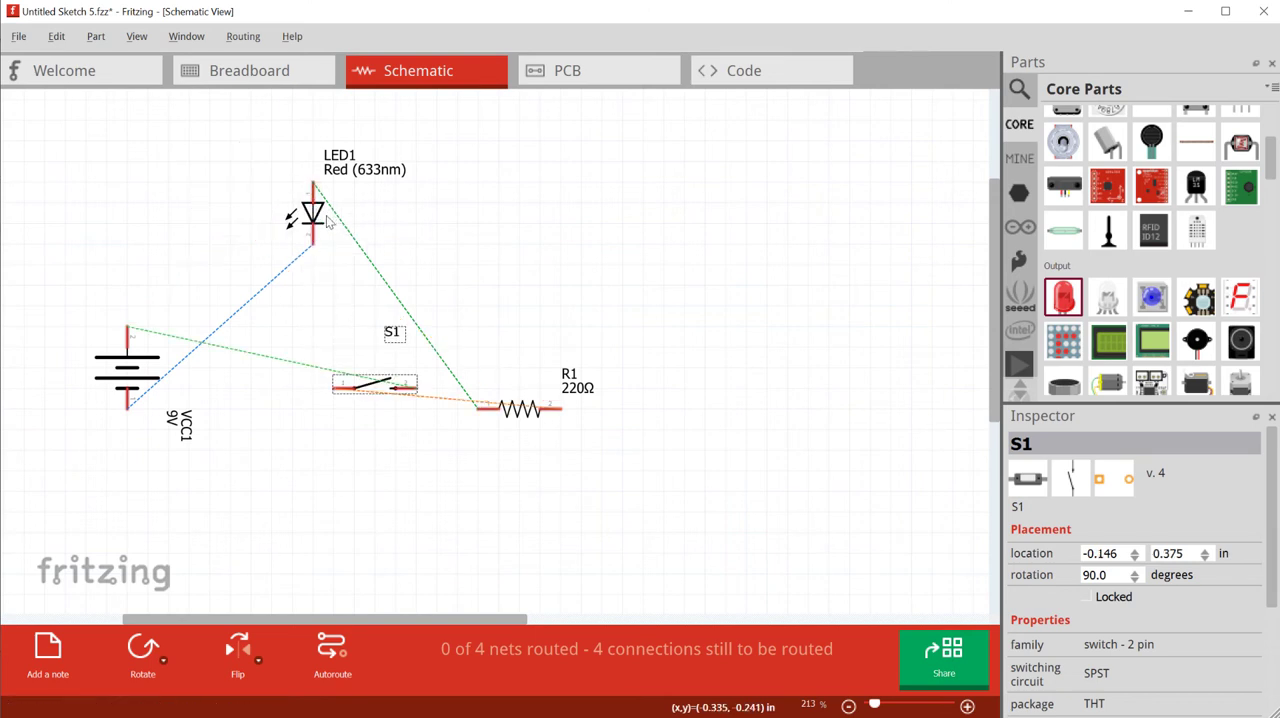
drag(376, 384, 230, 198)
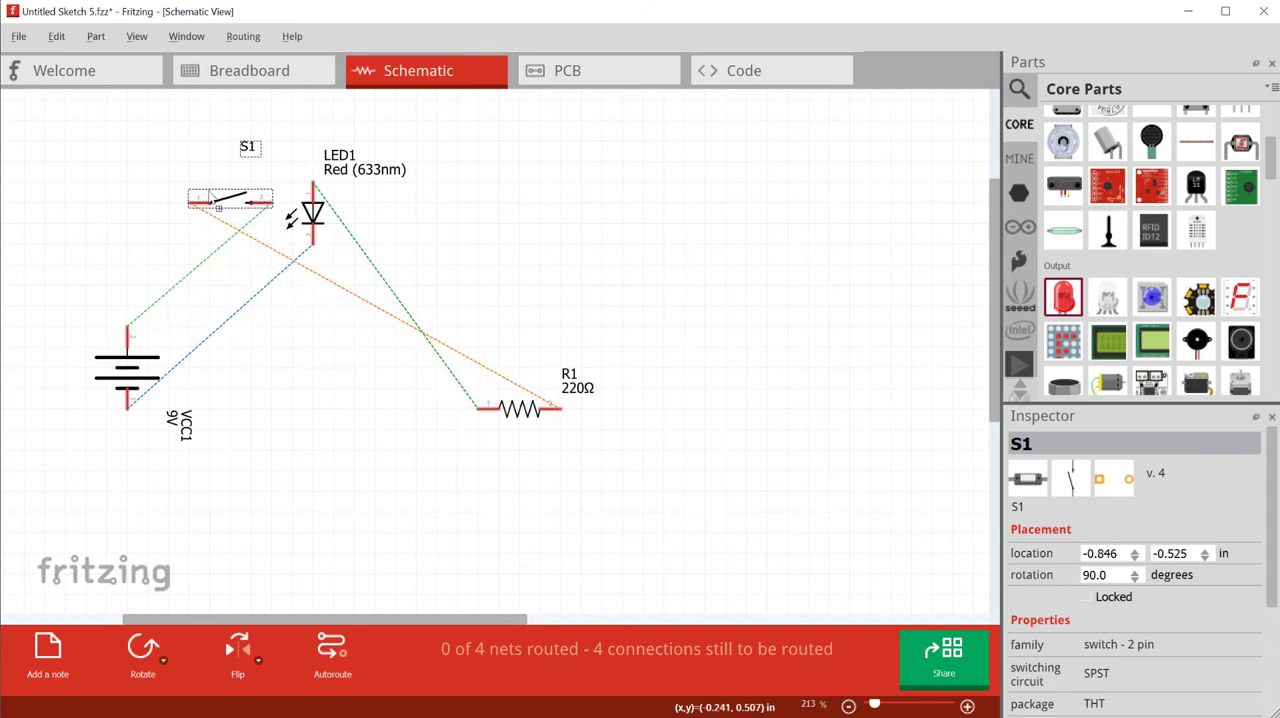
- Move LED1 down under the resistor to close the loop, then check the breadboard view
drag(310, 210, 350, 416)
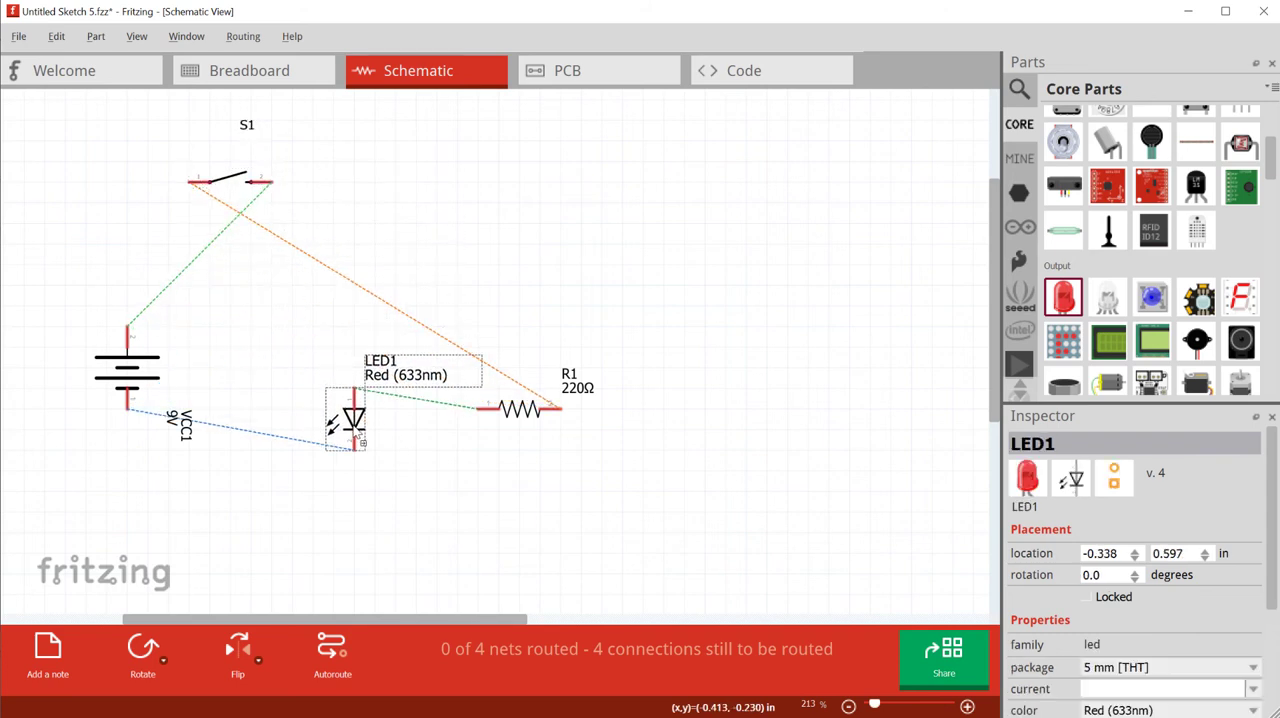
drag(348, 416, 368, 460)
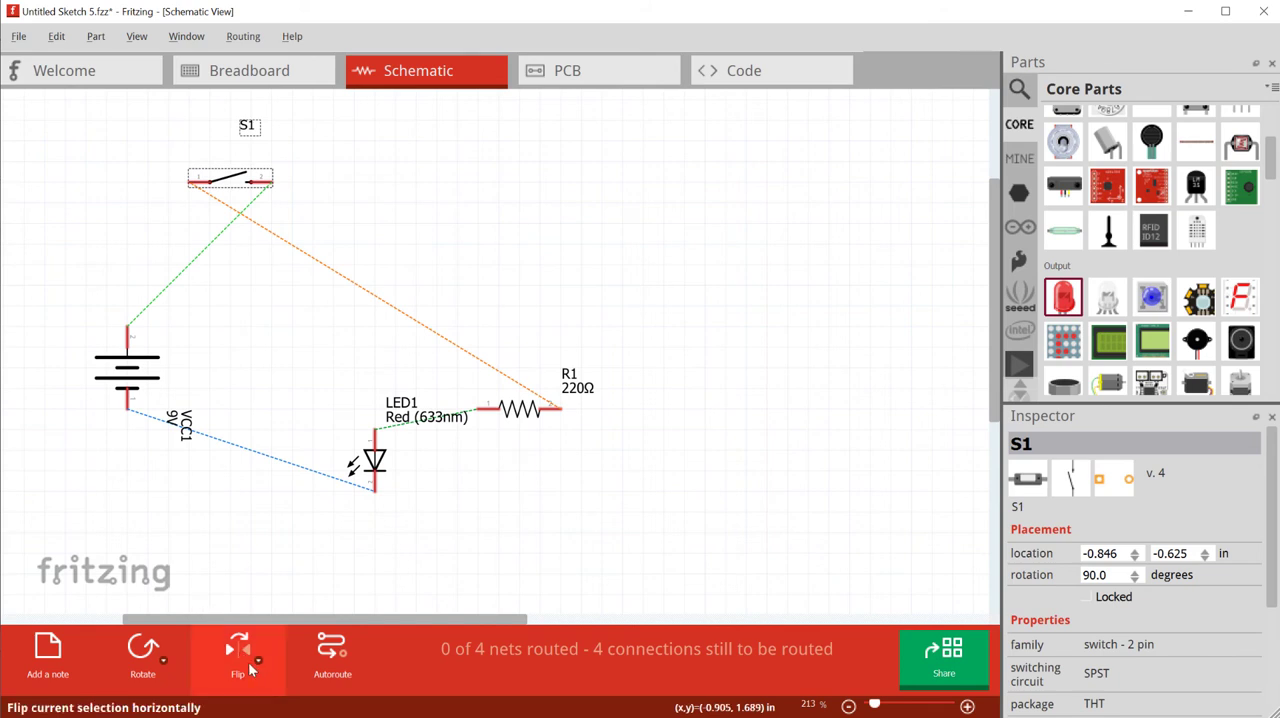
mouse_move(248, 670)
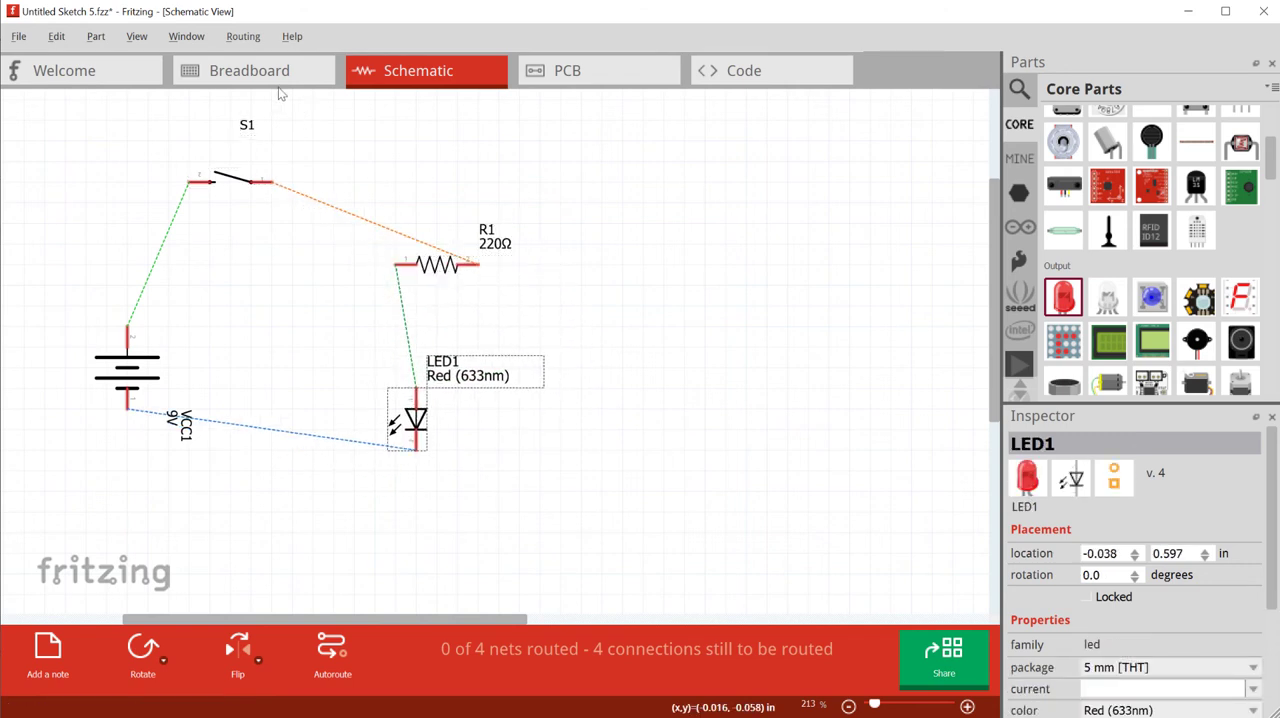
click(250, 70)
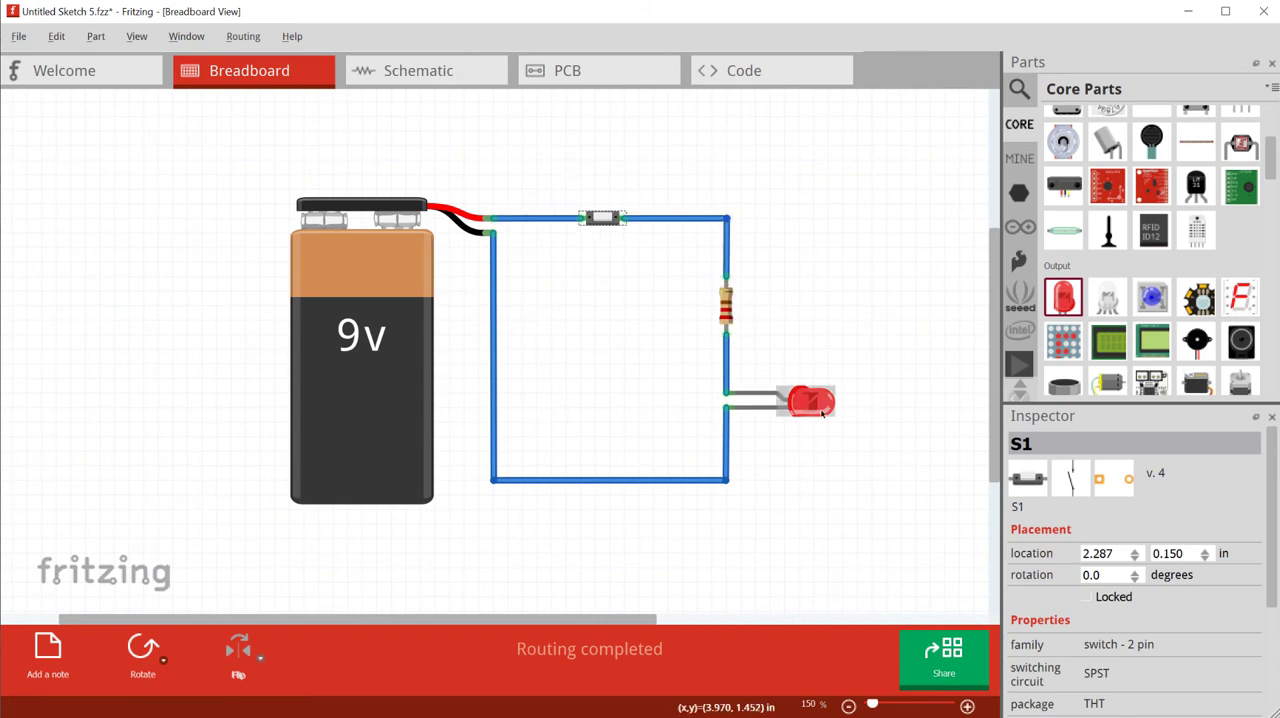
- Back in the schematic, rotate resistor R1 to stand vertically
click(424, 70)
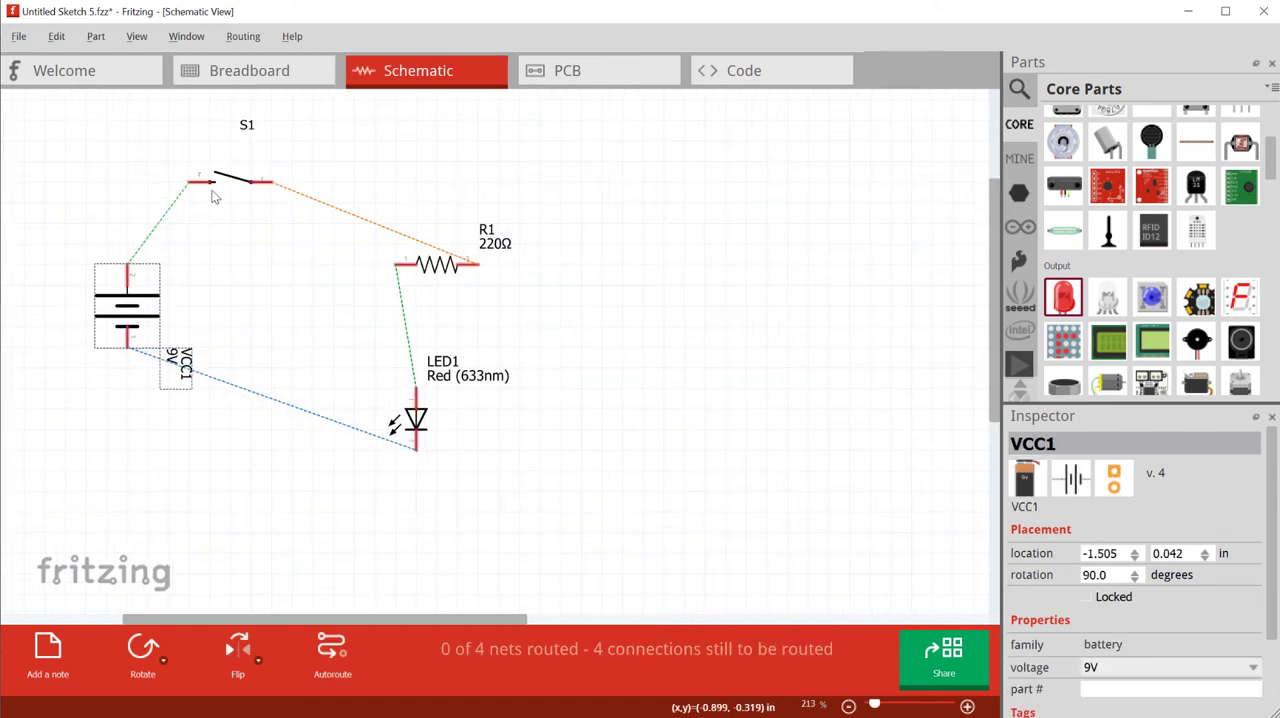
click(436, 264)
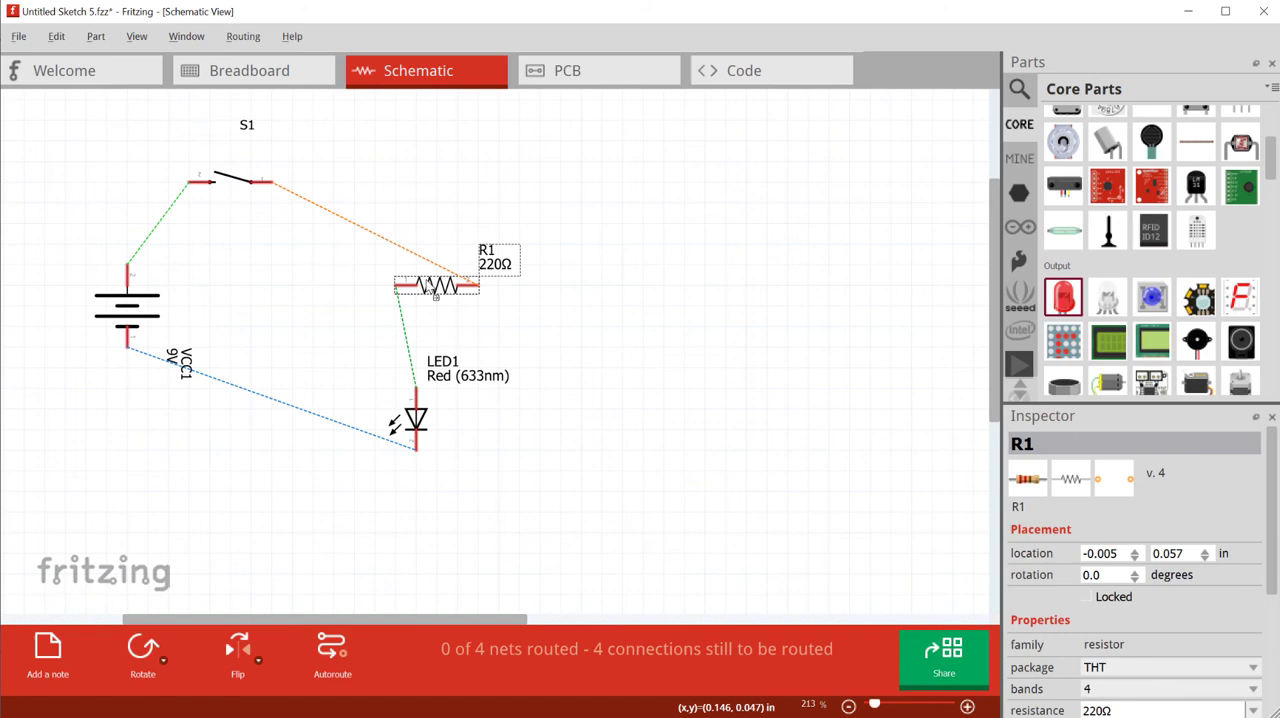
mouse_move(142, 648)
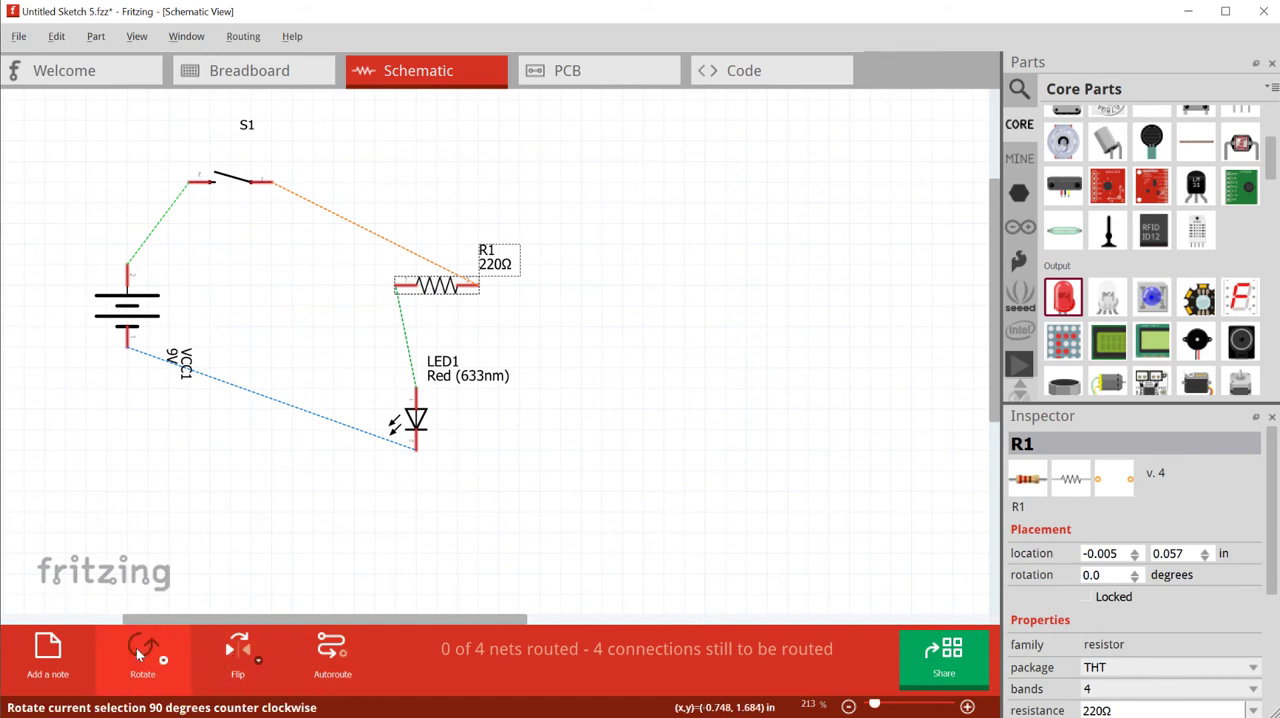
click(142, 648)
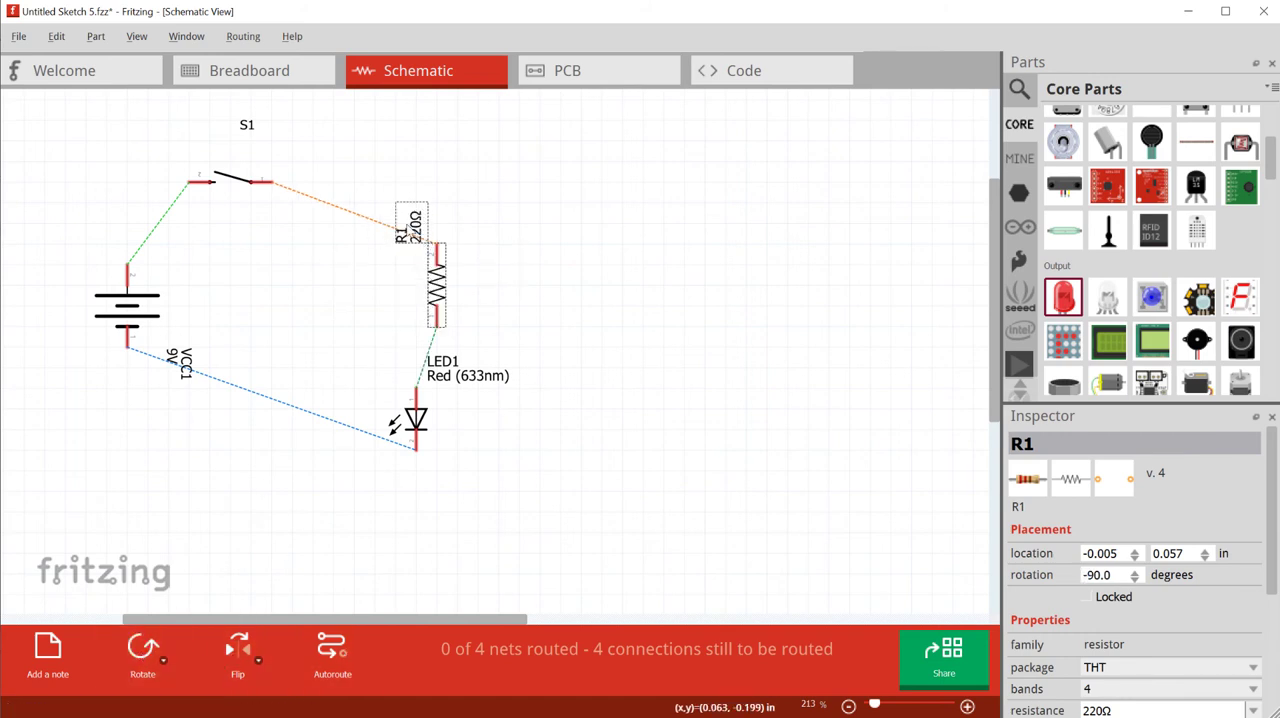
- Move R1's part label to its right side and rotate the label to read horizontally
drag(410, 224, 470, 280)
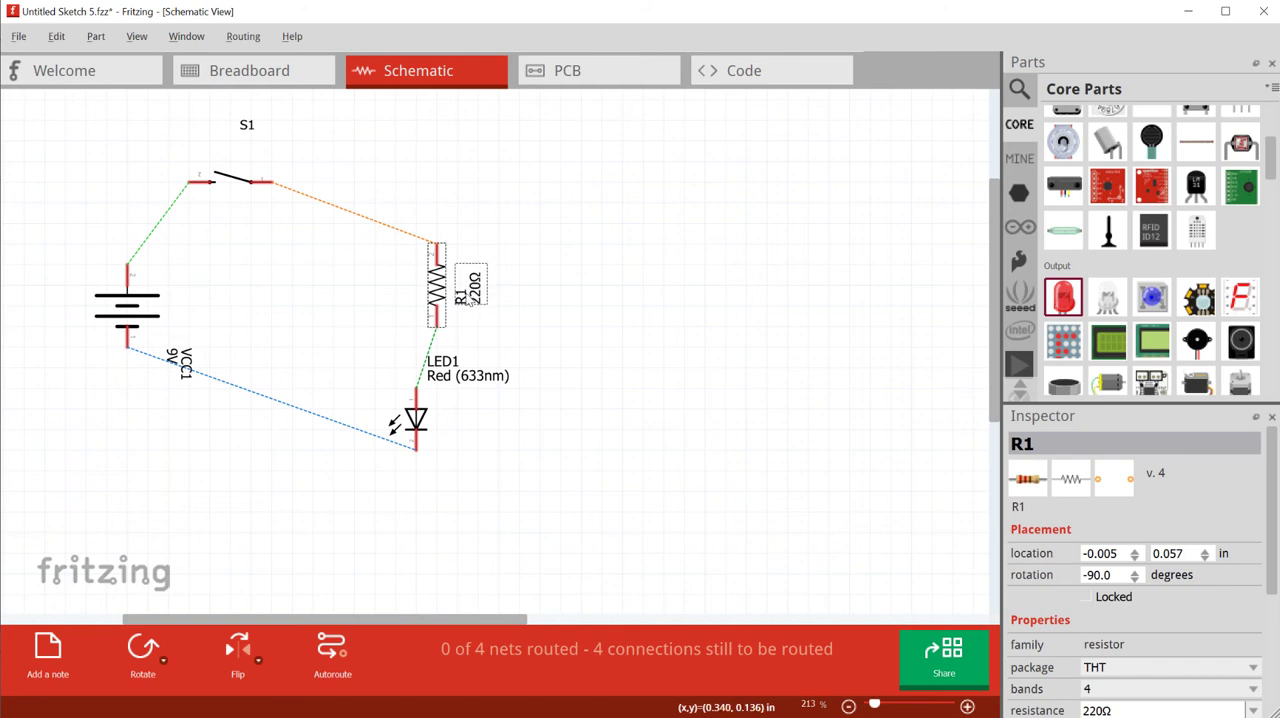
mouse_move(464, 290)
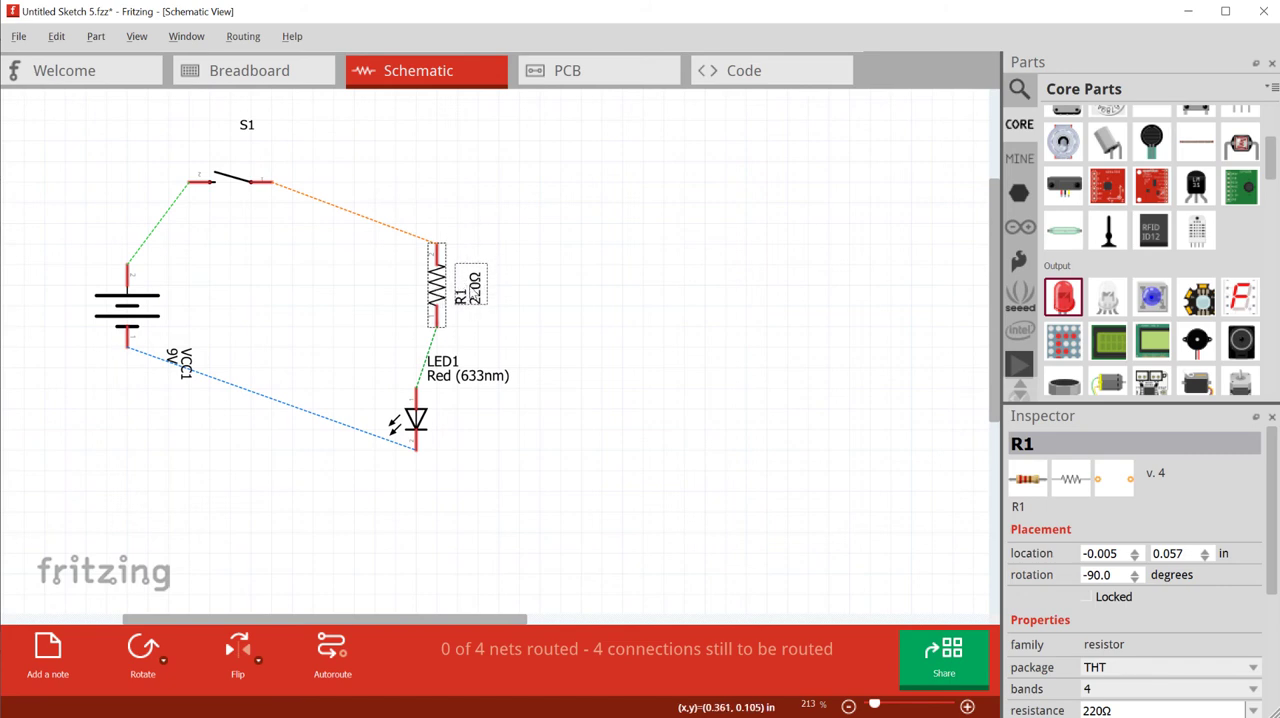
right_click(472, 290)
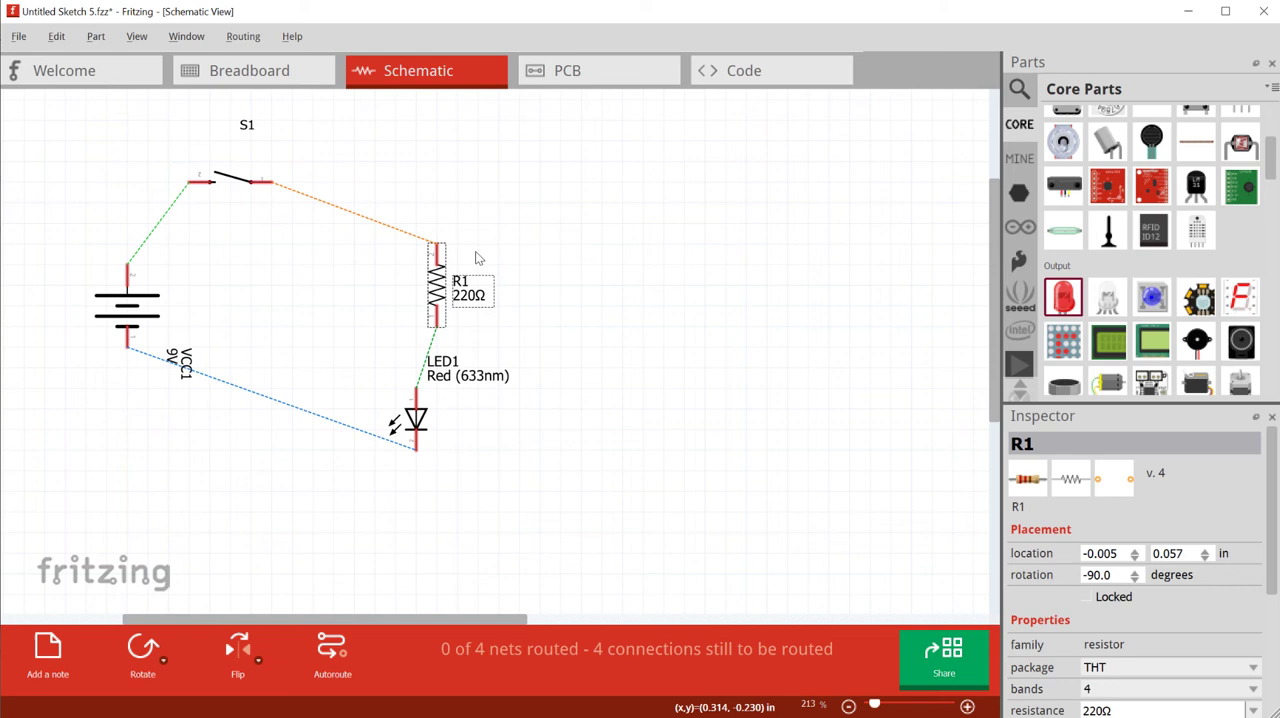
click(432, 292)
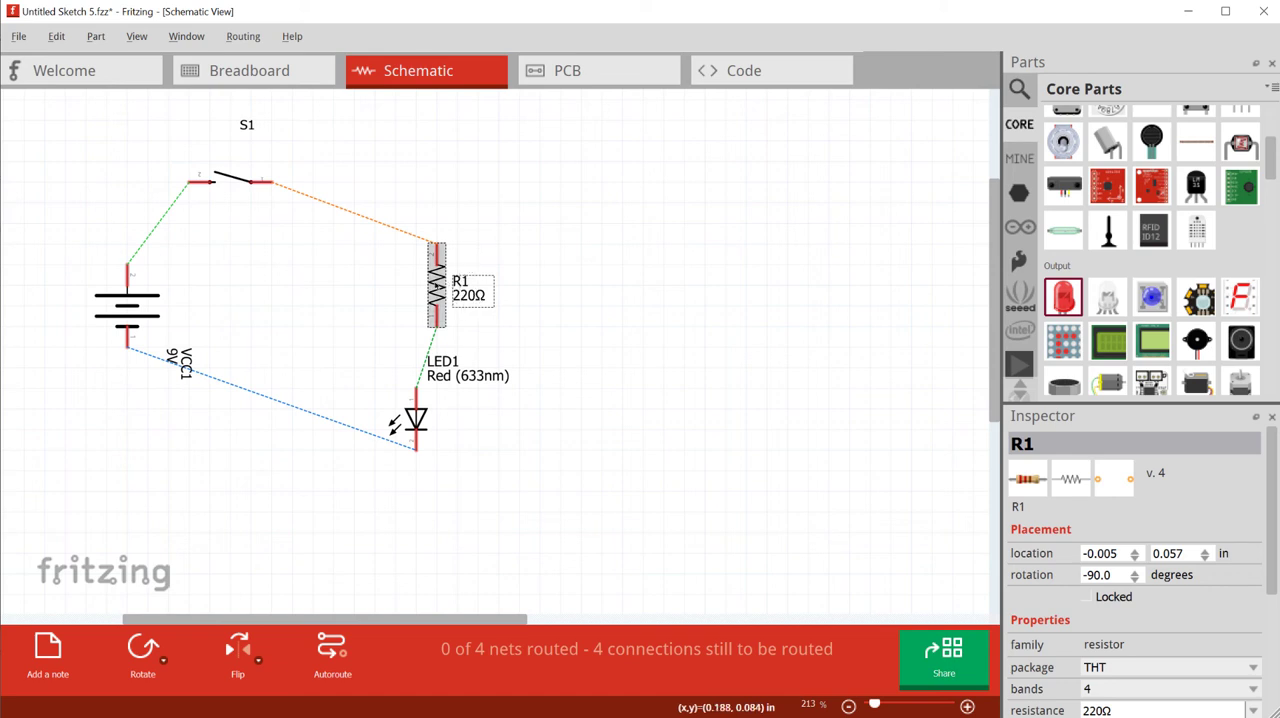
- Change resistor R1's value to 470Ω via the breadboard view and return to the schematic
scroll(down, 3)
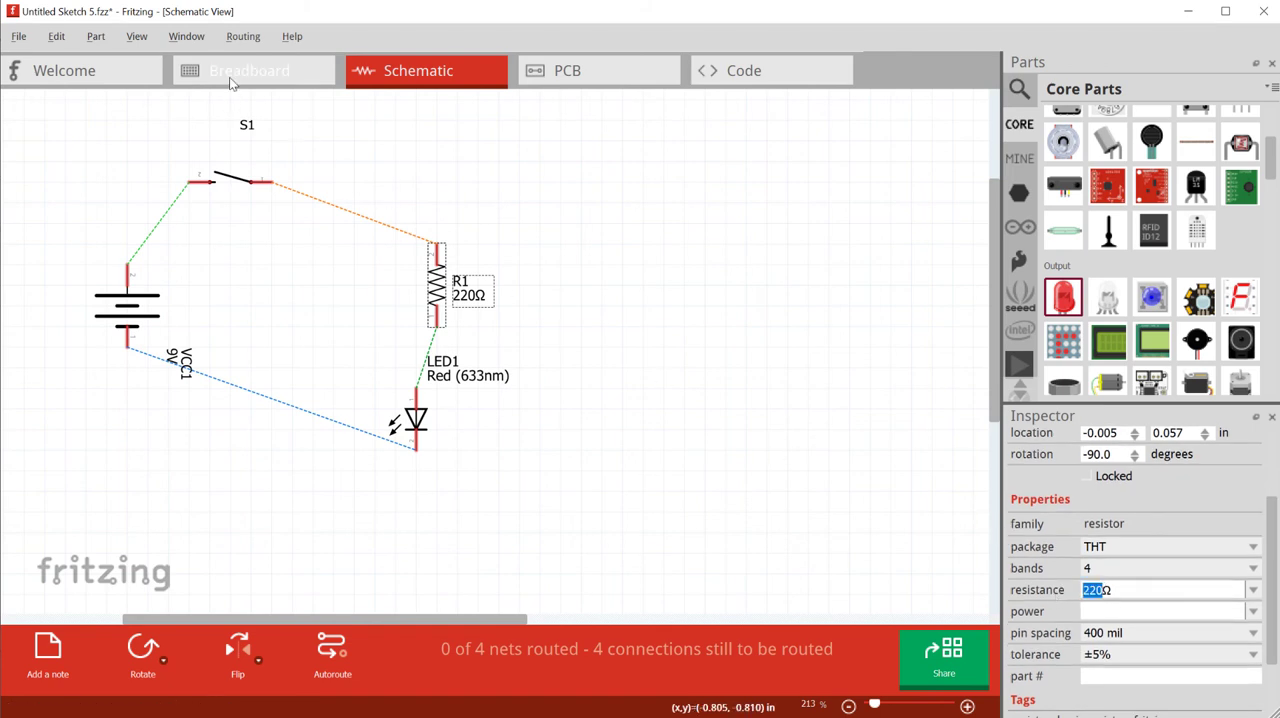
click(262, 70)
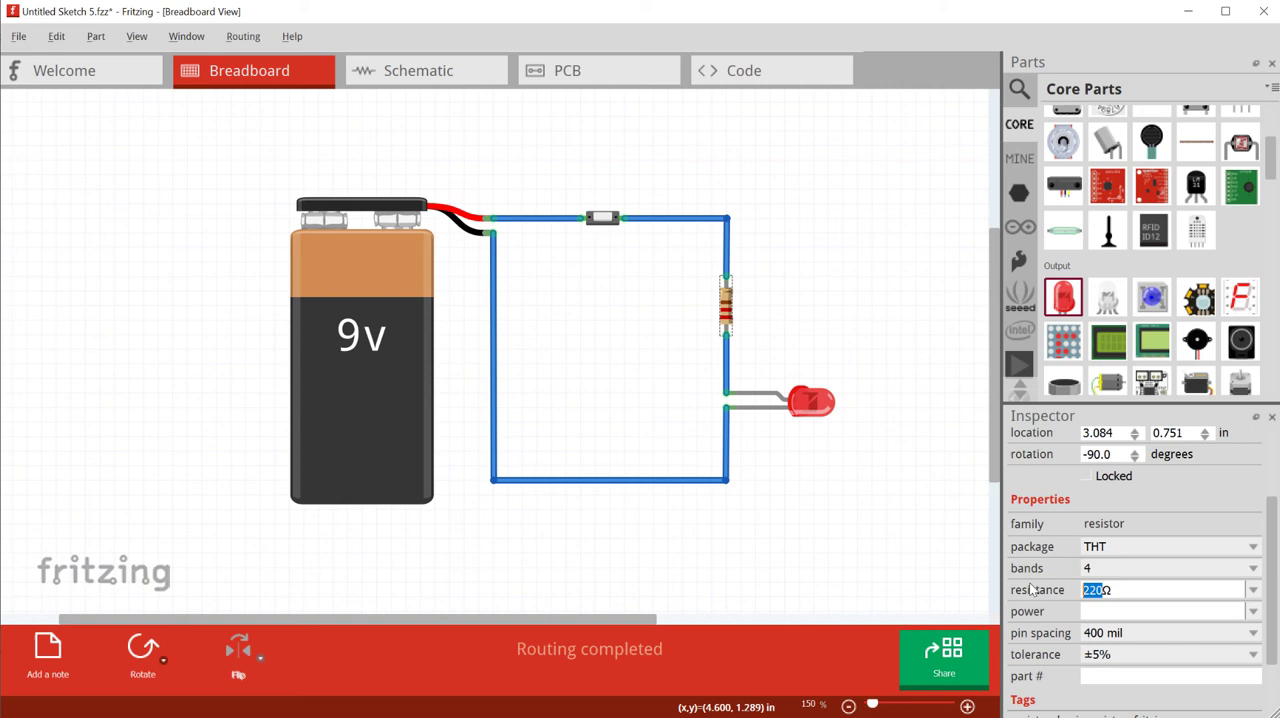
text(470)
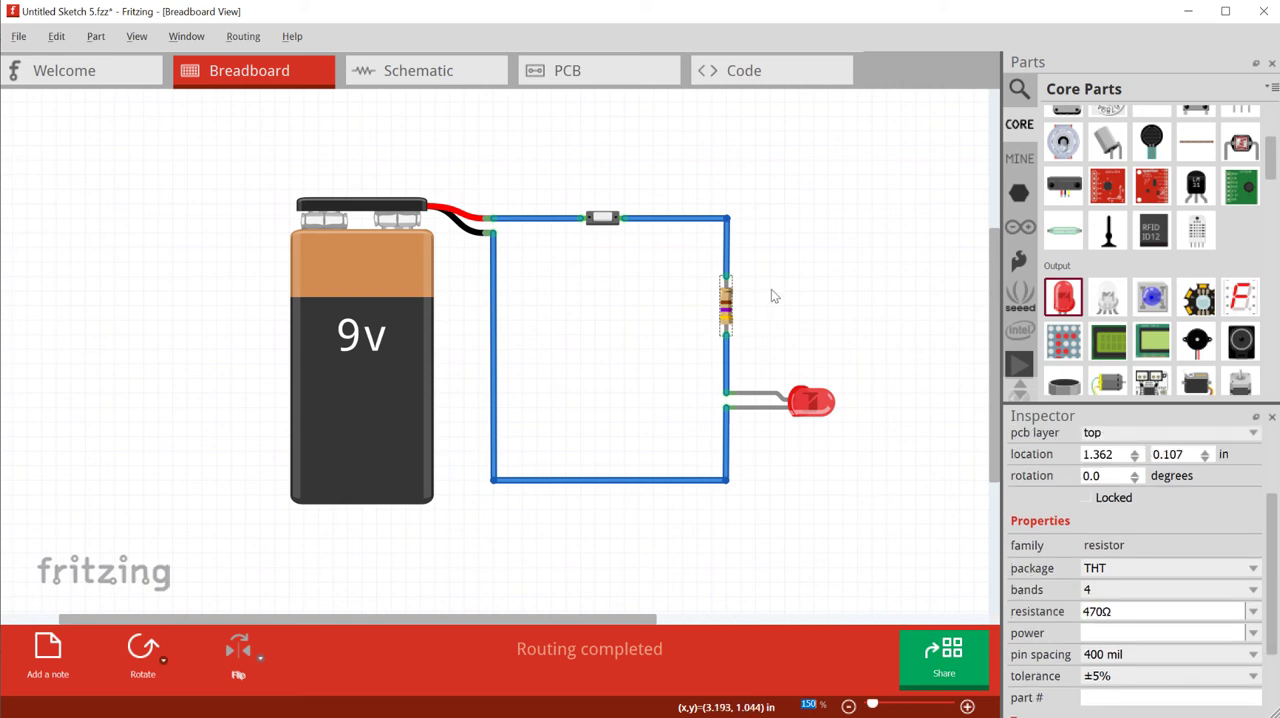
click(424, 70)
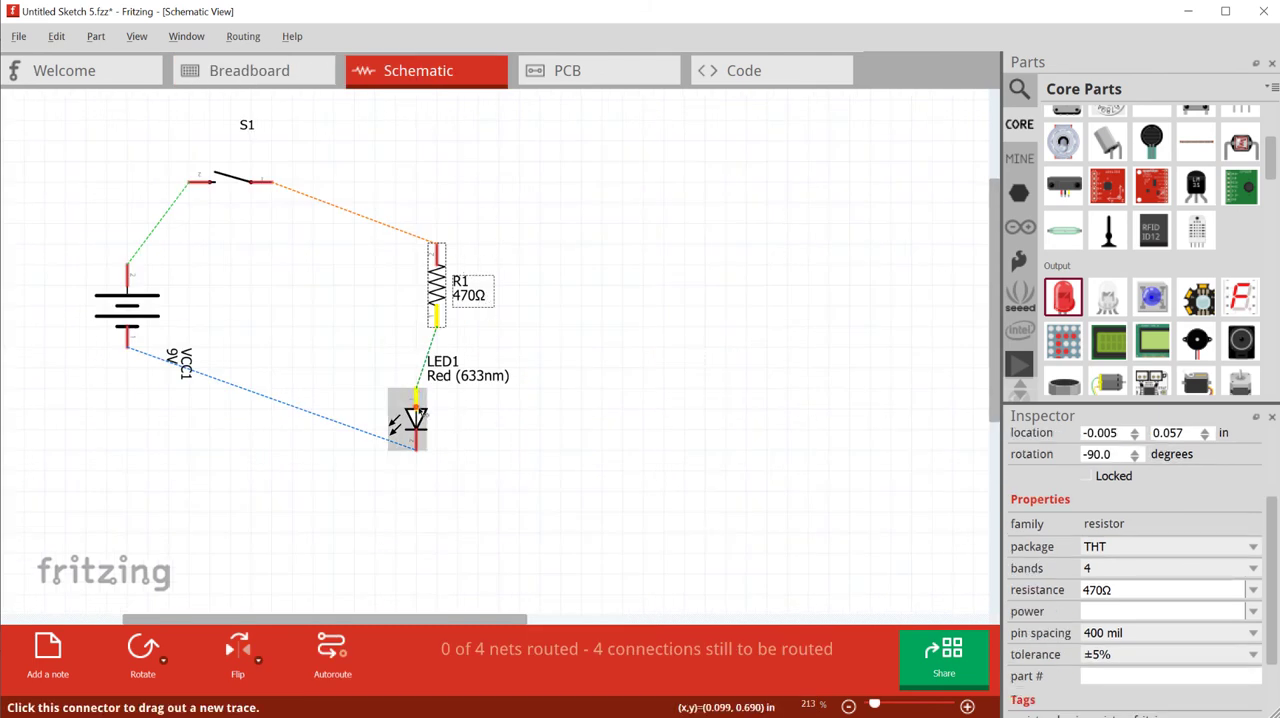
- Nudge LED1 up and right so it sits directly beneath R1
click(408, 416)
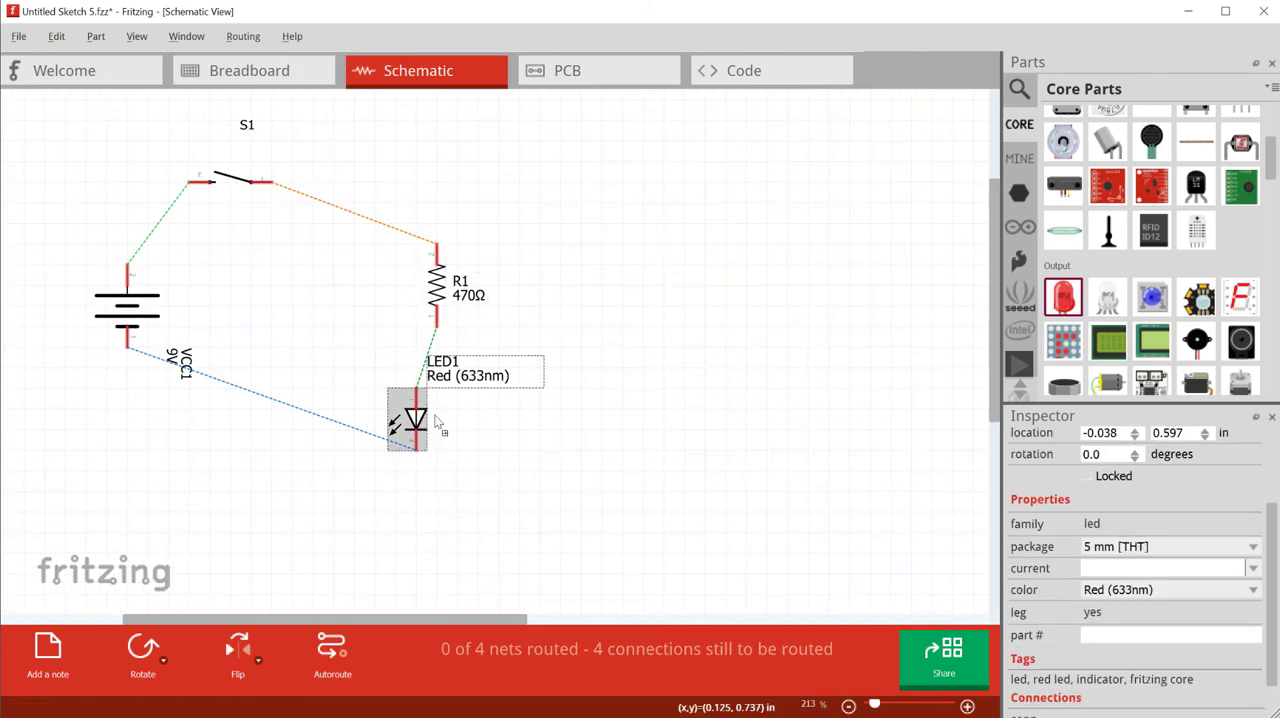
drag(408, 416, 424, 398)
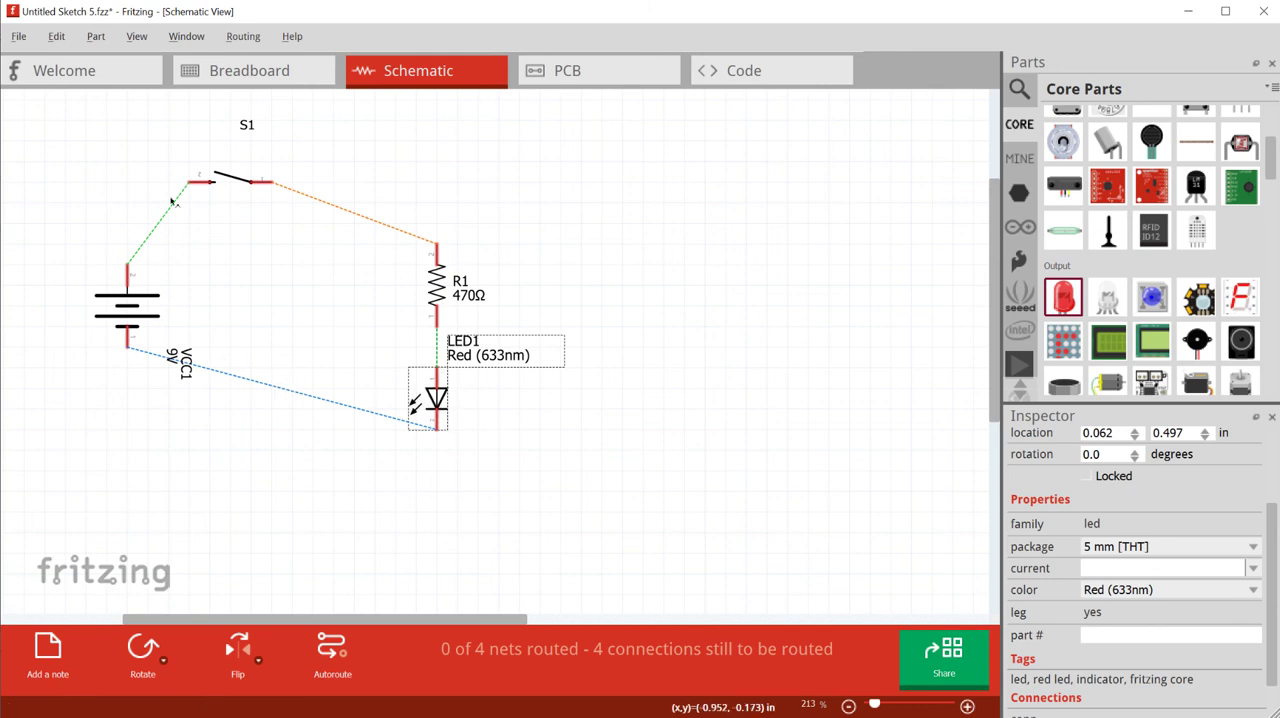
mouse_move(494, 644)
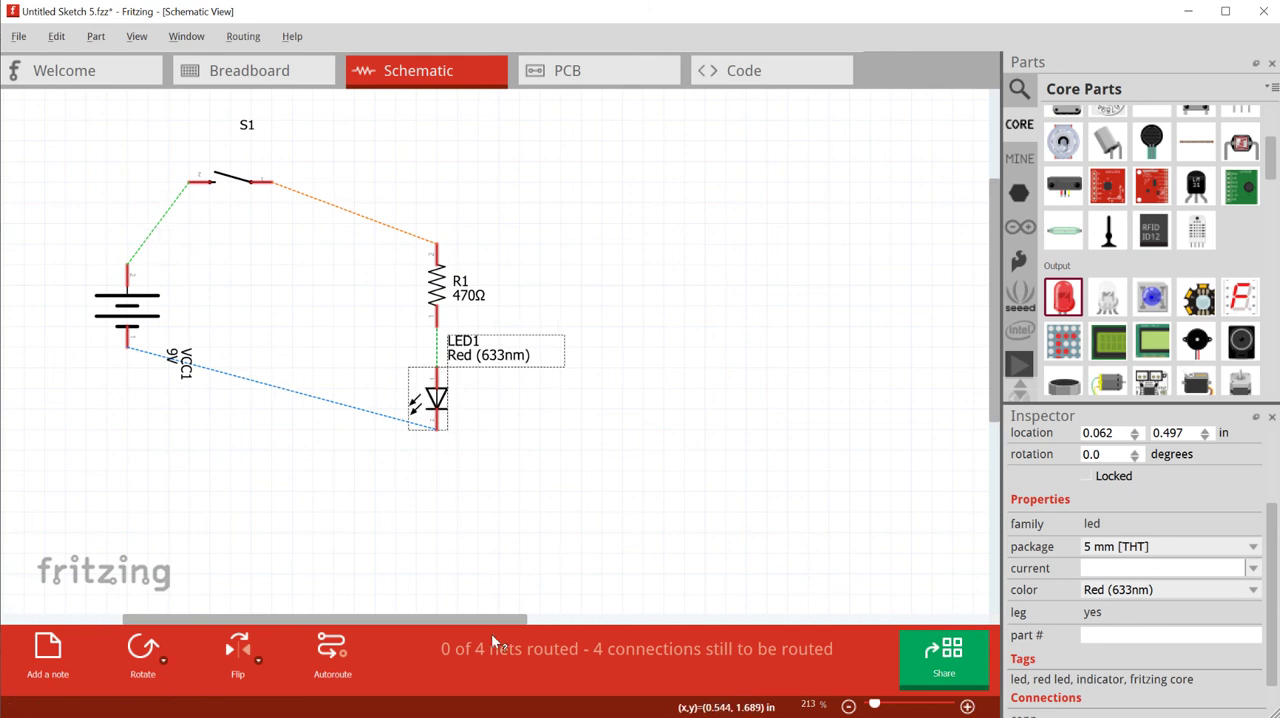
mouse_move(812, 670)
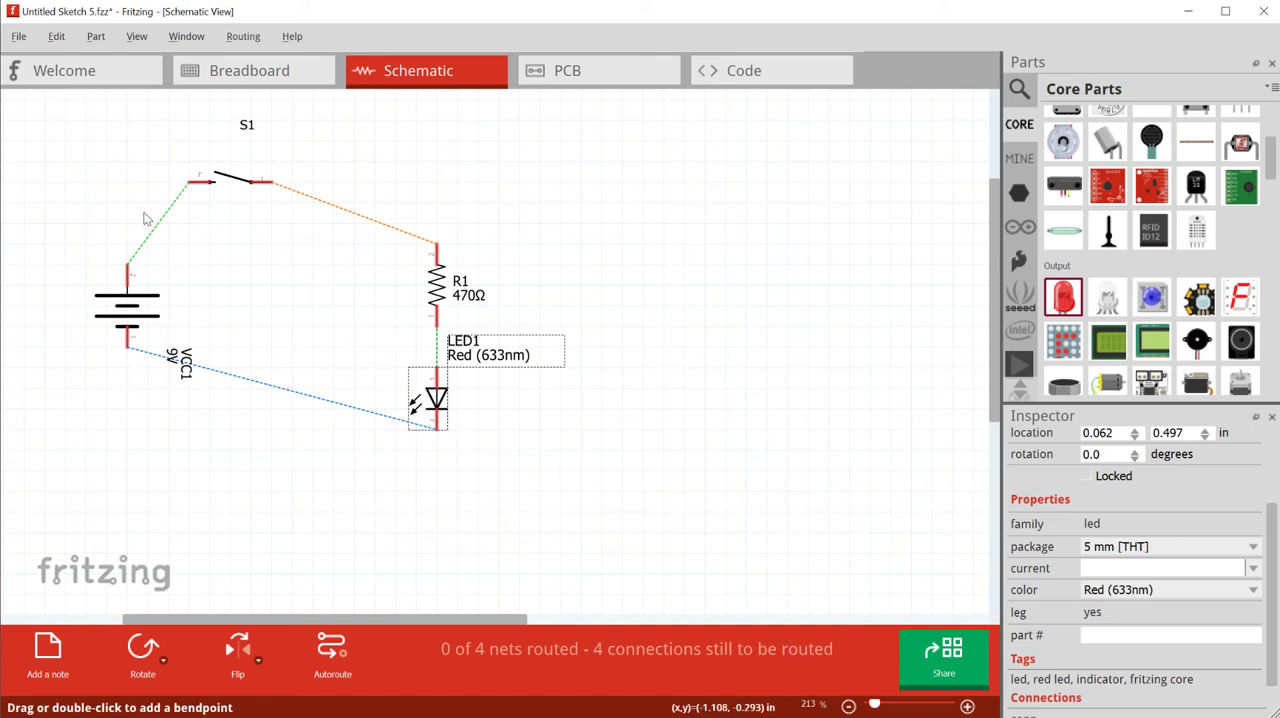
mouse_move(160, 230)
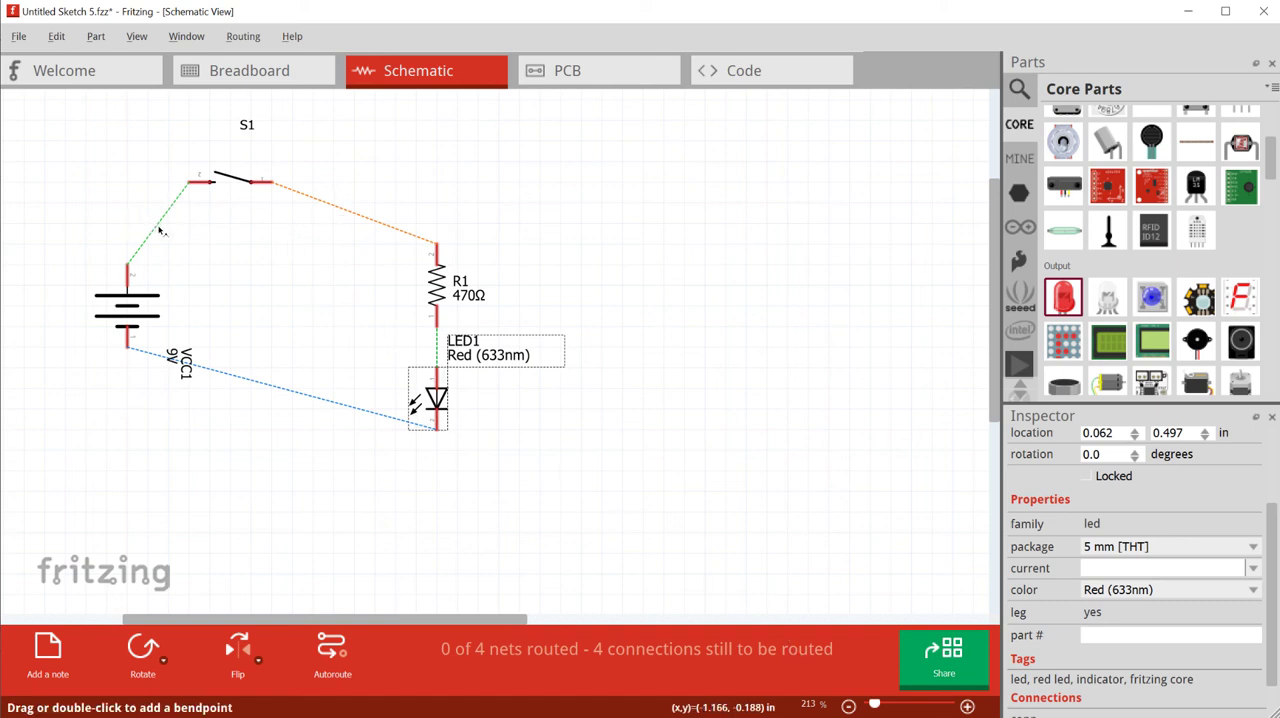
- Create traces for the battery-switch and resistor-LED connections and square off the switch-resistor corner
right_click(160, 230)
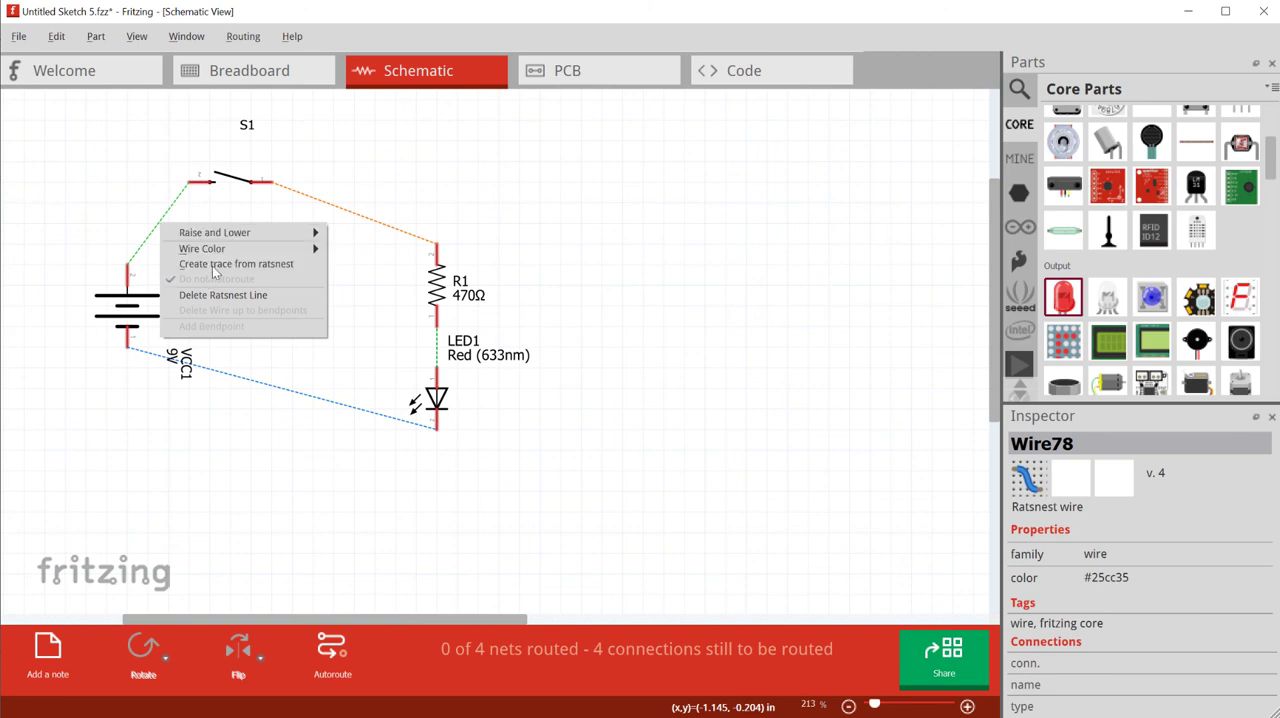
click(236, 264)
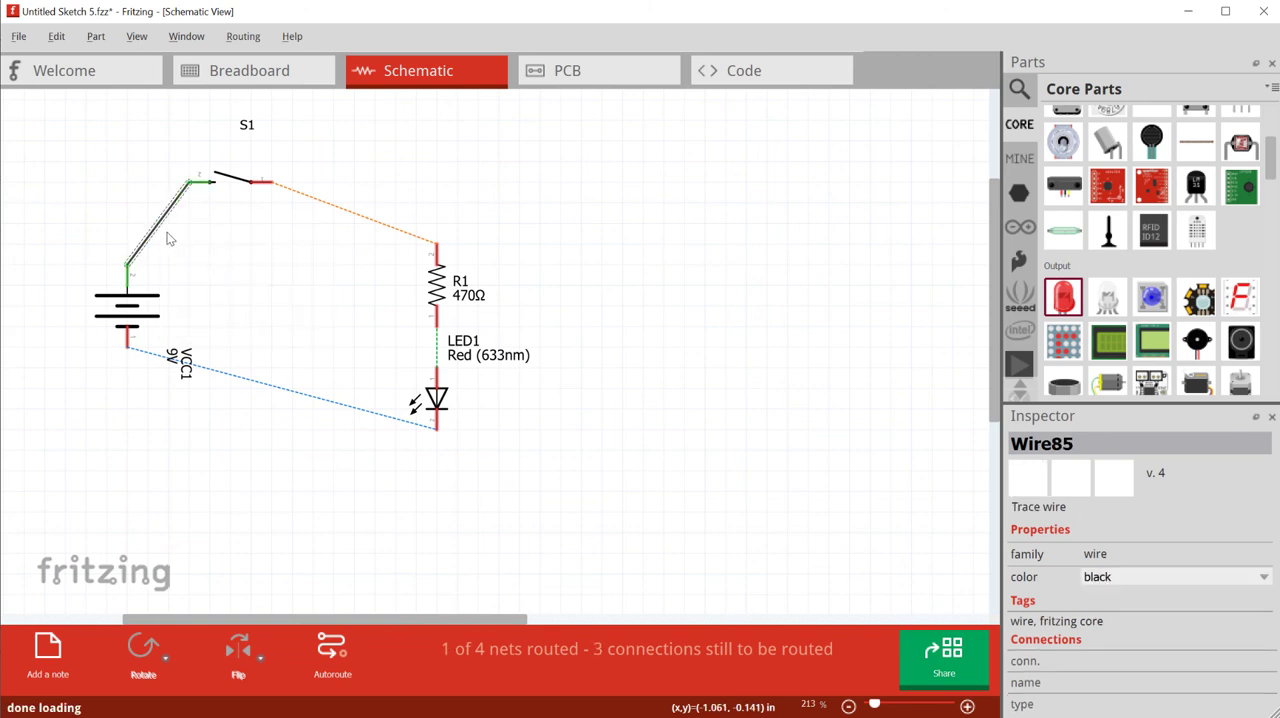
mouse_move(234, 102)
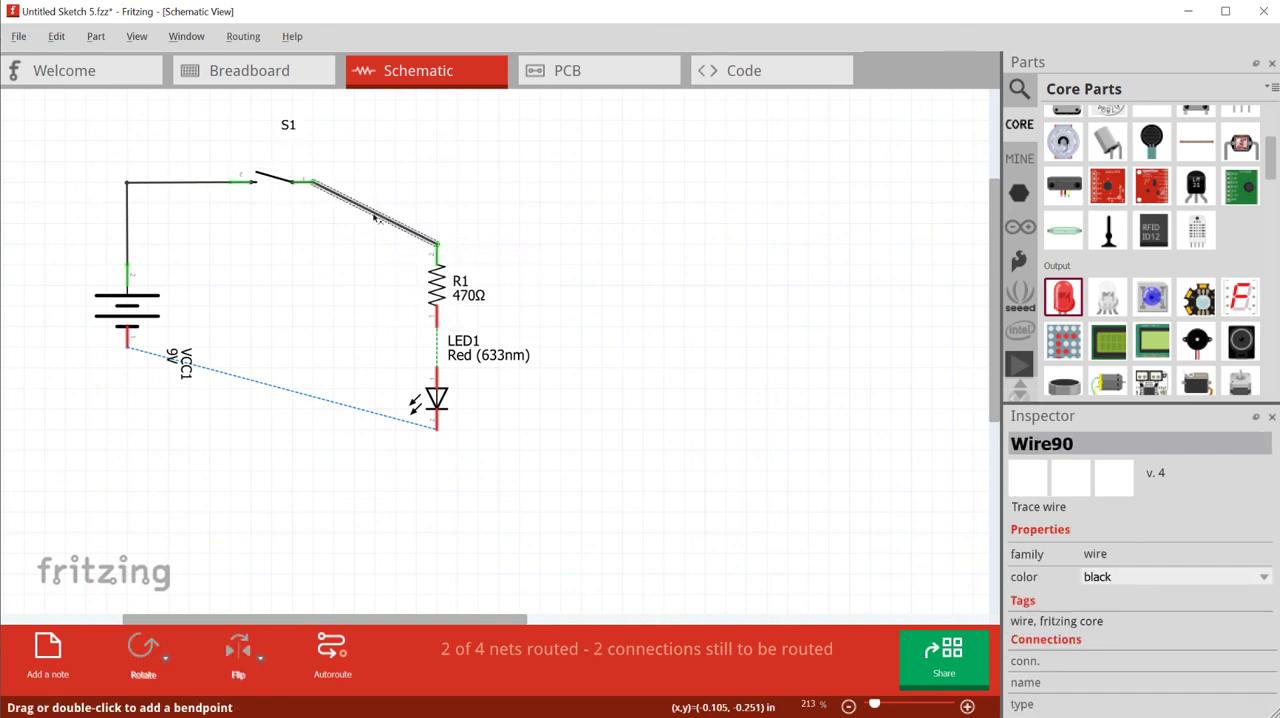
drag(376, 218, 436, 184)
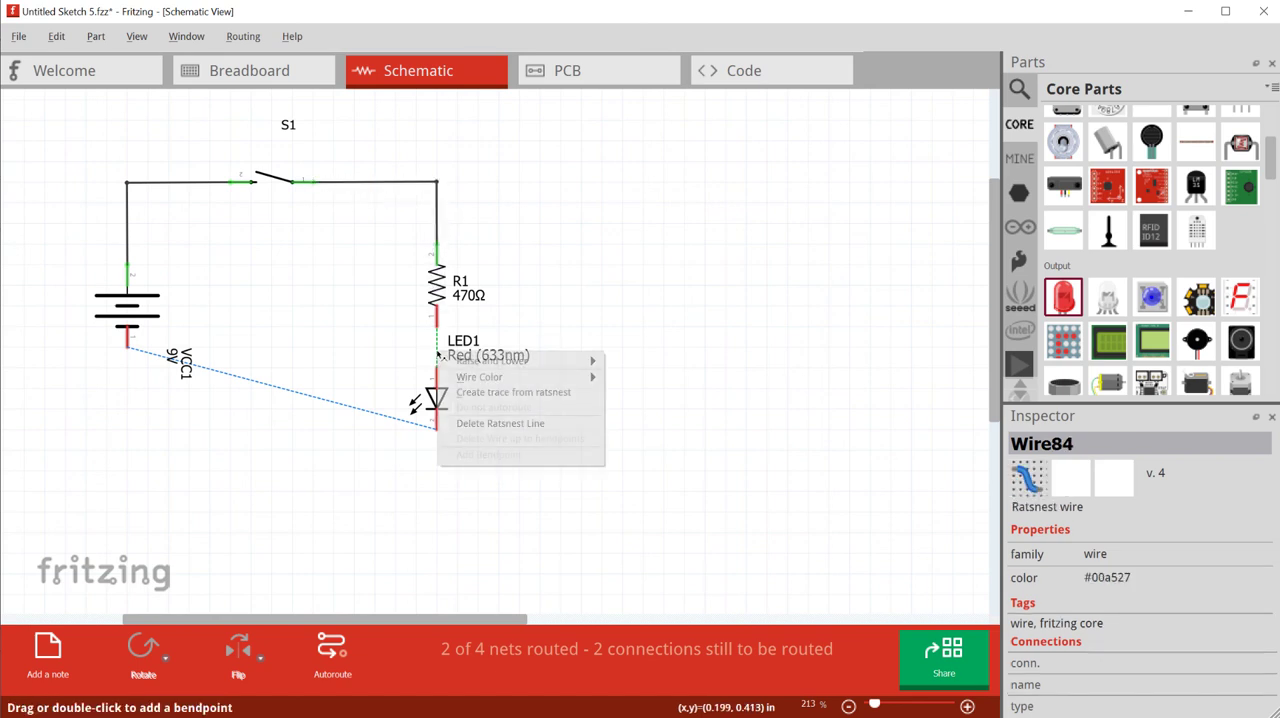
click(506, 392)
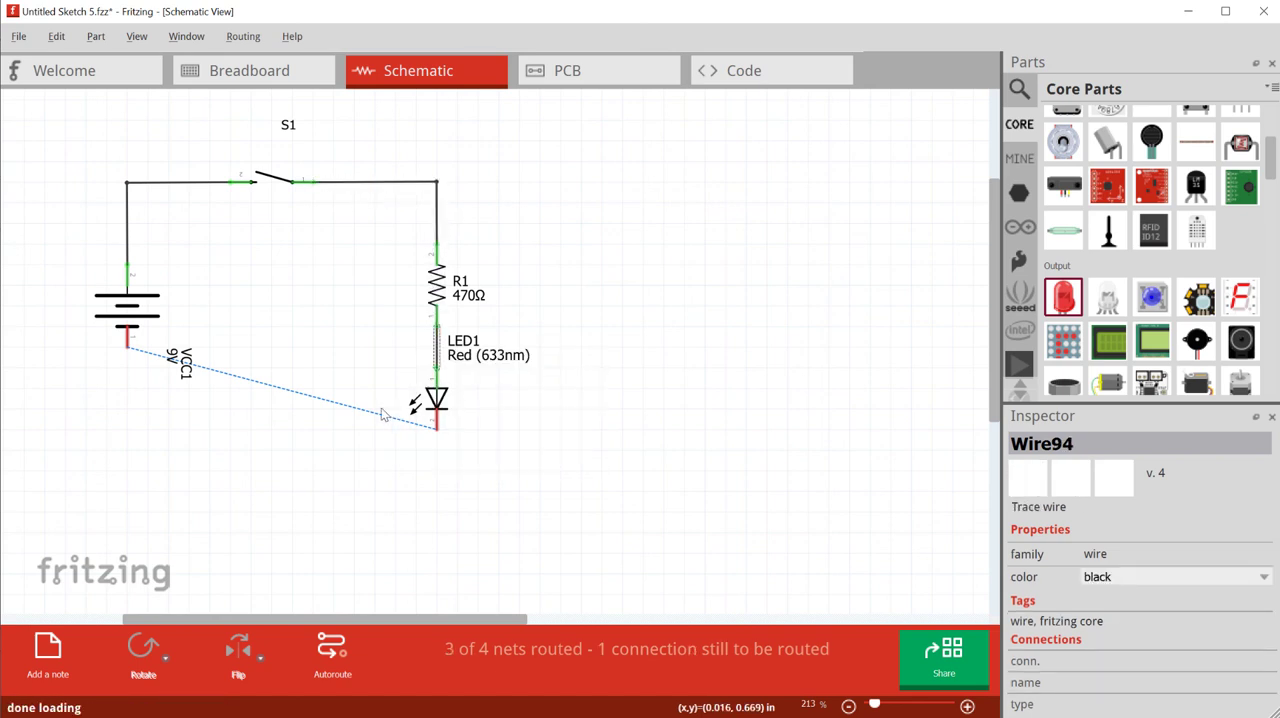
- Create the battery-to-LED trace and bend it into a right-angle path below the battery
right_click(380, 416)
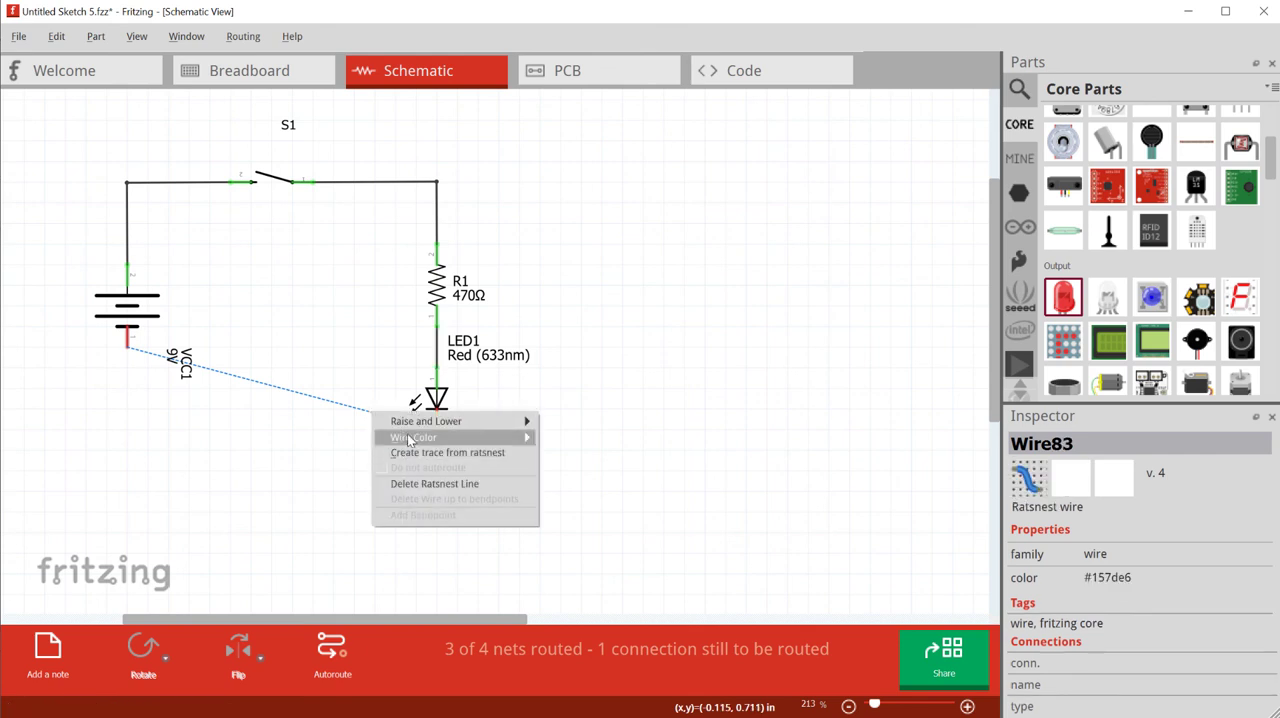
click(416, 452)
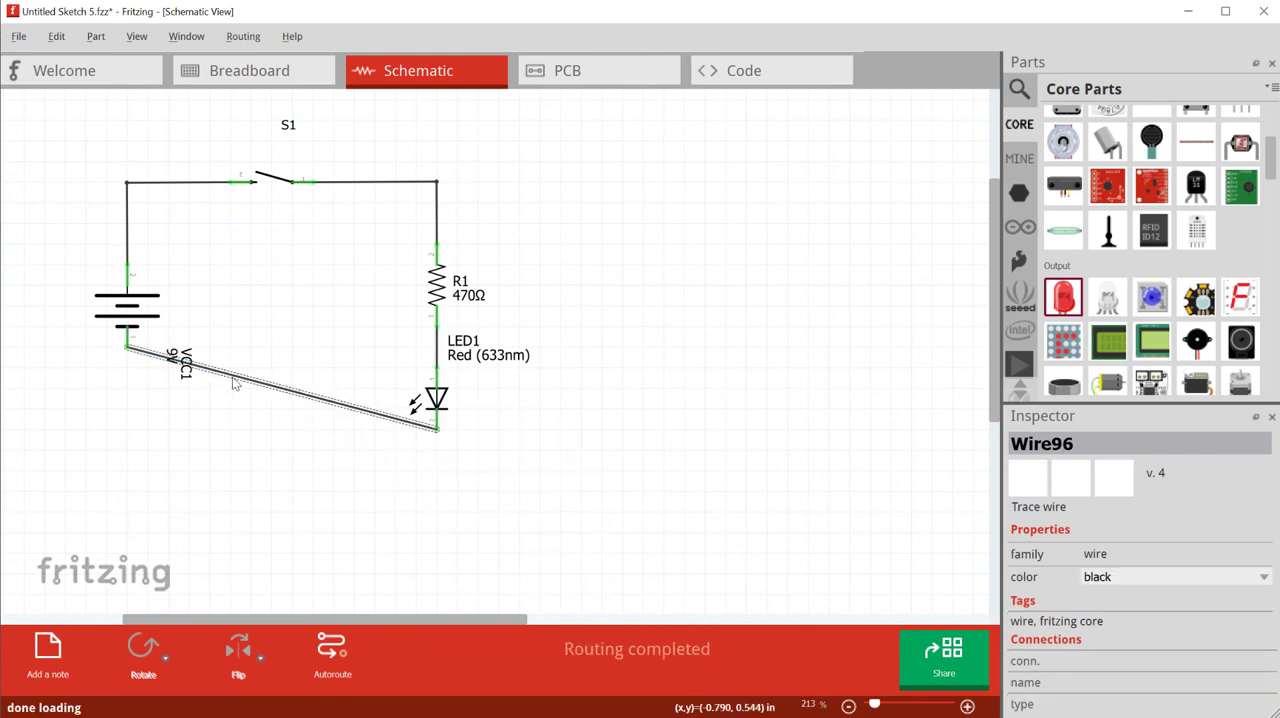
drag(236, 384, 128, 416)
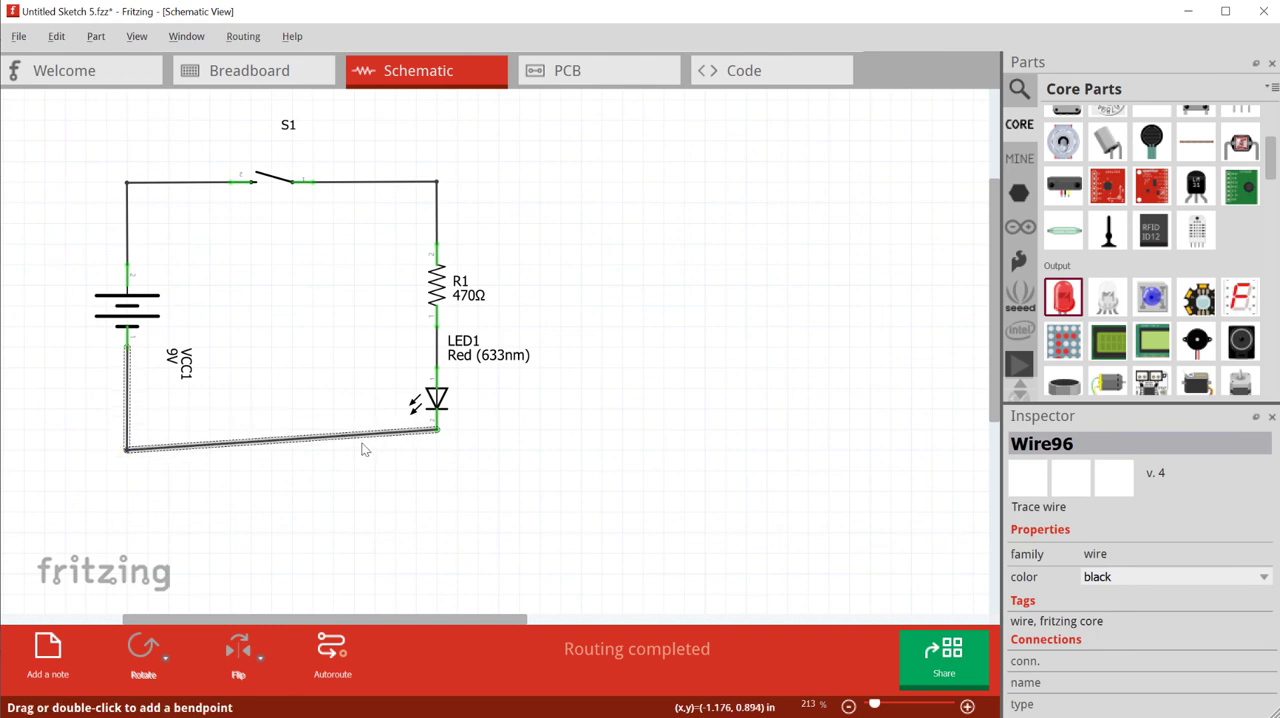
mouse_move(388, 442)
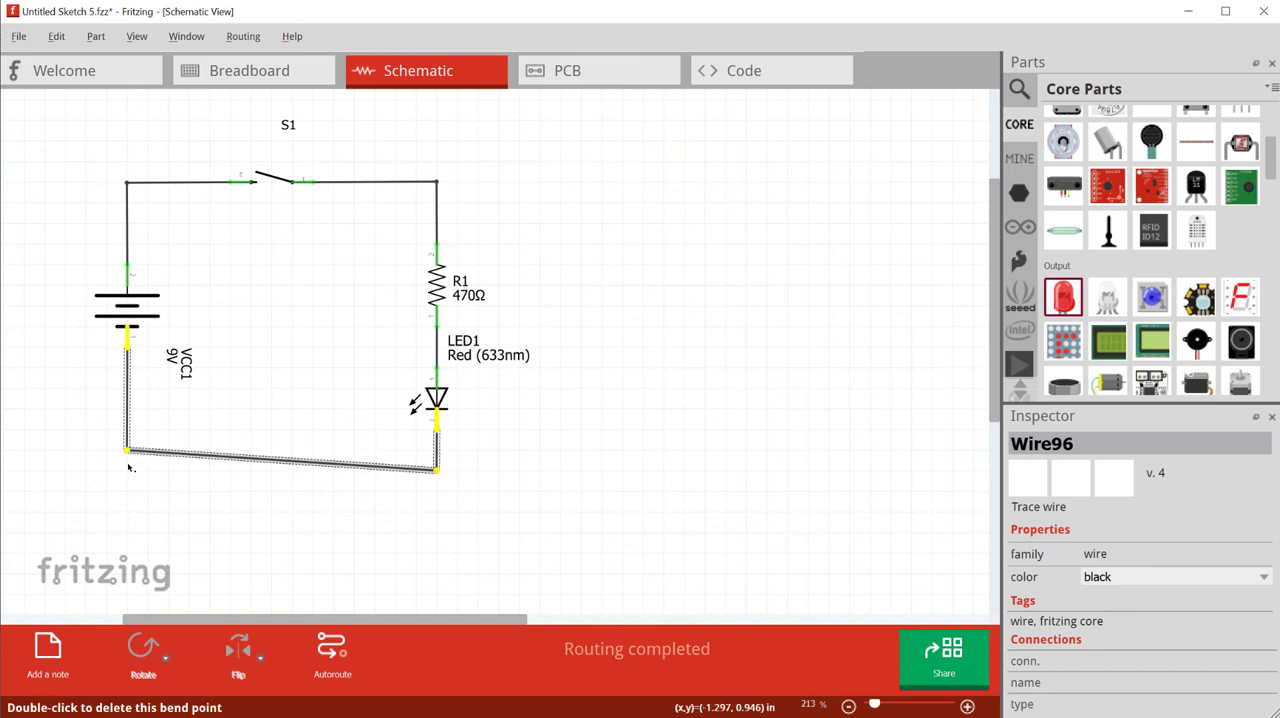
click(118, 300)
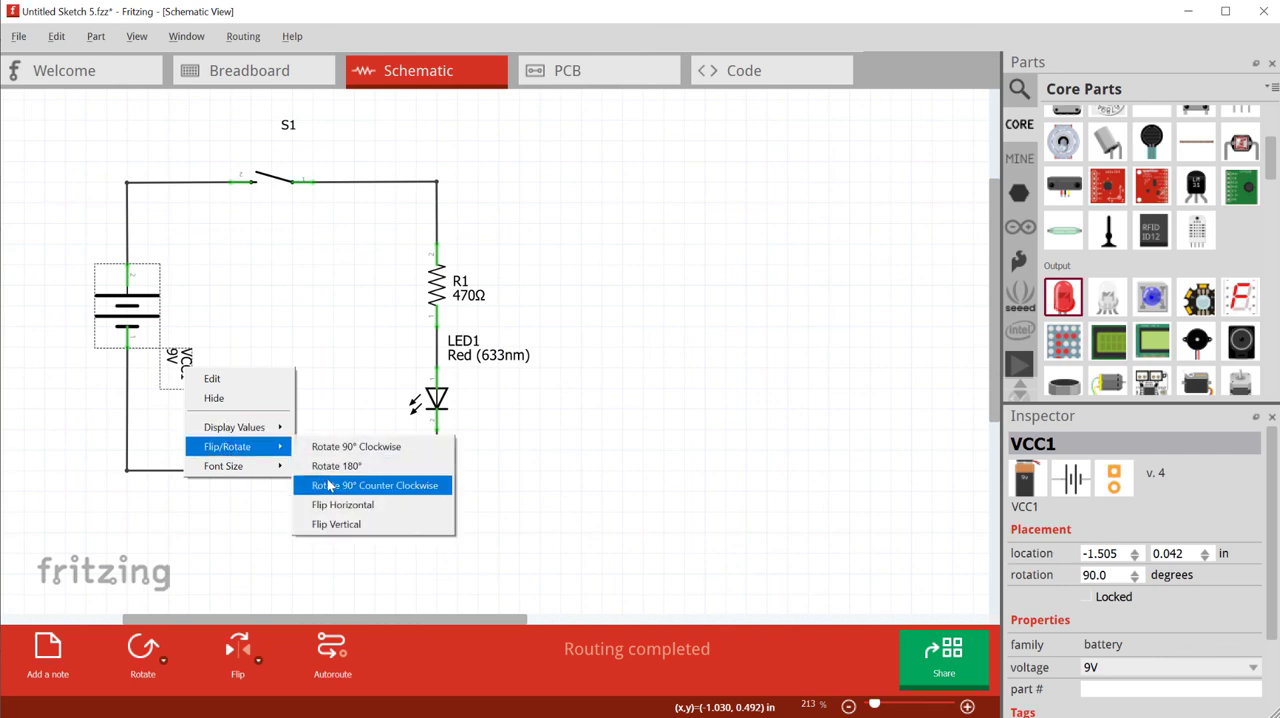
- Rotate the battery 90° CCW so its VCC1 9V label reads horizontally, then deselect everything
click(370, 484)
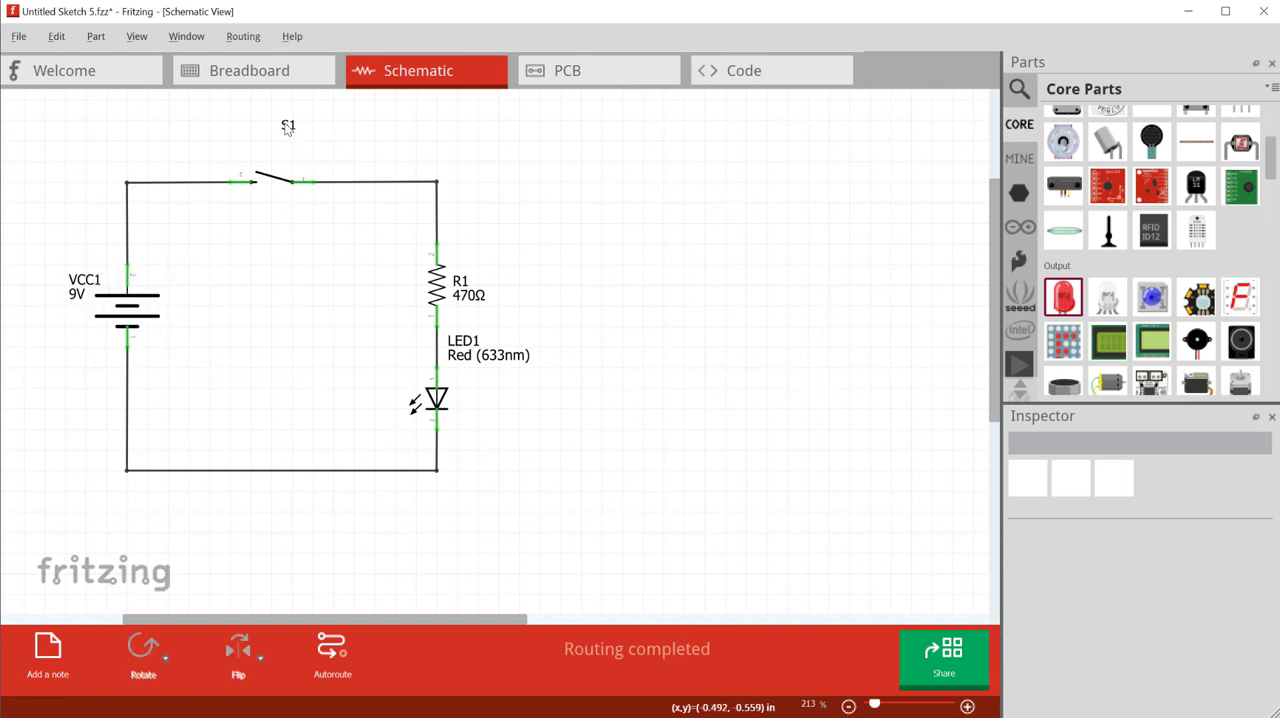
click(272, 182)
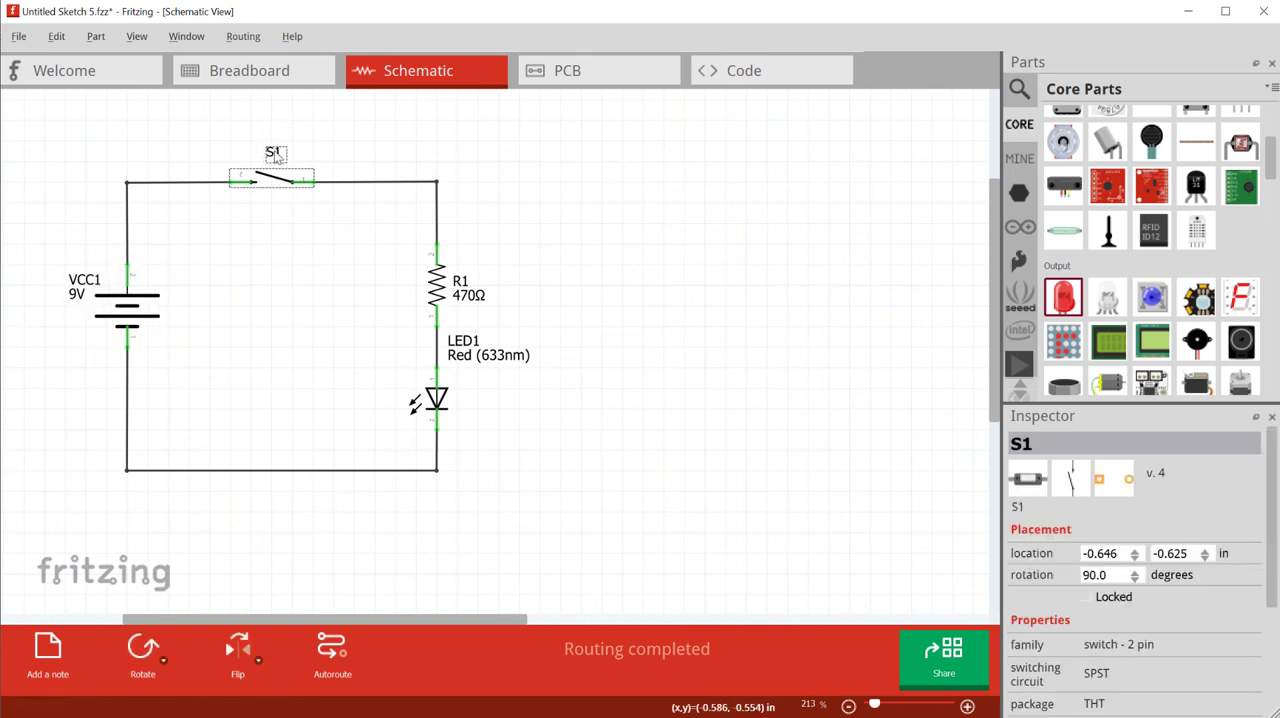
click(432, 400)
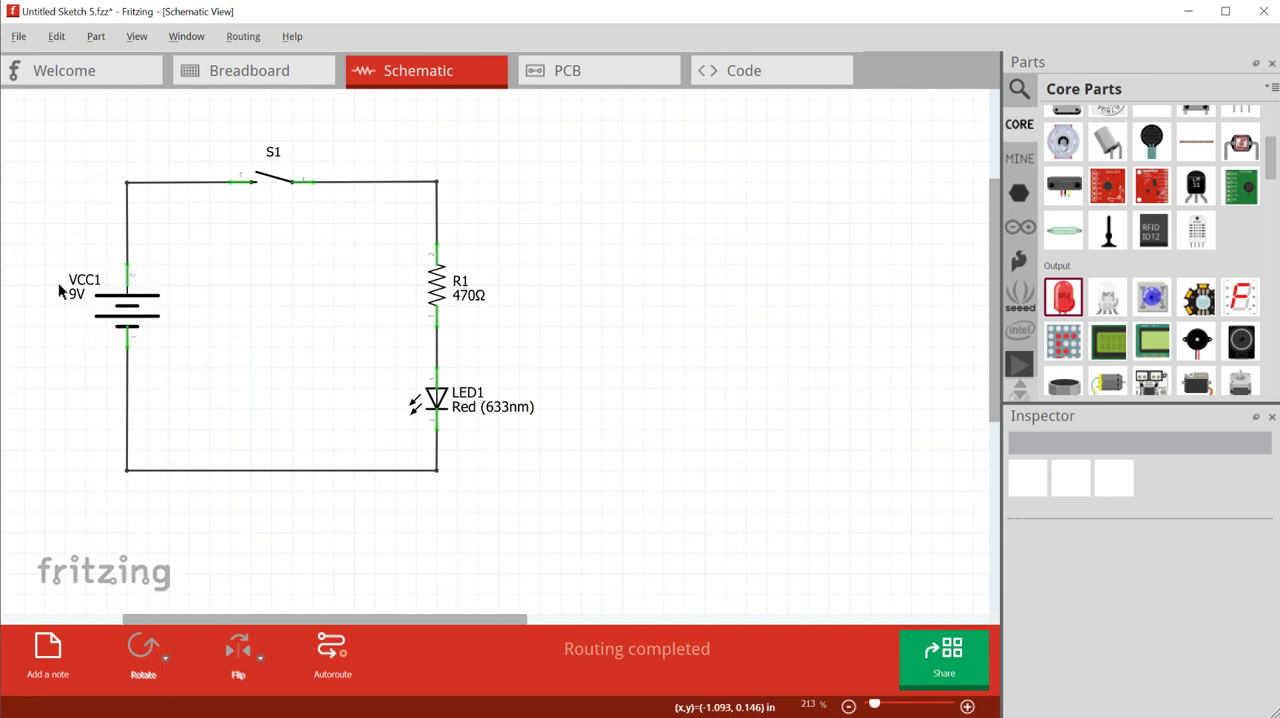
mouse_move(520, 202)
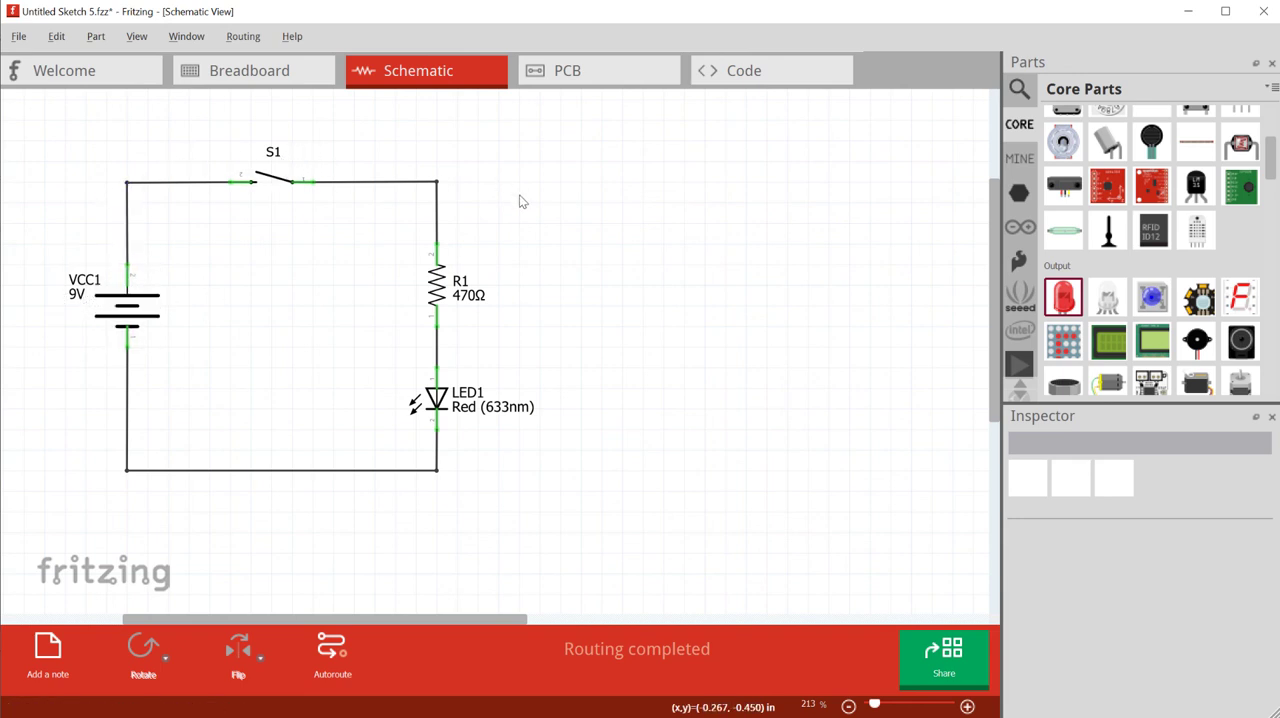
mouse_move(454, 376)
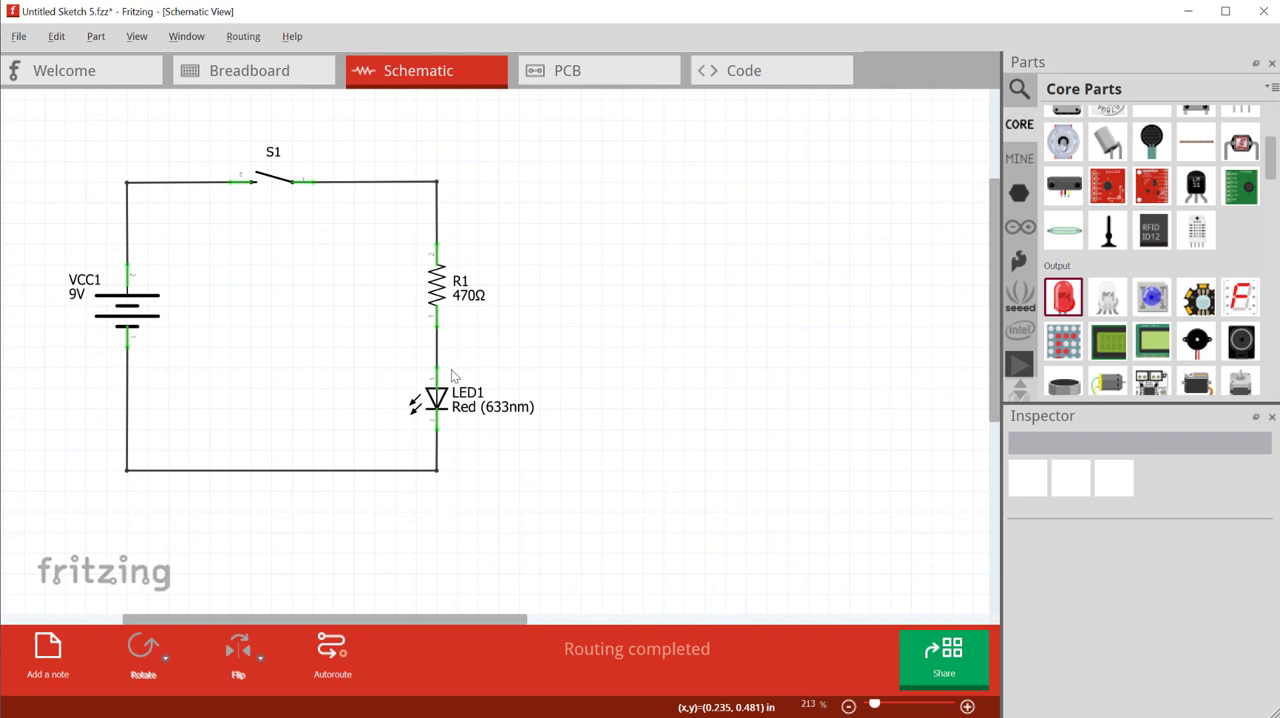
mouse_move(448, 400)
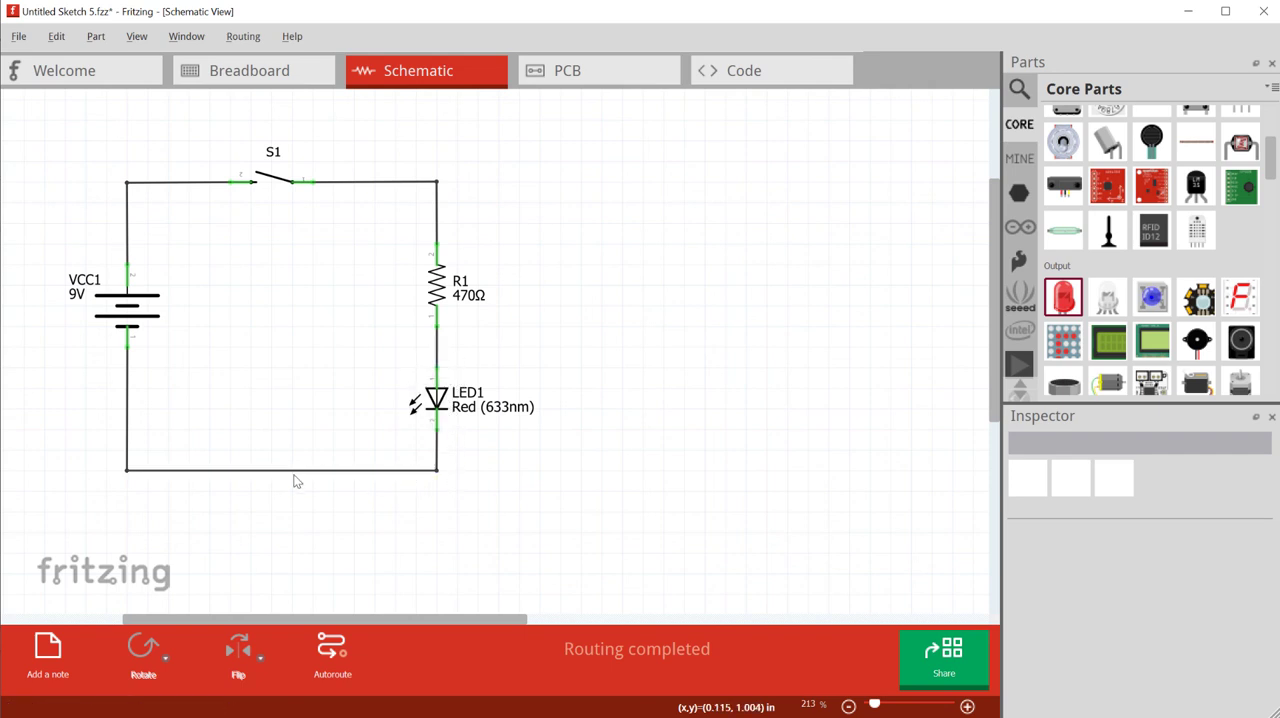
click(128, 308)
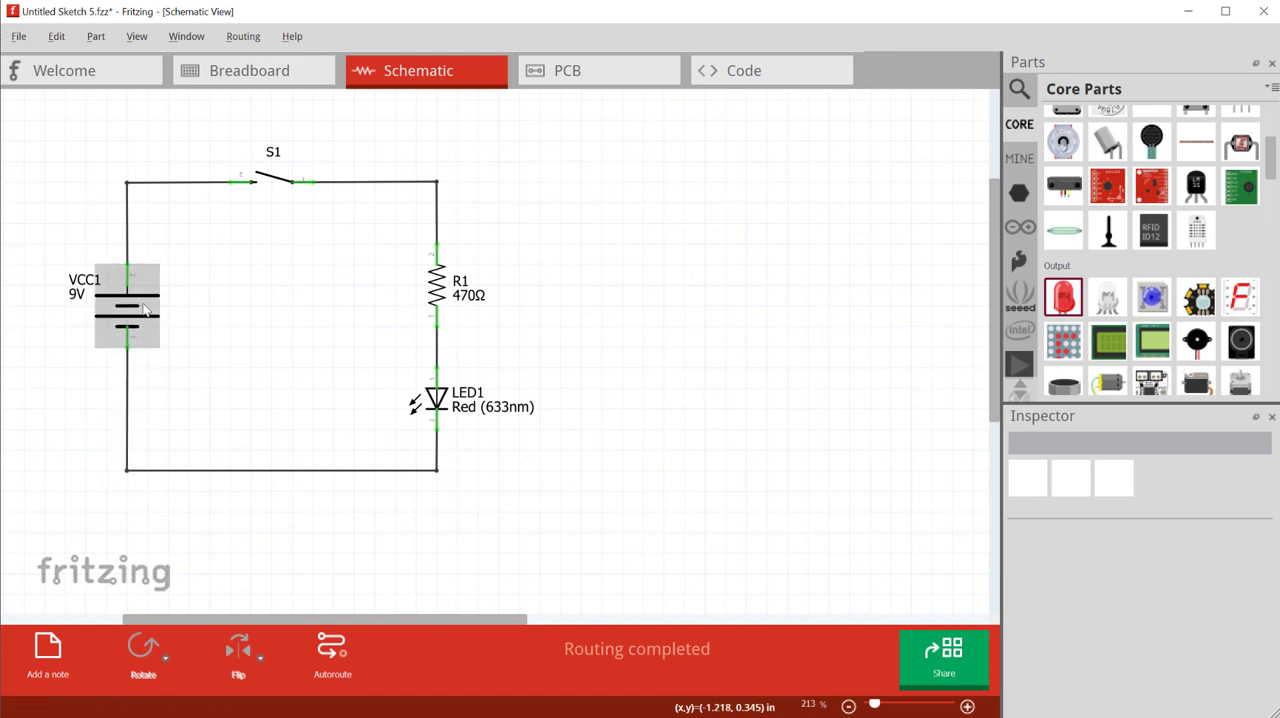
- Flip between breadboard and schematic views to compare them, ending on the breadboard
click(232, 70)
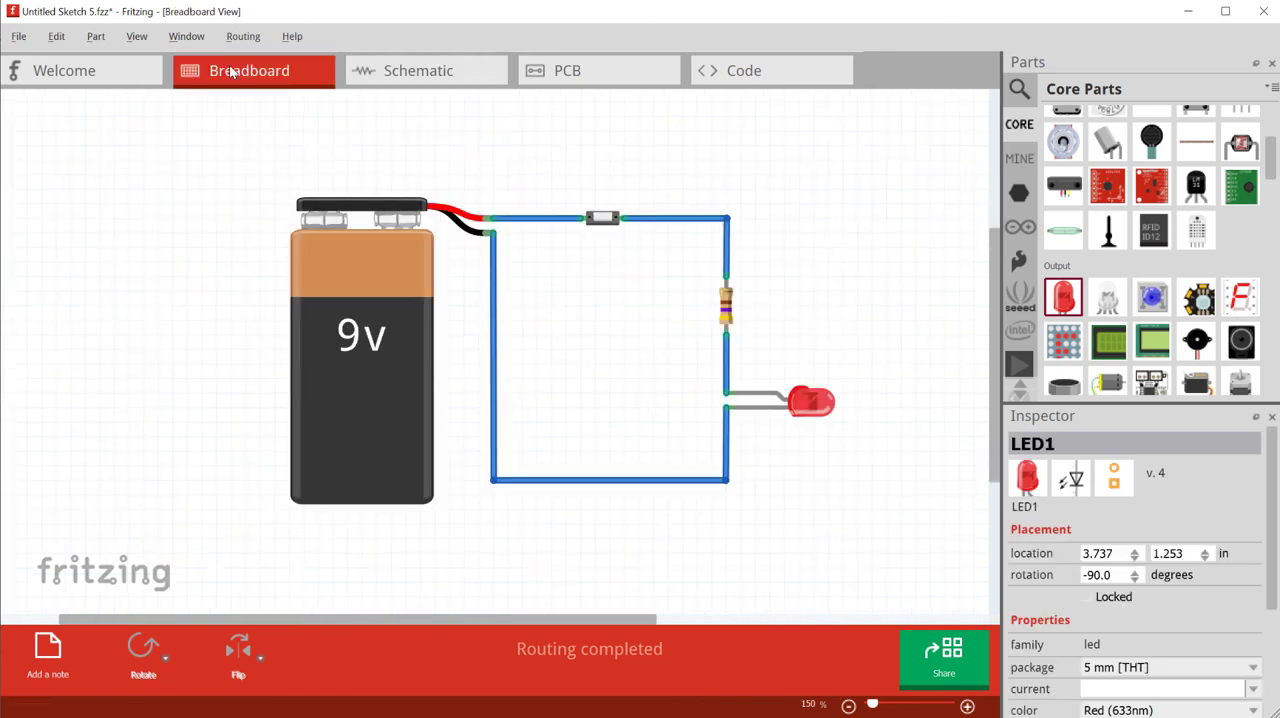
mouse_move(386, 52)
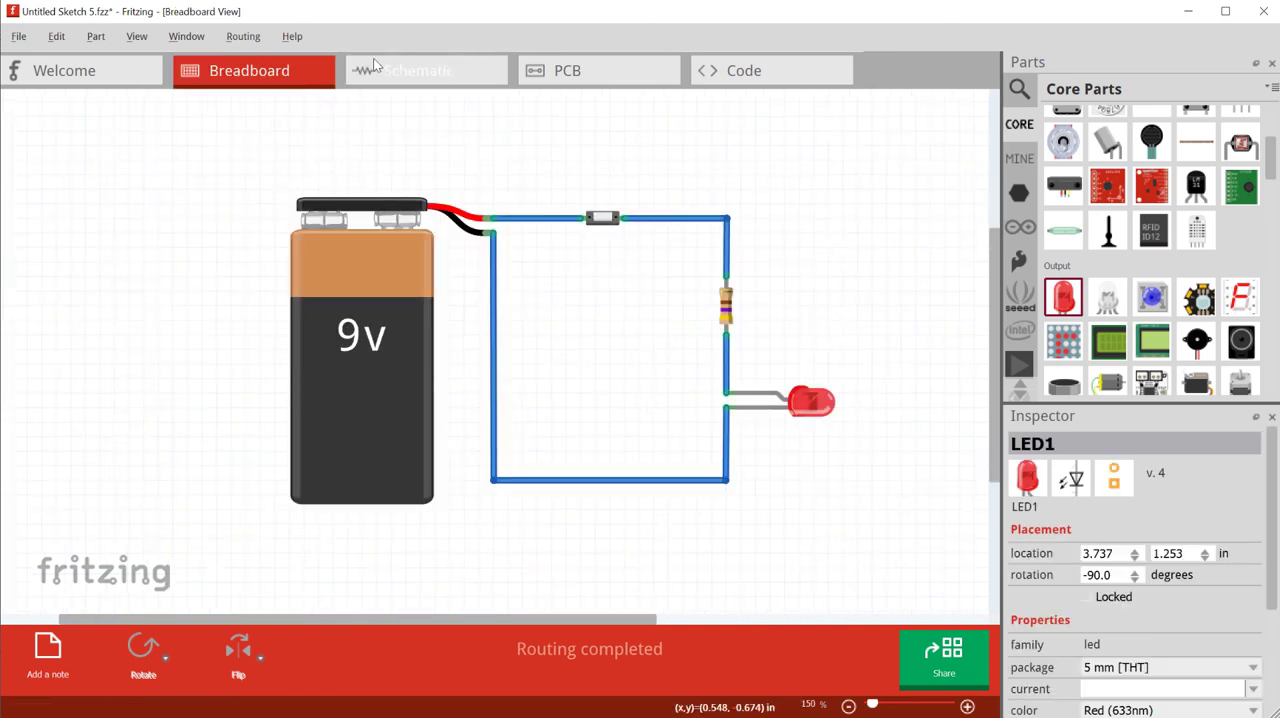
click(418, 70)
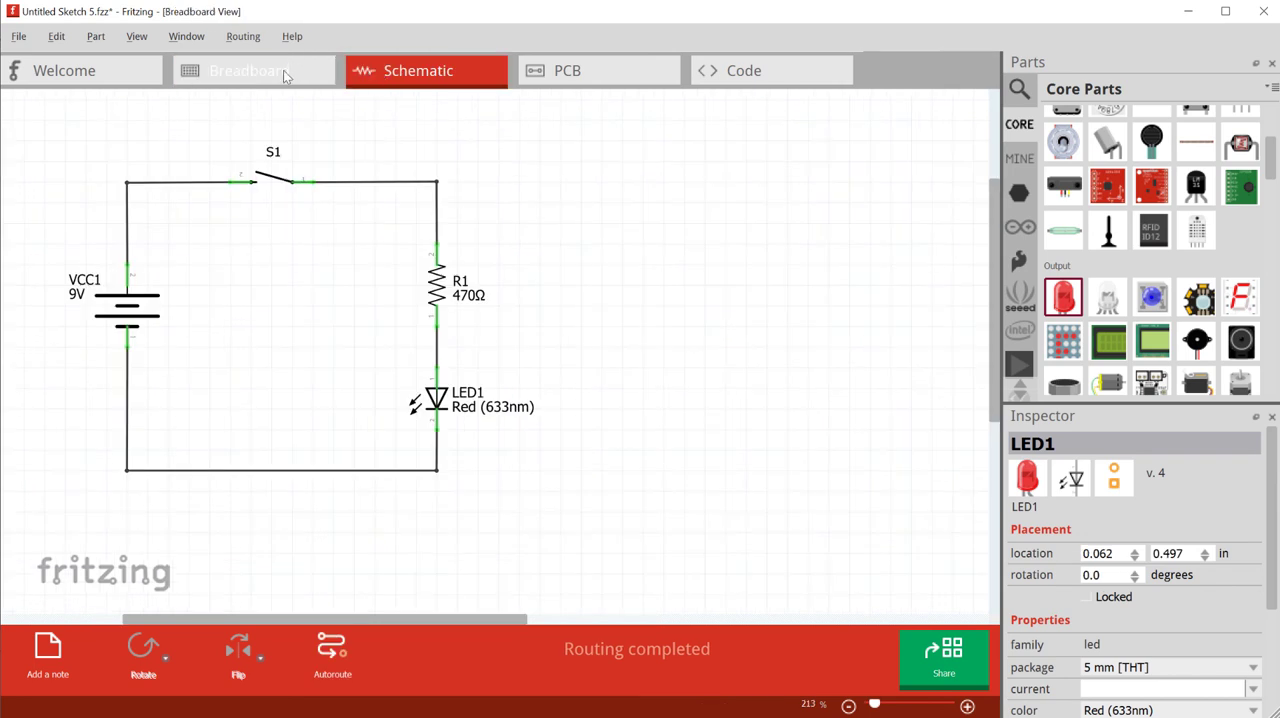
click(248, 70)
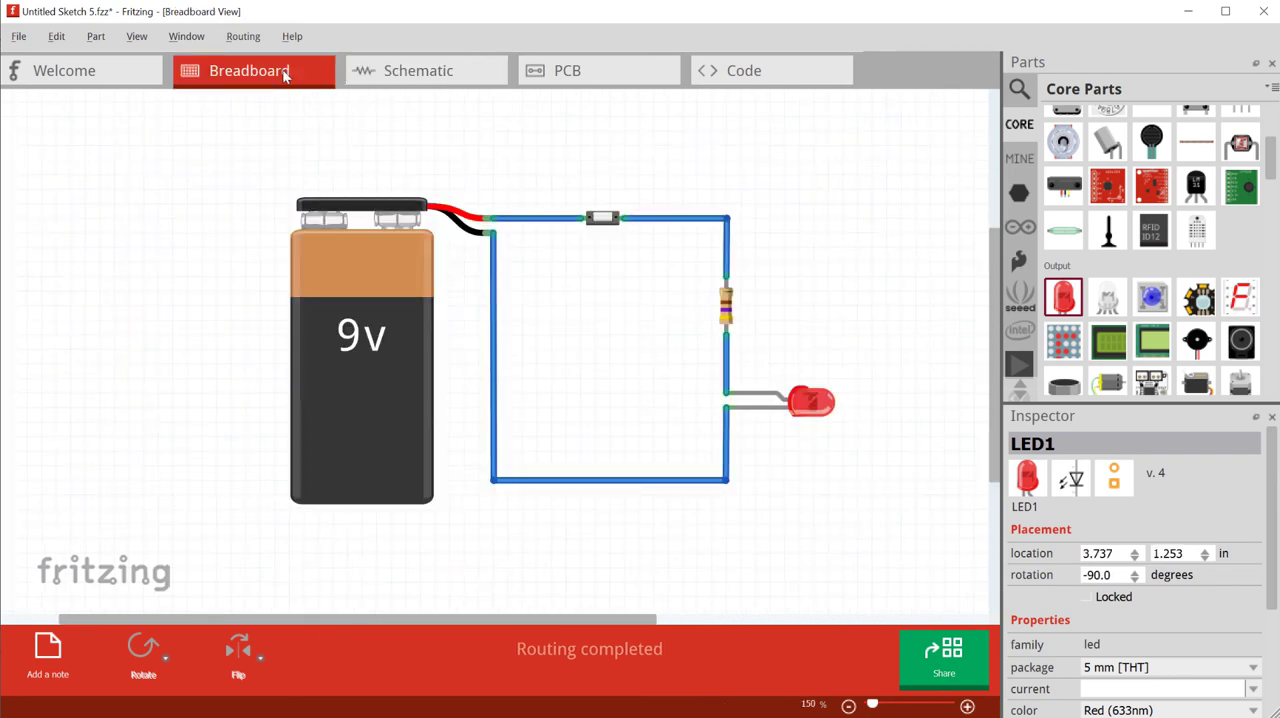